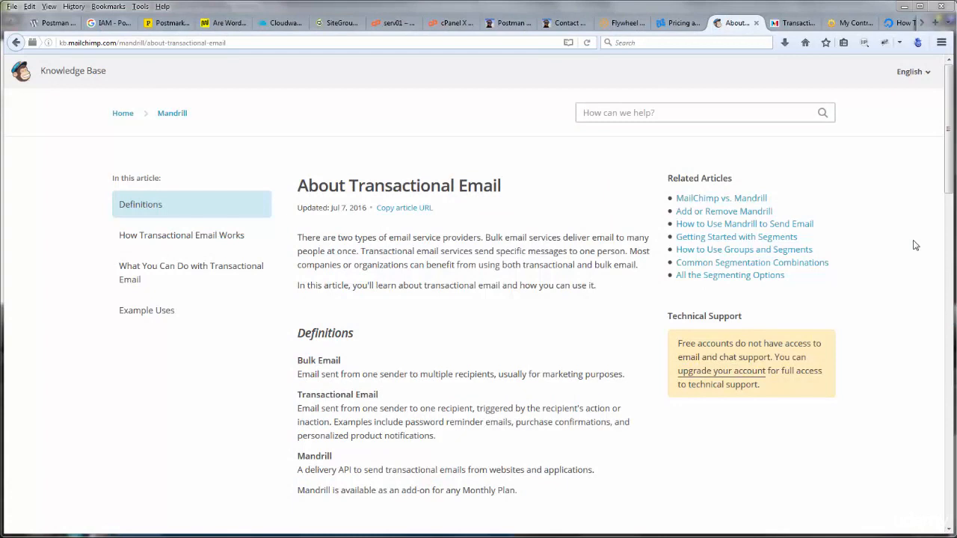
pyautogui.moveTo(206, 101)
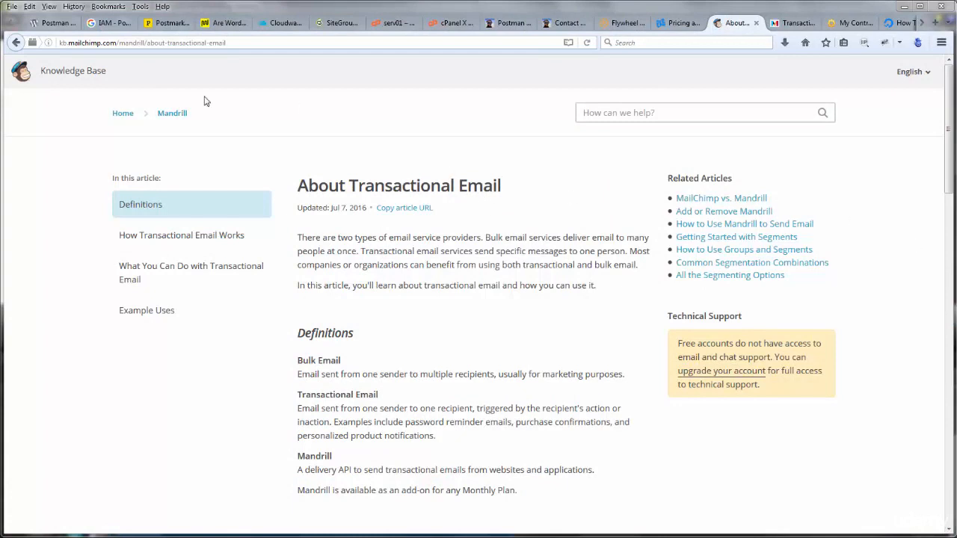
pyautogui.moveTo(42, 61)
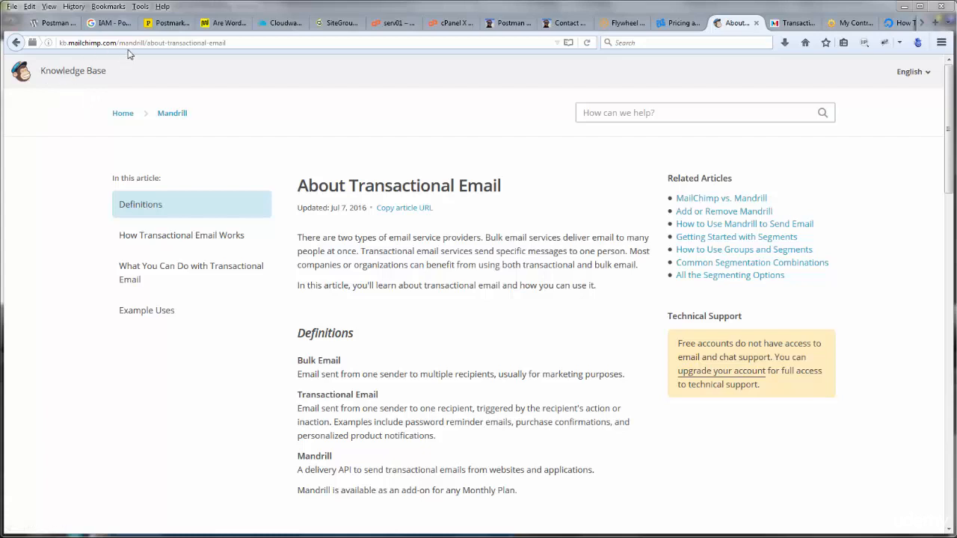
pyautogui.moveTo(284, 101)
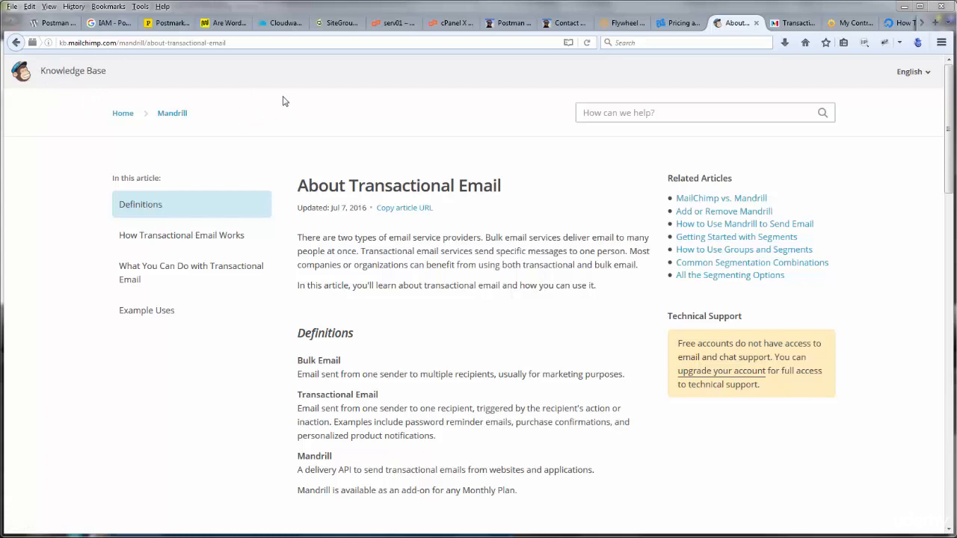
pyautogui.moveTo(241, 113)
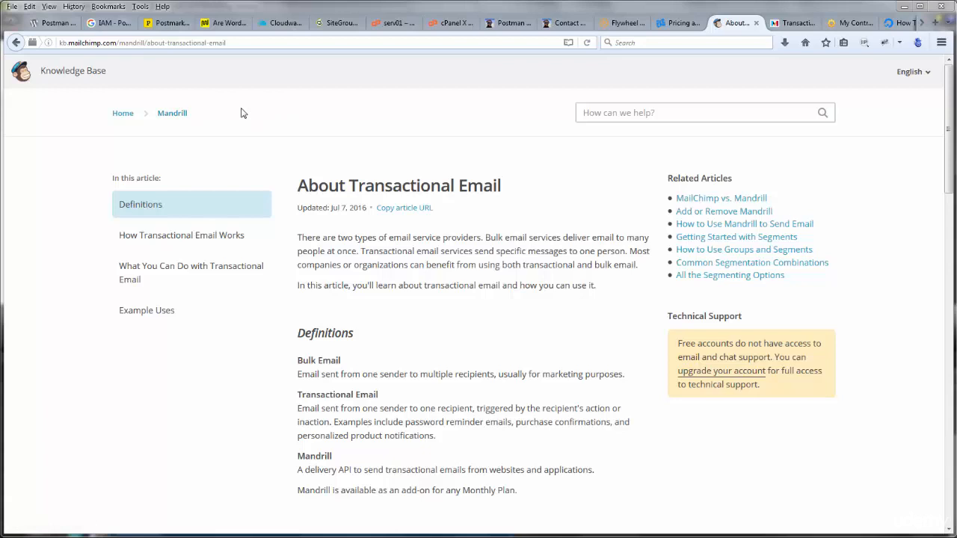
pyautogui.moveTo(342, 265)
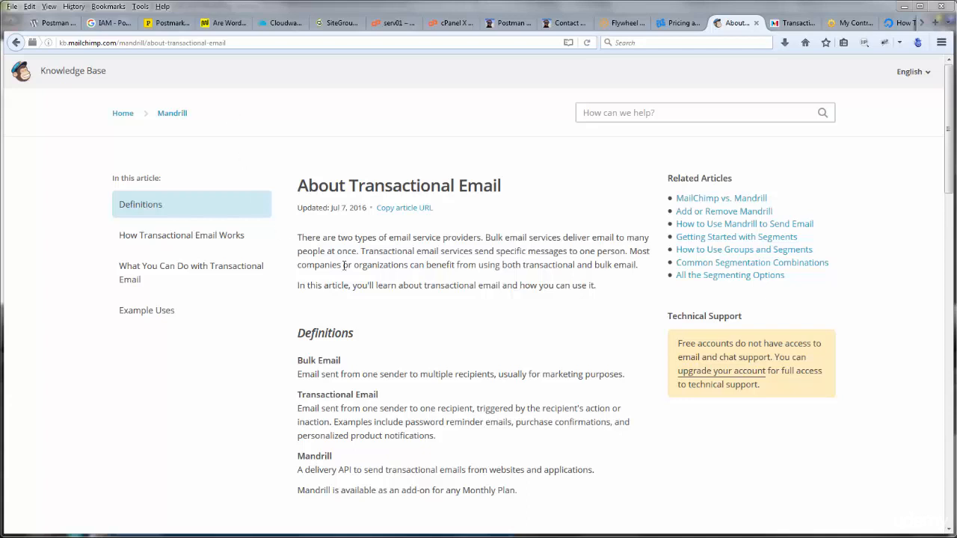
pyautogui.moveTo(464, 320)
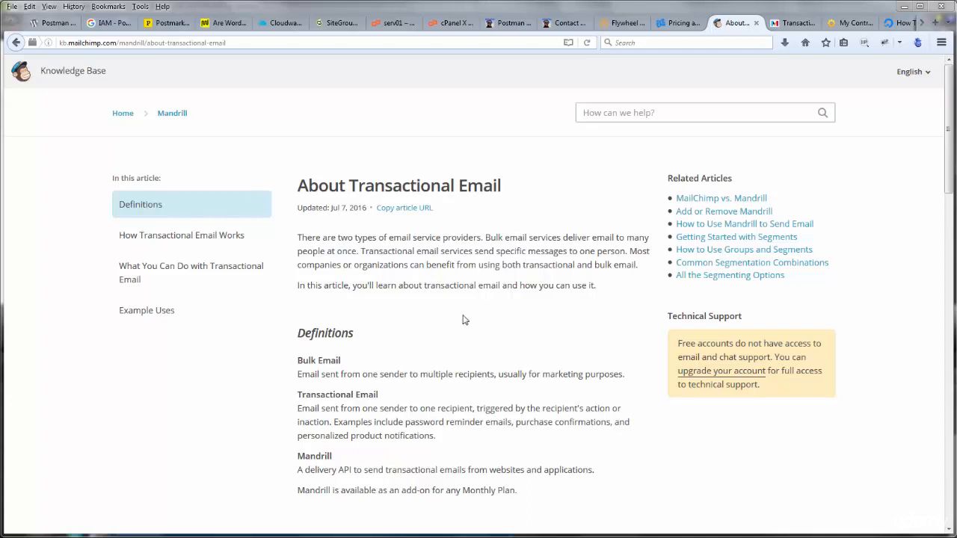
pyautogui.moveTo(496, 237)
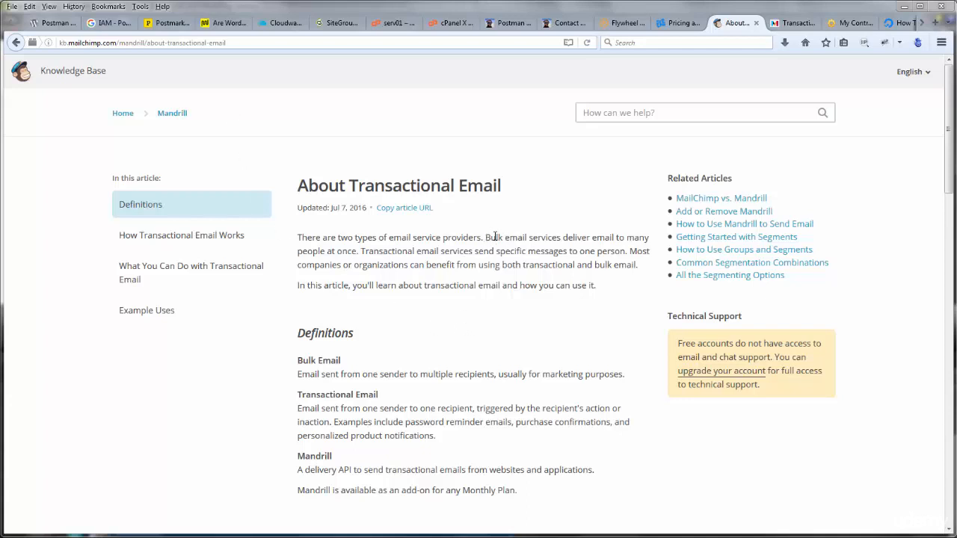
pyautogui.moveTo(495, 253)
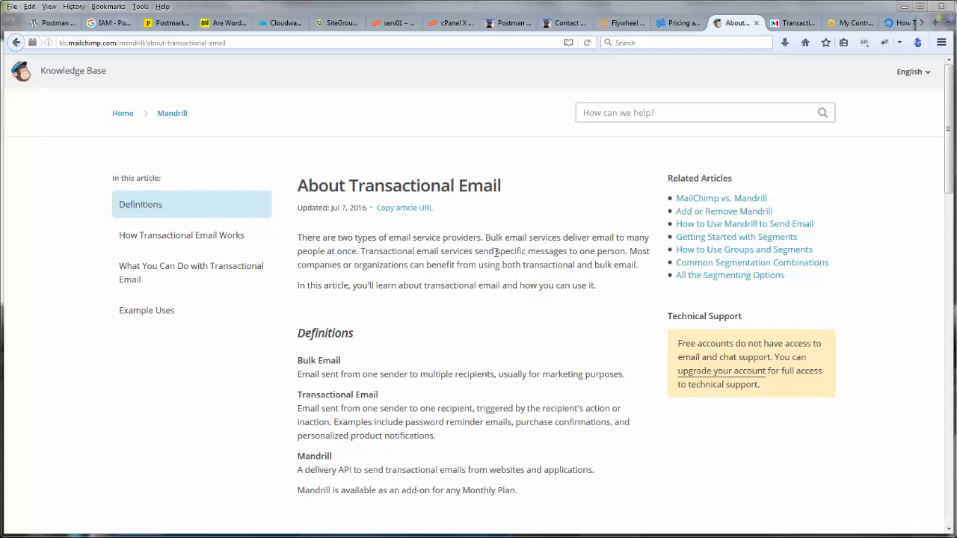
pyautogui.moveTo(607, 249)
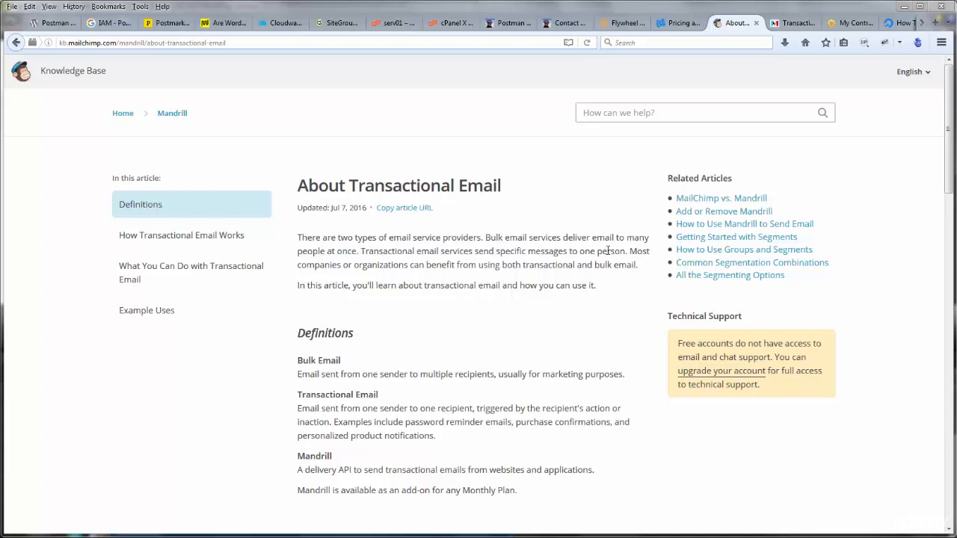
pyautogui.moveTo(470, 321)
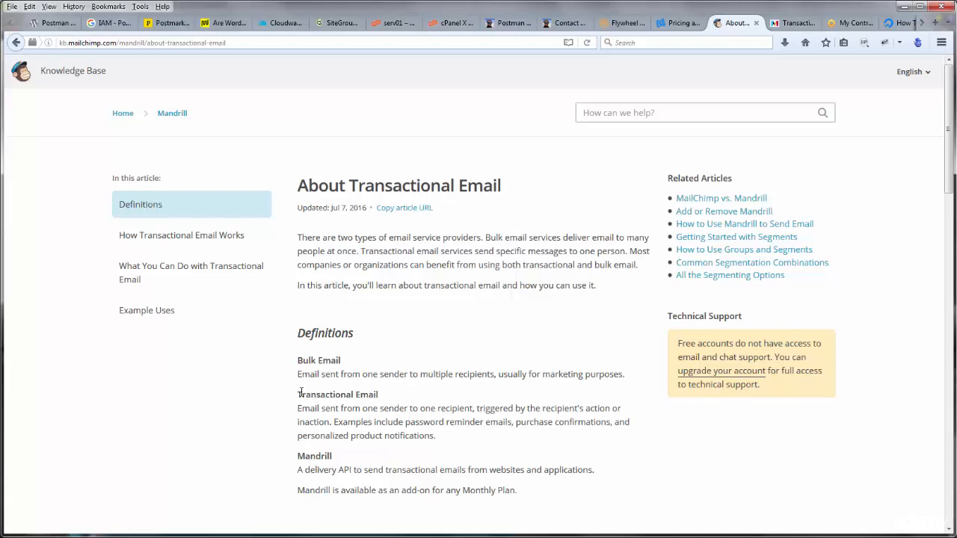
# Read down to 'How Transactional Email Works', highlighting the action-triggered and unsubscribe-link phrases.
pyautogui.doubleClick(324, 394)
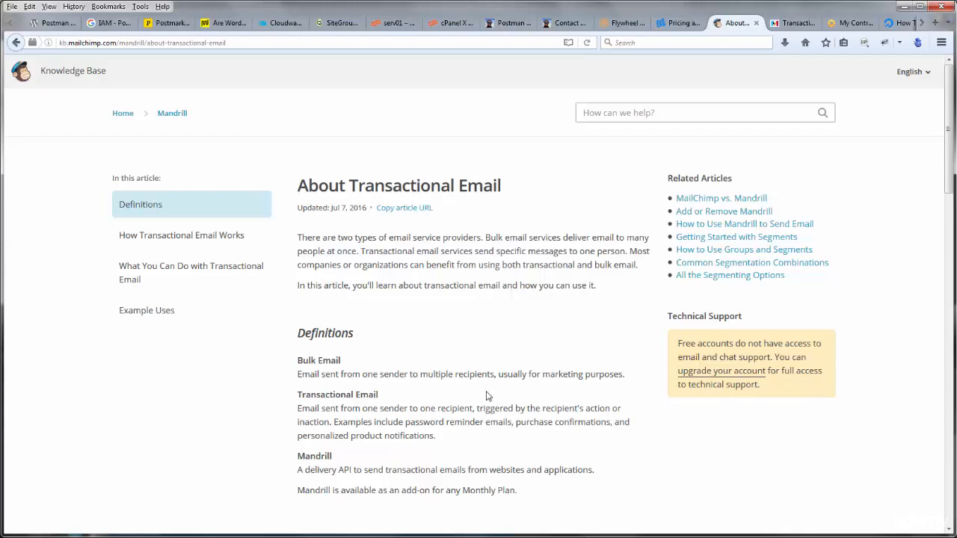
pyautogui.scroll(-3)
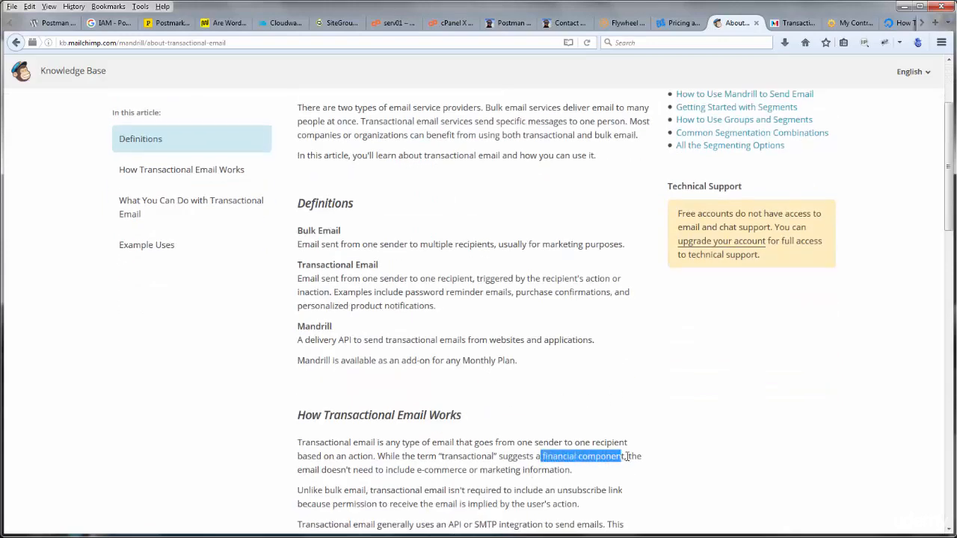
pyautogui.click(493, 469)
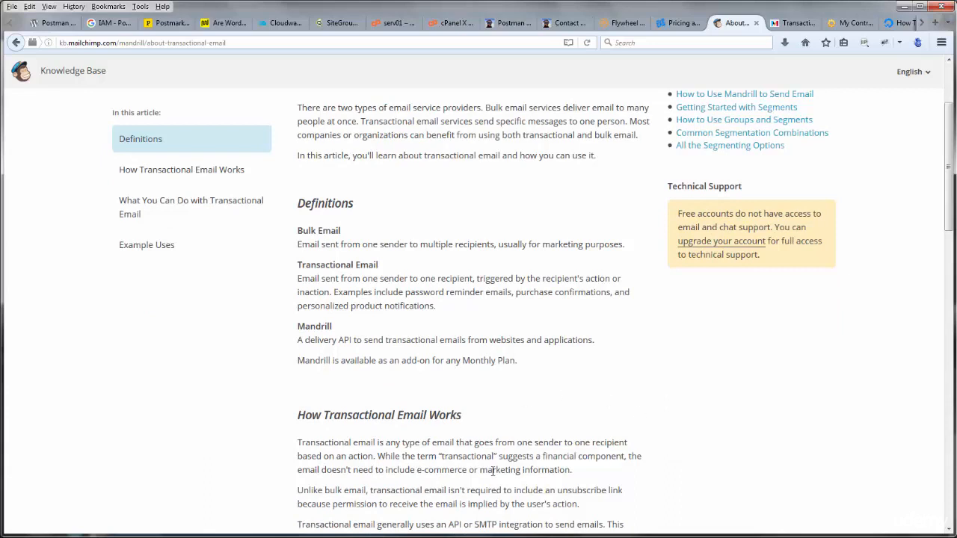
pyautogui.moveTo(549, 444)
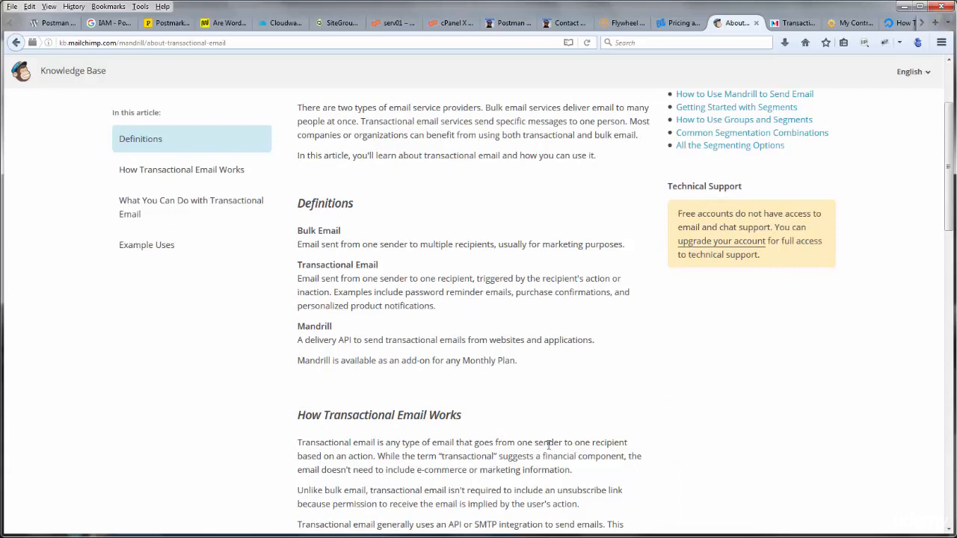
pyautogui.doubleClick(600, 442)
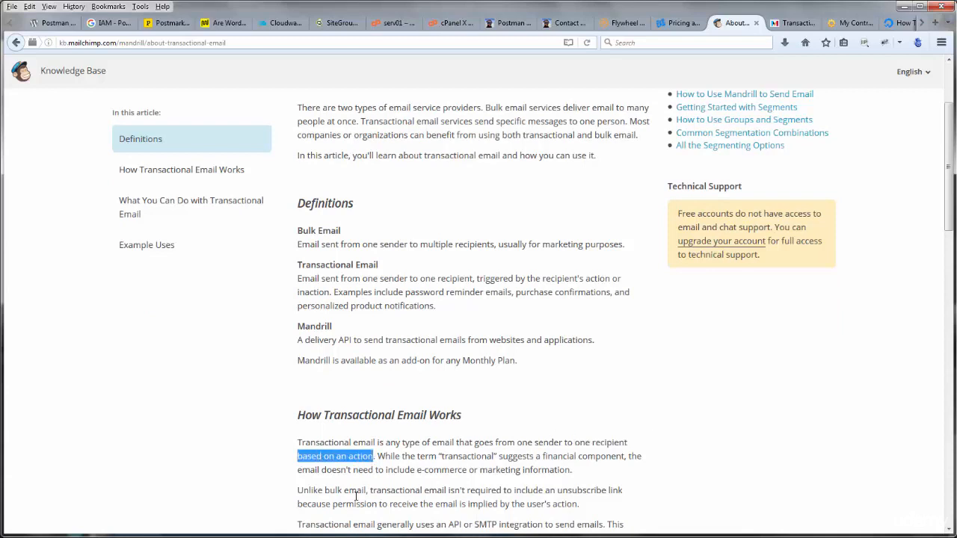
pyautogui.scroll(-3)
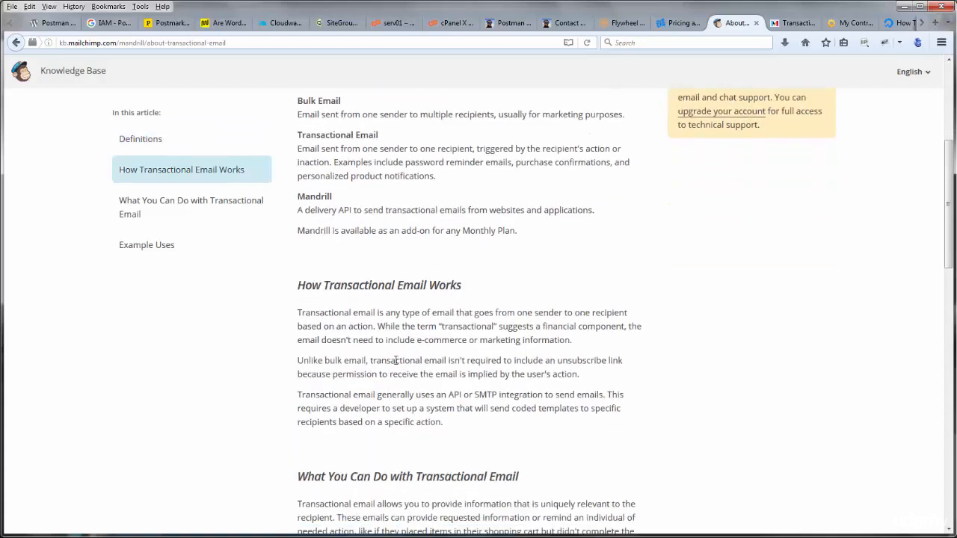
pyautogui.moveTo(447, 360); pyautogui.dragTo(545, 360)
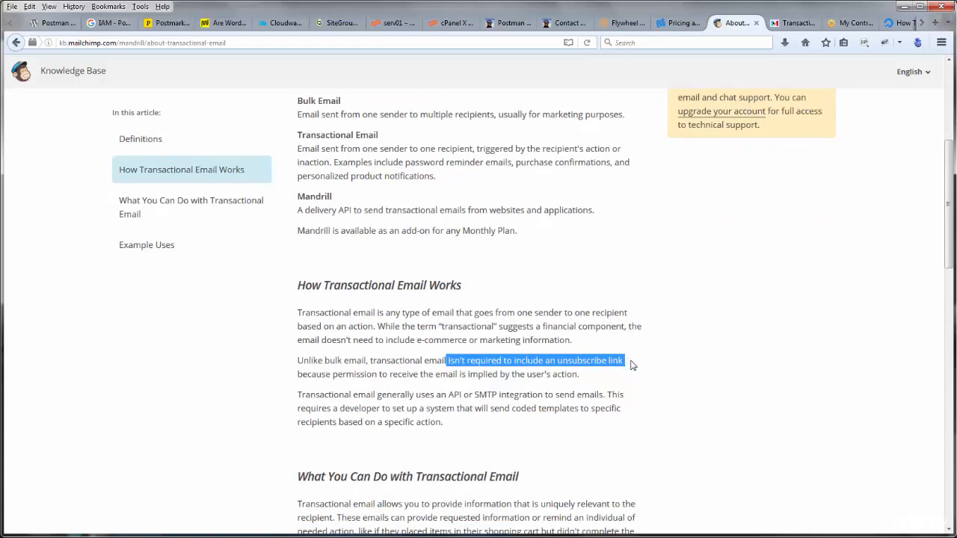
pyautogui.click(364, 371)
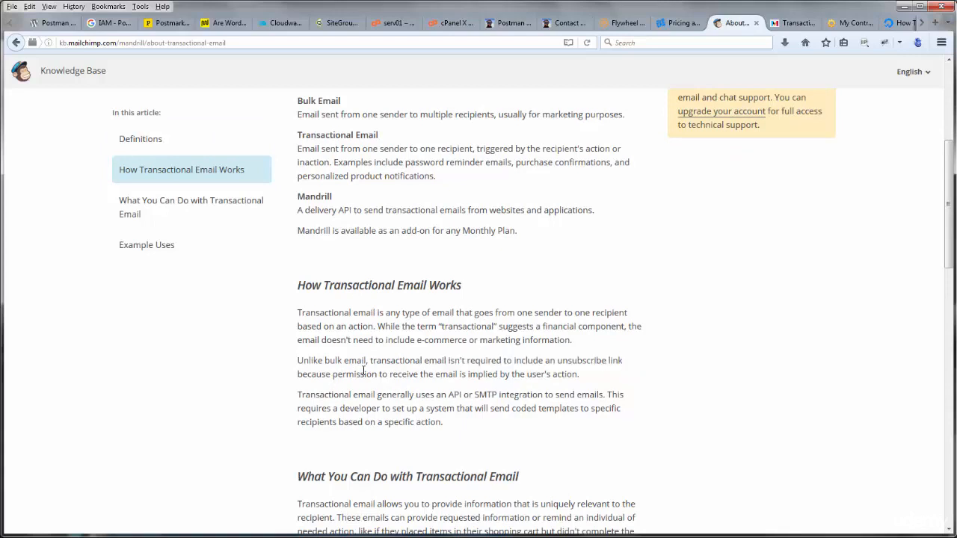
pyautogui.moveTo(535, 394)
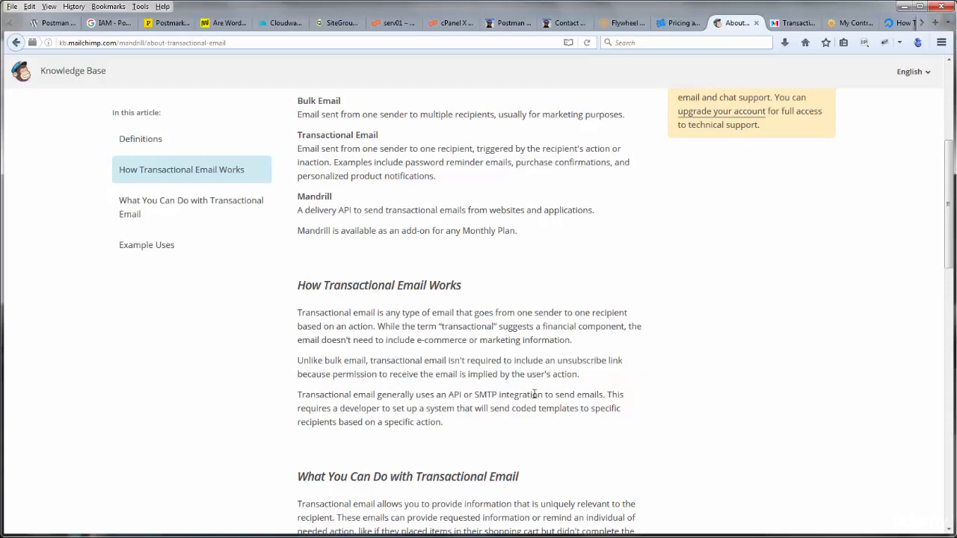
pyautogui.moveTo(547, 392)
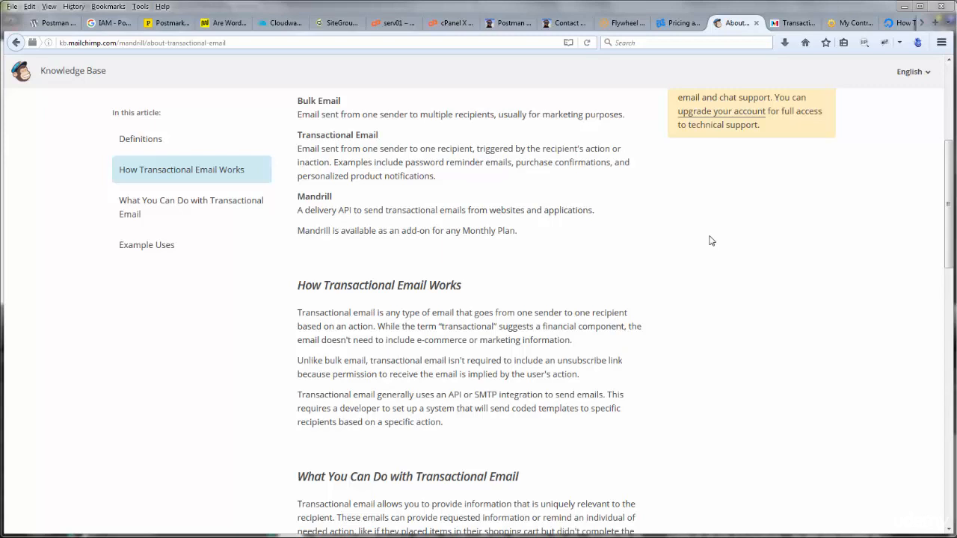
pyautogui.moveTo(689, 219)
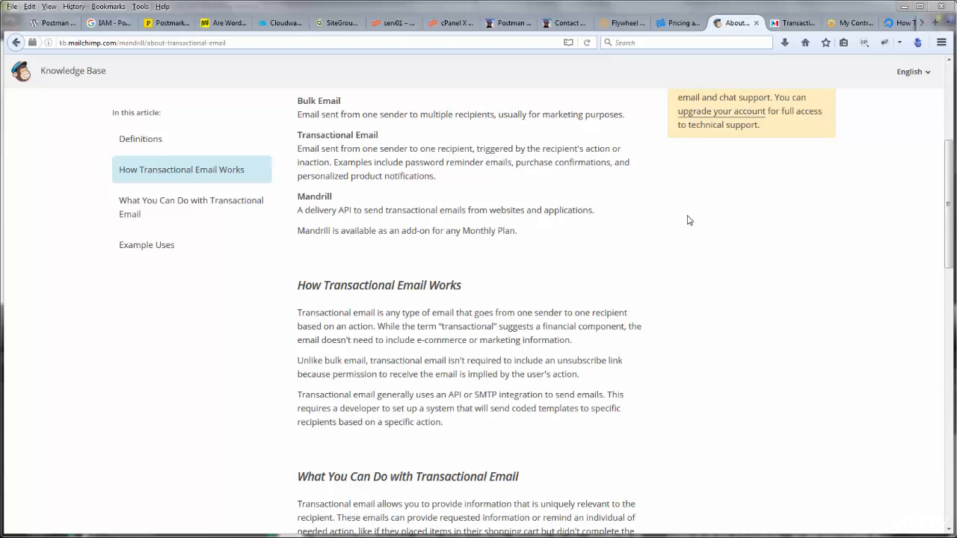
pyautogui.moveTo(58, 83)
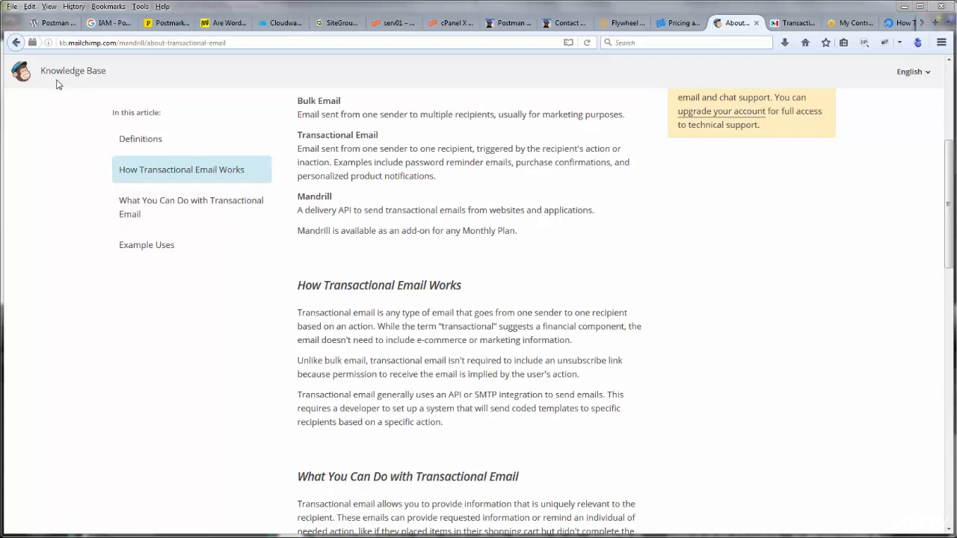
pyautogui.moveTo(467, 142)
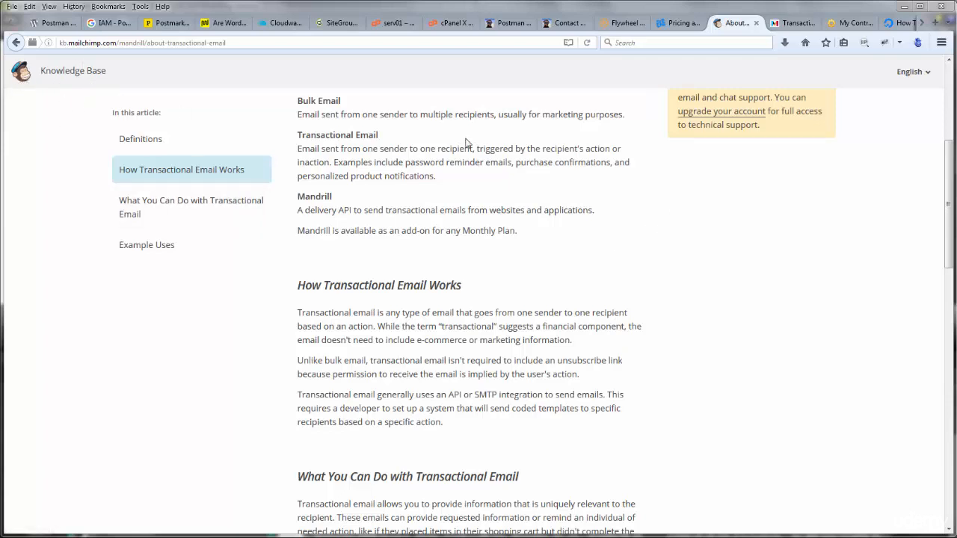
pyautogui.moveTo(707, 69)
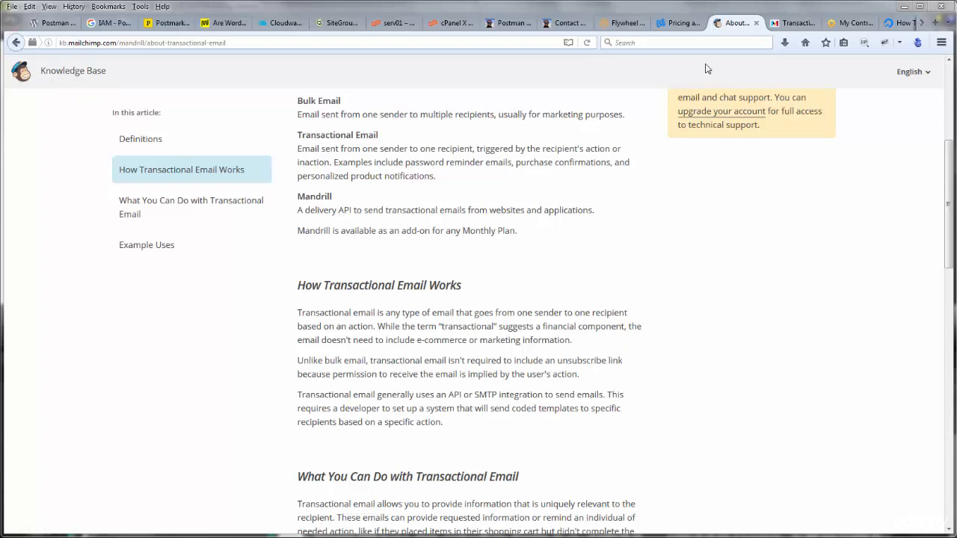
pyautogui.moveTo(648, 99)
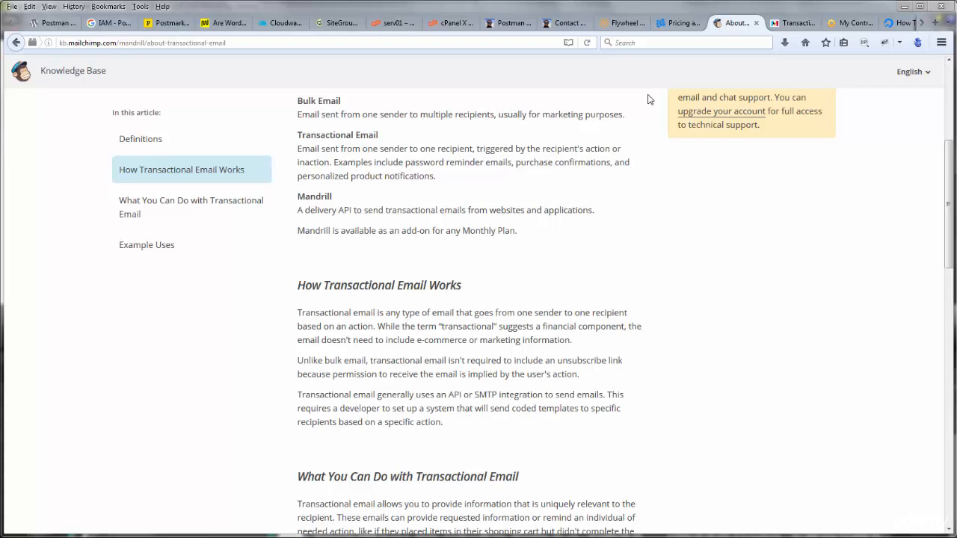
pyautogui.moveTo(728, 287)
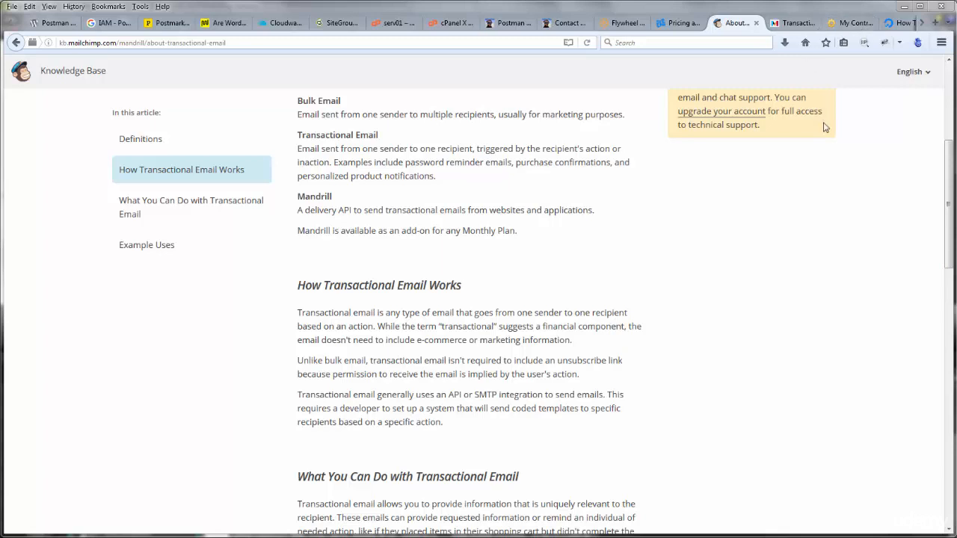
pyautogui.moveTo(844, 166)
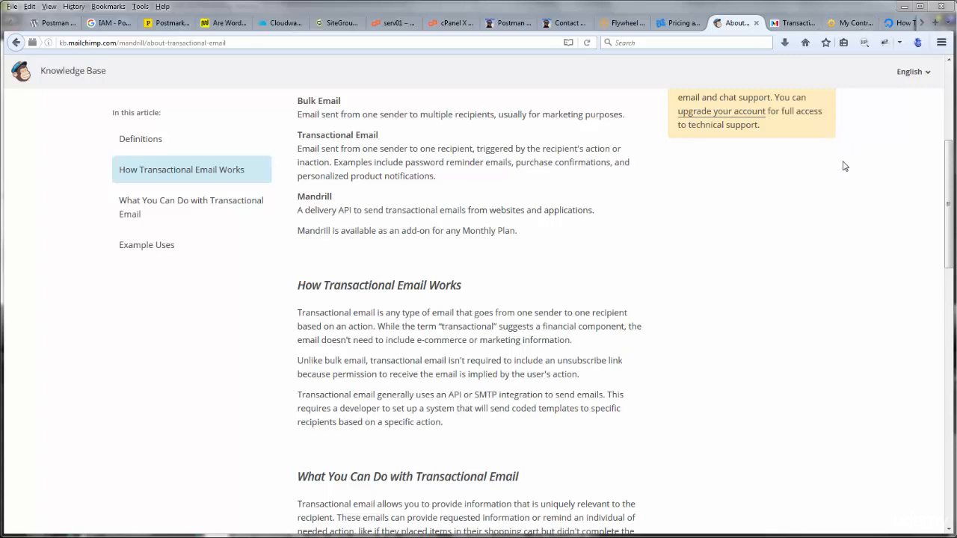
pyautogui.moveTo(659, 140)
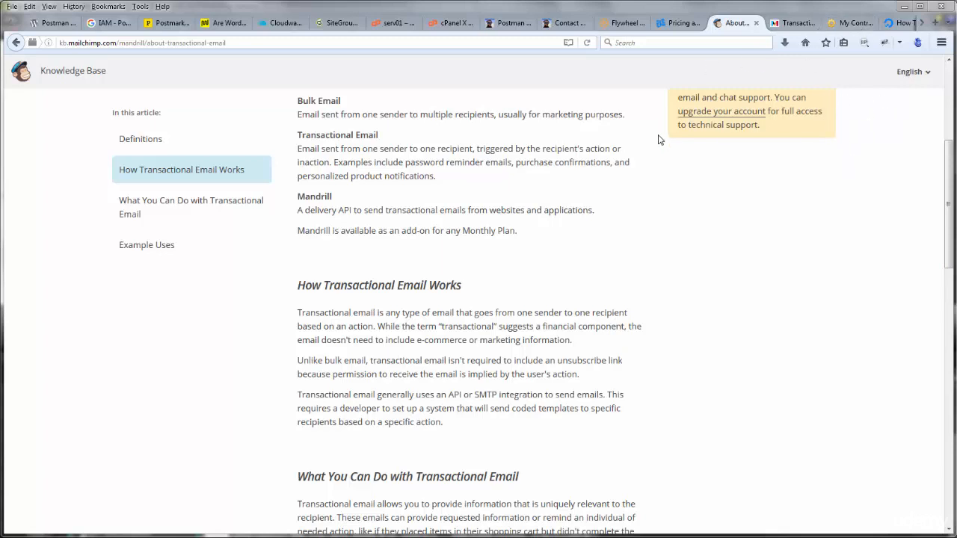
pyautogui.moveTo(663, 139)
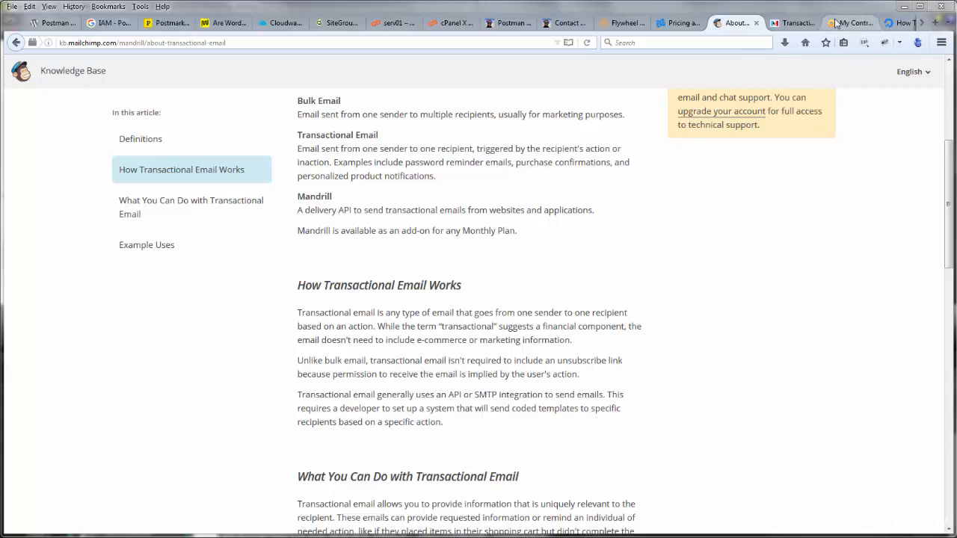
# Switch to the DigitalOcean Google SMTP Server tutorial tab and select a line of its introduction.
pyautogui.click(875, 23)
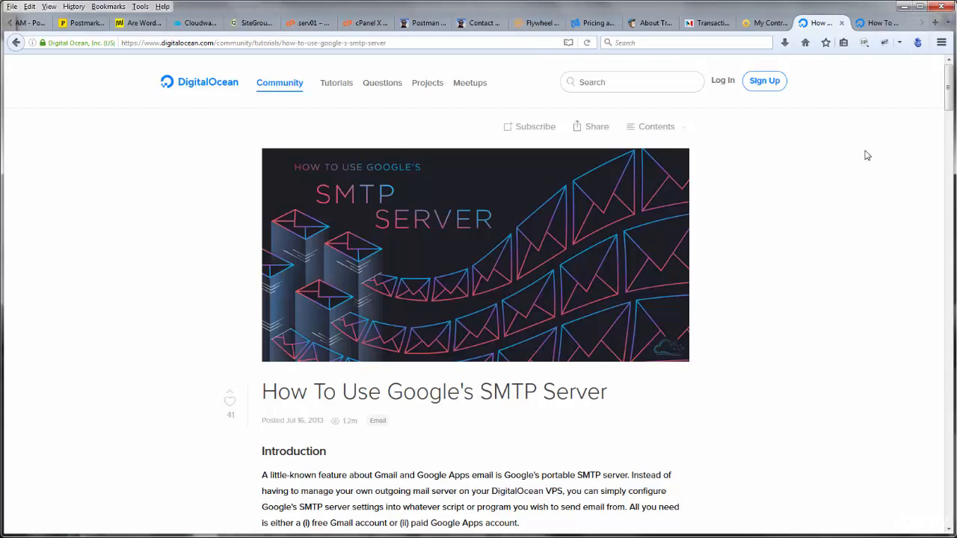
pyautogui.moveTo(868, 166)
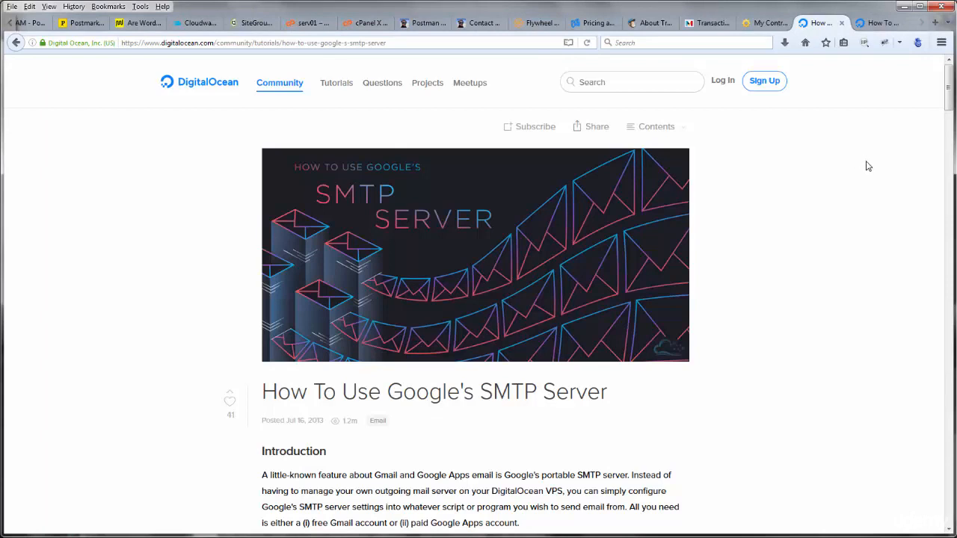
pyautogui.moveTo(175, 98)
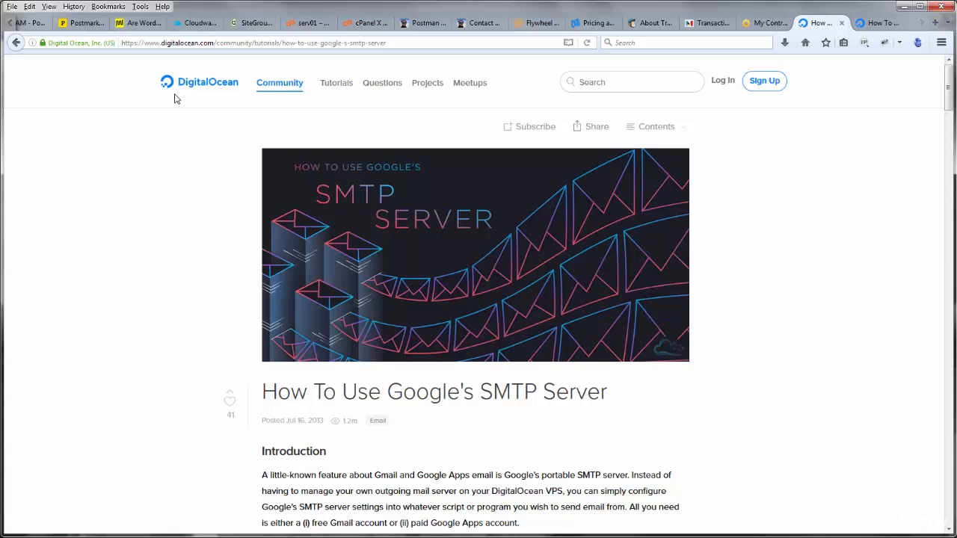
pyautogui.moveTo(178, 175)
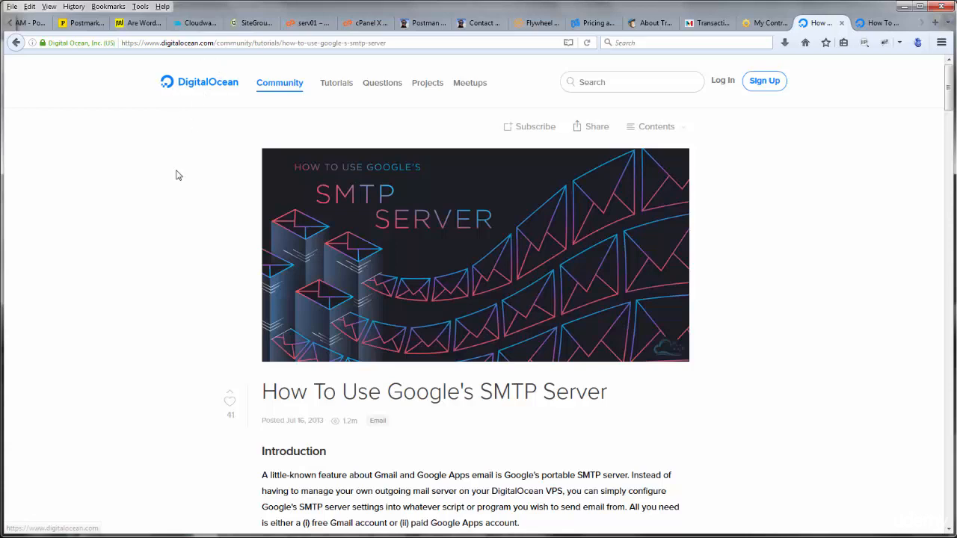
pyautogui.moveTo(412, 420)
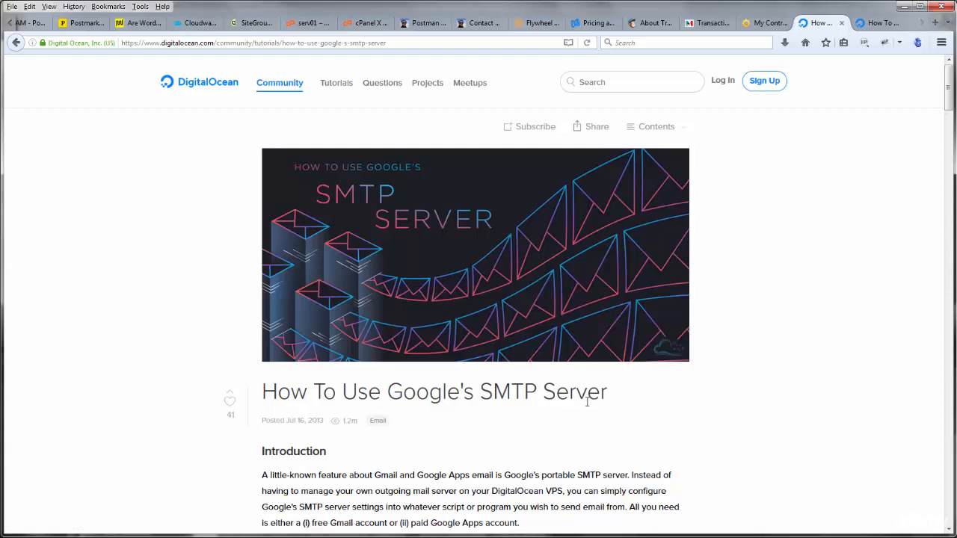
pyautogui.moveTo(822, 316)
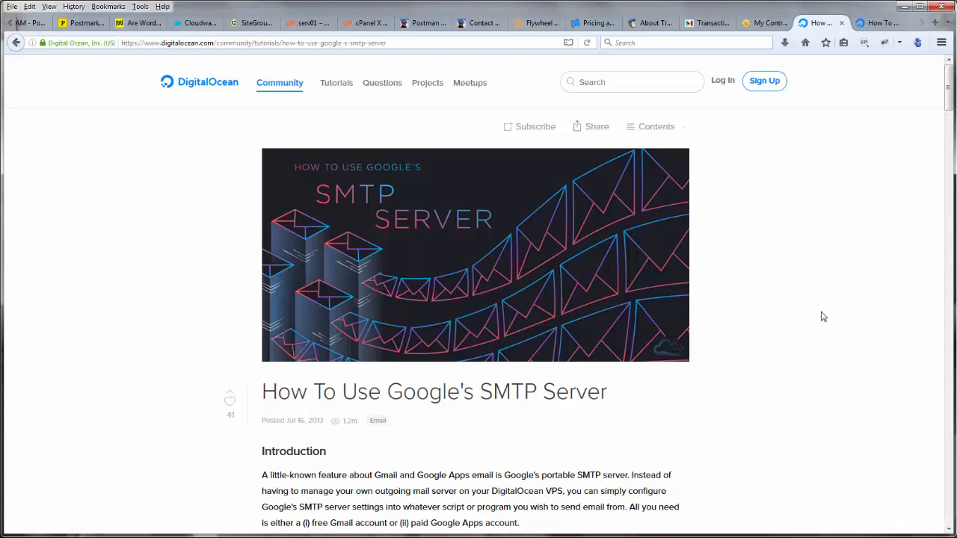
pyautogui.moveTo(641, 456)
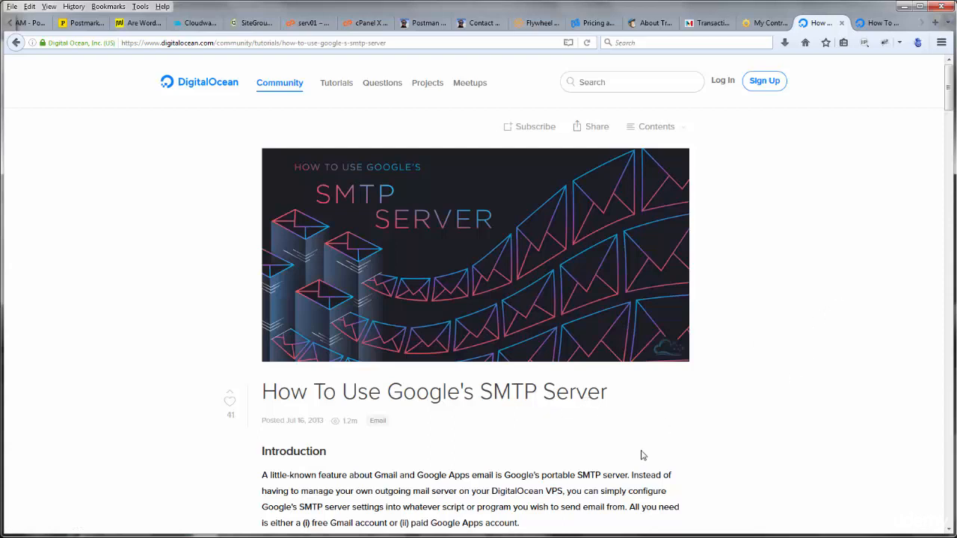
pyautogui.moveTo(522, 476)
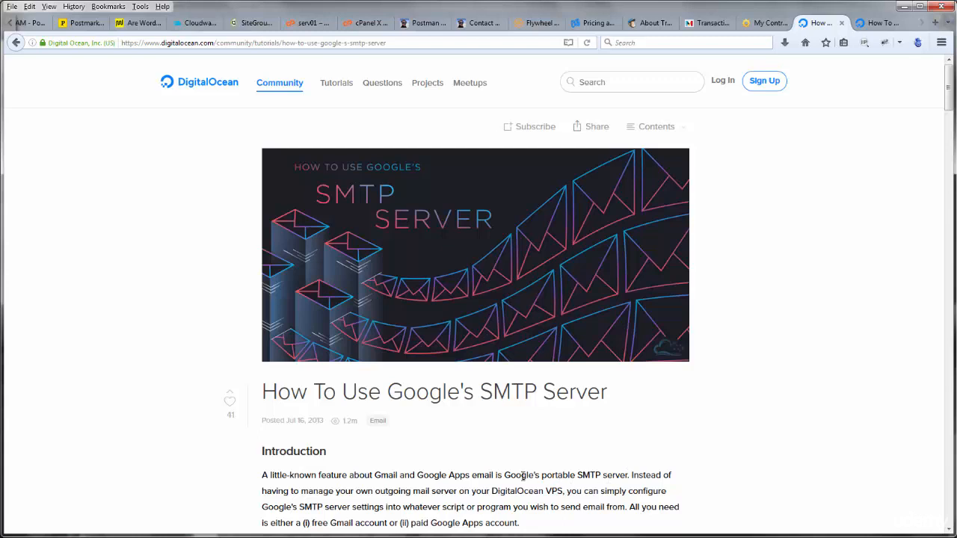
pyautogui.moveTo(504, 475); pyautogui.dragTo(632, 474)
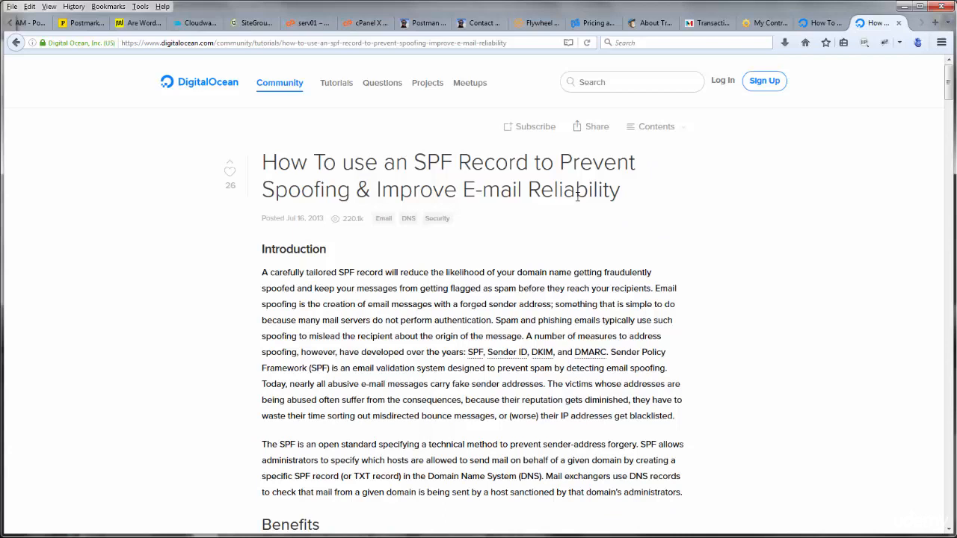
pyautogui.moveTo(355, 129)
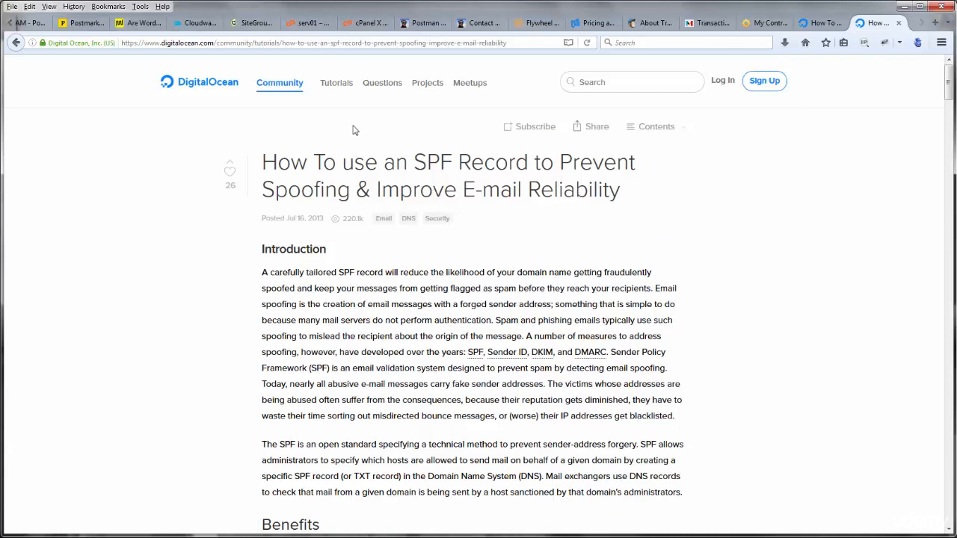
pyautogui.moveTo(847, 251)
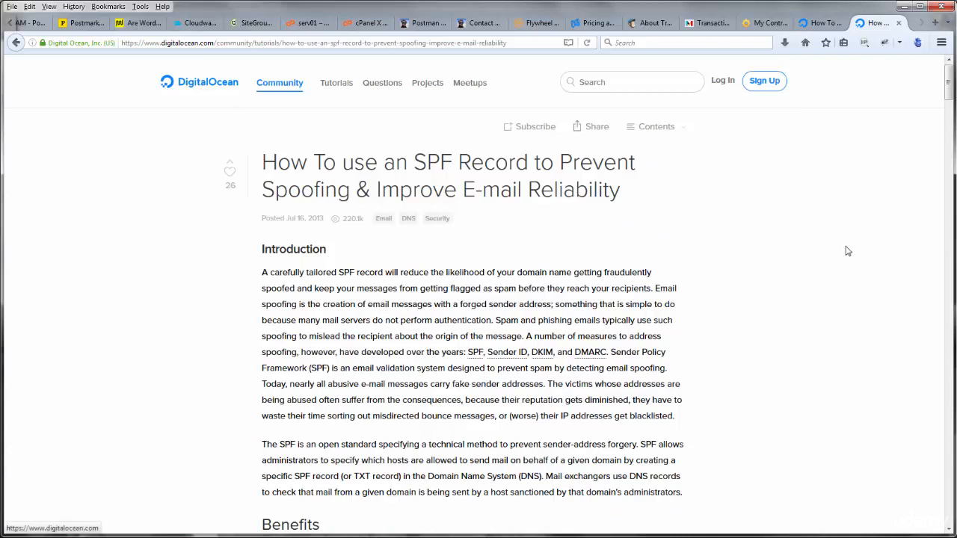
# Scroll a little way down the DigitalOcean tutorial's introduction.
pyautogui.scroll(-3)
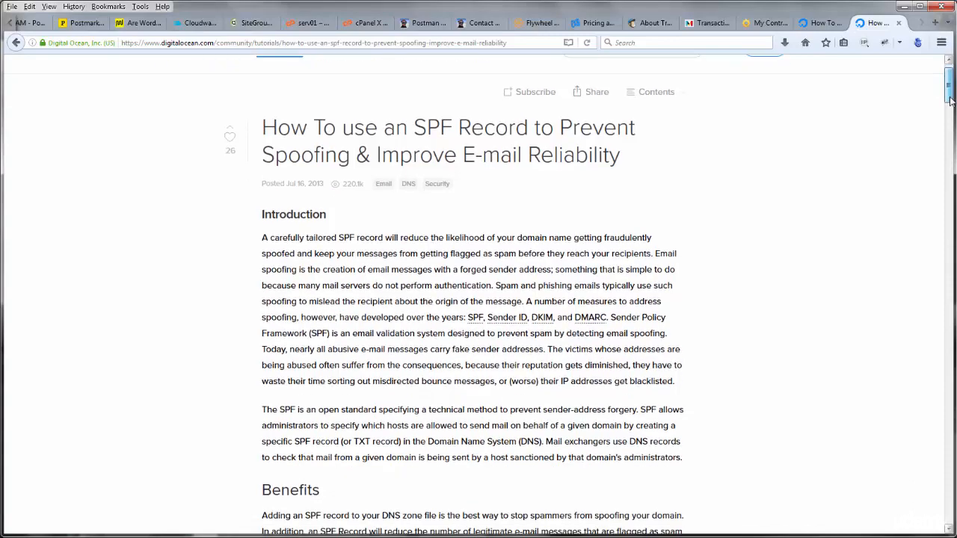
pyautogui.scroll(-3)
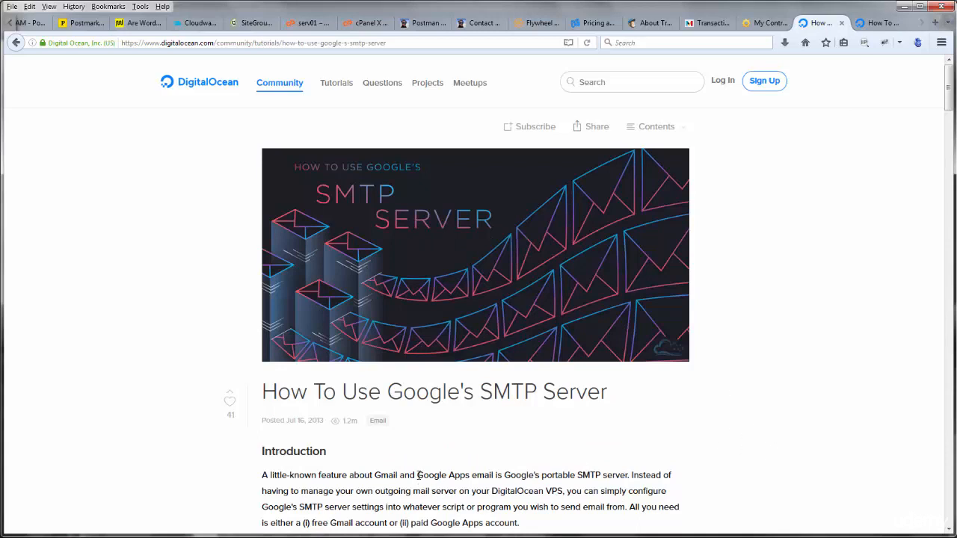
# Highlight 'Google Apps' in the Google SMTP tutorial's introduction.
pyautogui.doubleClick(442, 475)
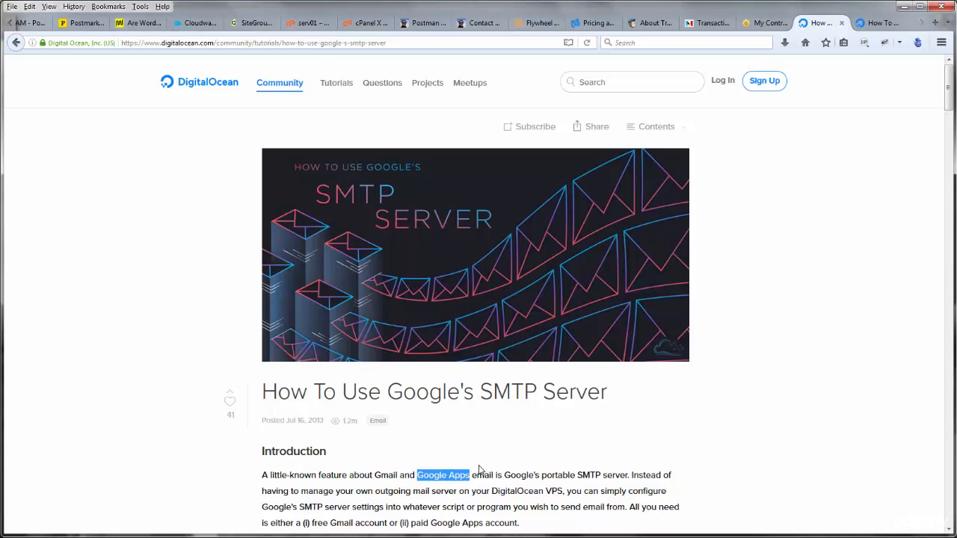
pyautogui.moveTo(479, 449)
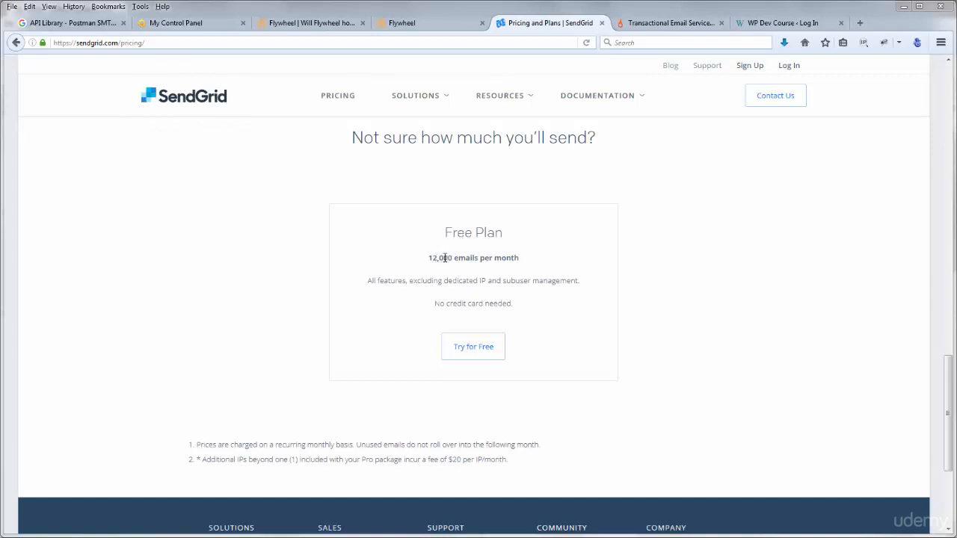
pyautogui.moveTo(545, 265)
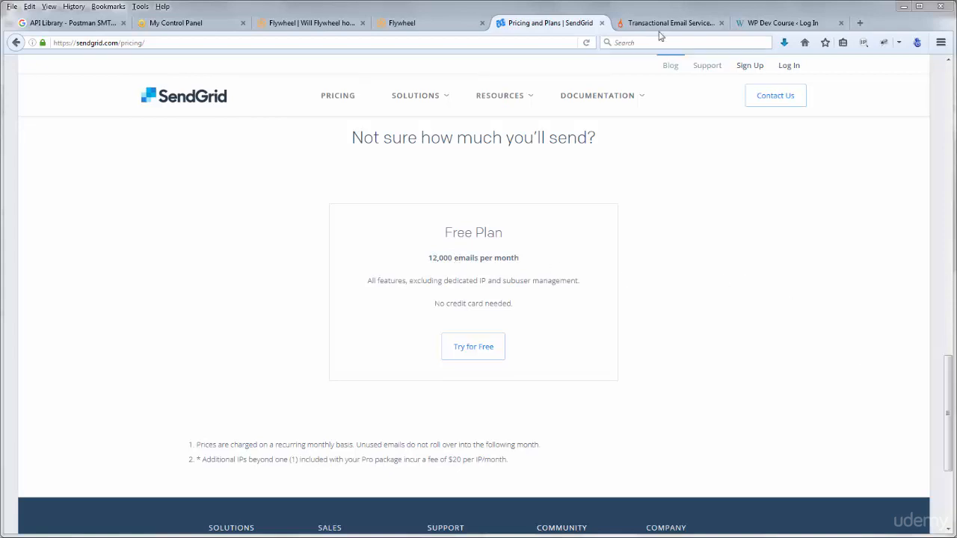
# Show SparkPost's pricing page with its 100,000-emails-per-month free plan.
pyautogui.click(669, 23)
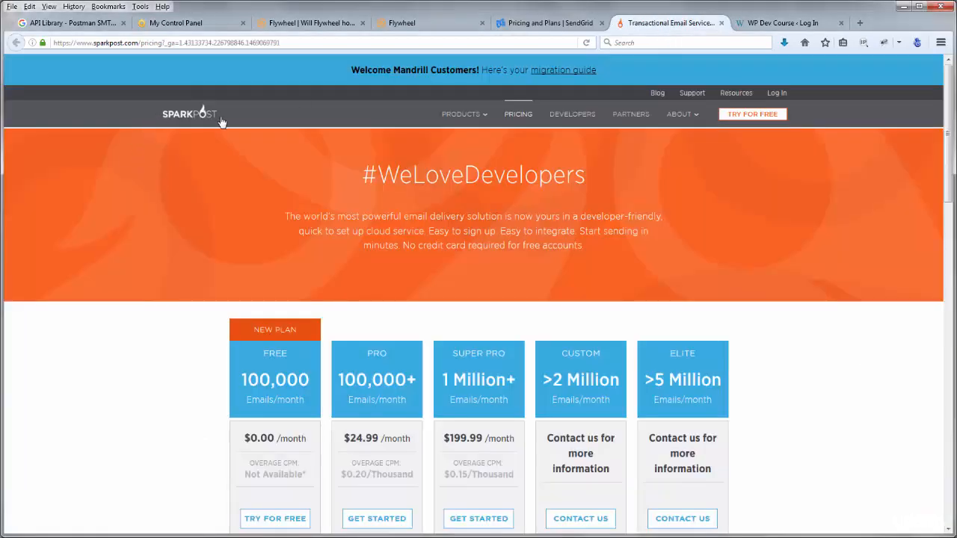
pyautogui.moveTo(270, 304)
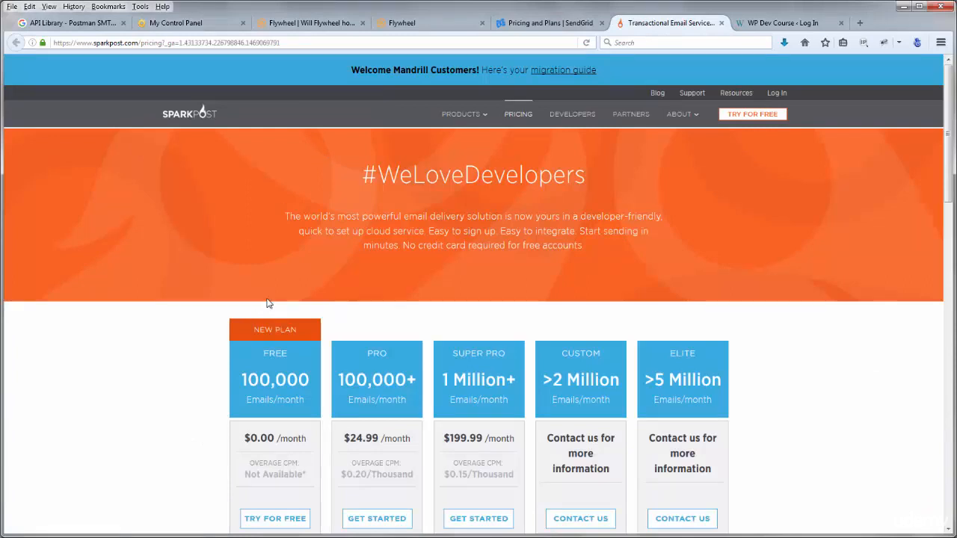
pyautogui.moveTo(211, 391)
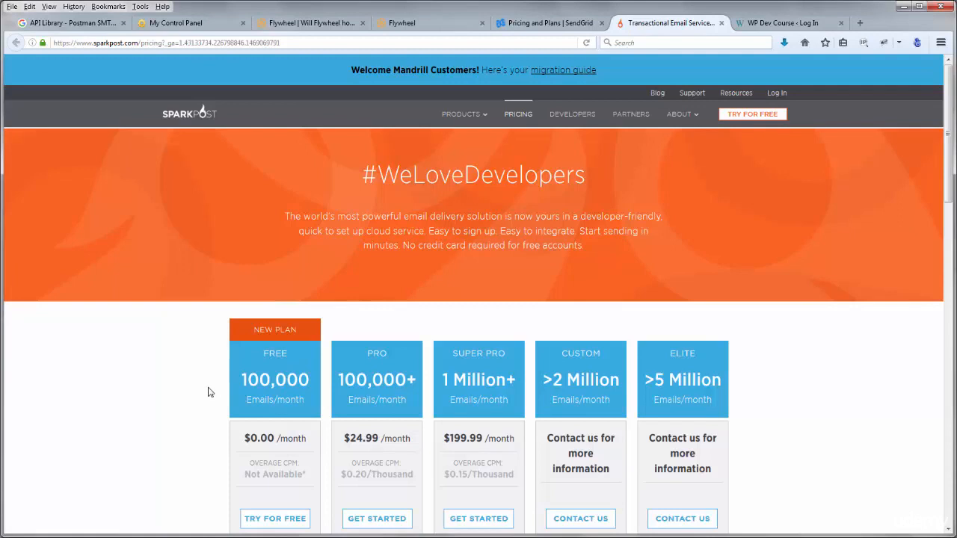
pyautogui.moveTo(201, 187)
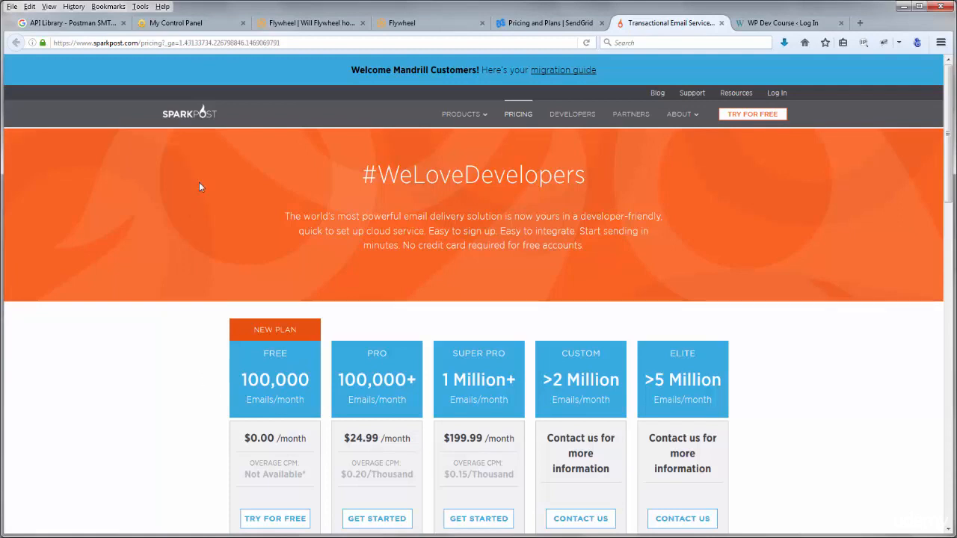
pyautogui.moveTo(202, 141)
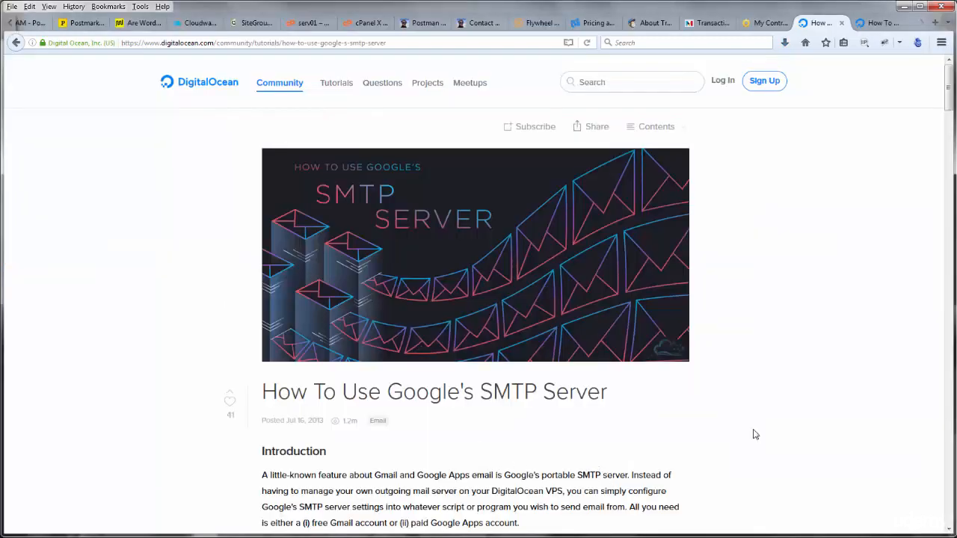
pyautogui.moveTo(848, 227)
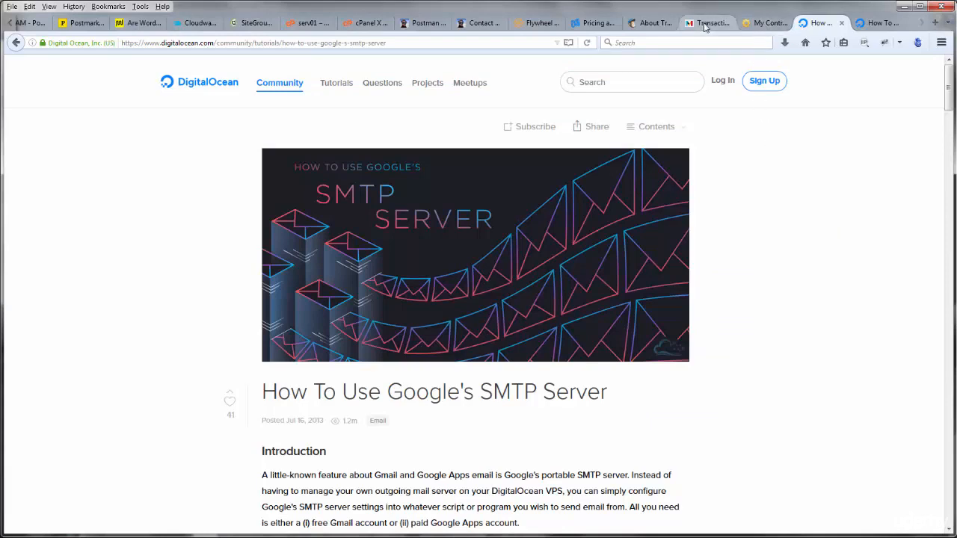
# Show Mandrill's homepage and select its paid MailChimp add-on announcement.
pyautogui.click(649, 23)
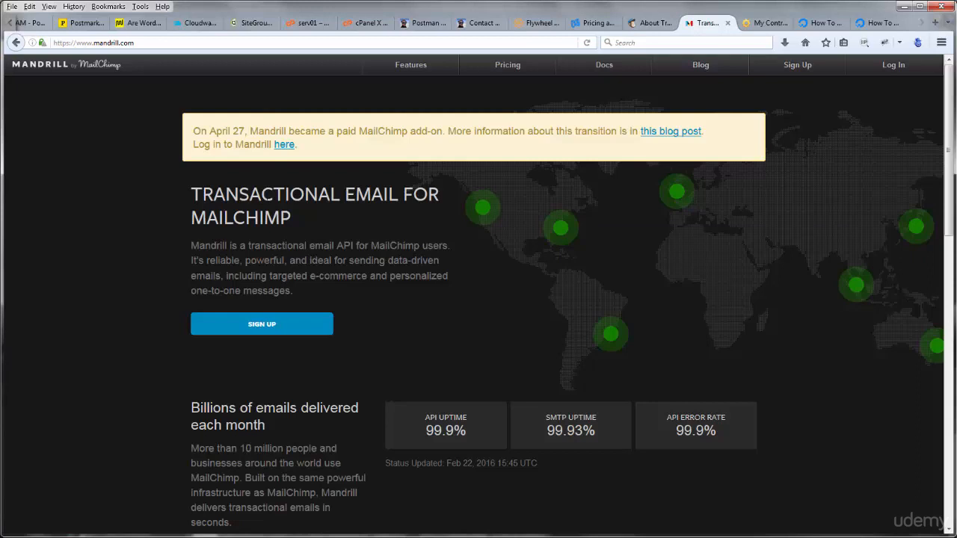
pyautogui.moveTo(388, 174)
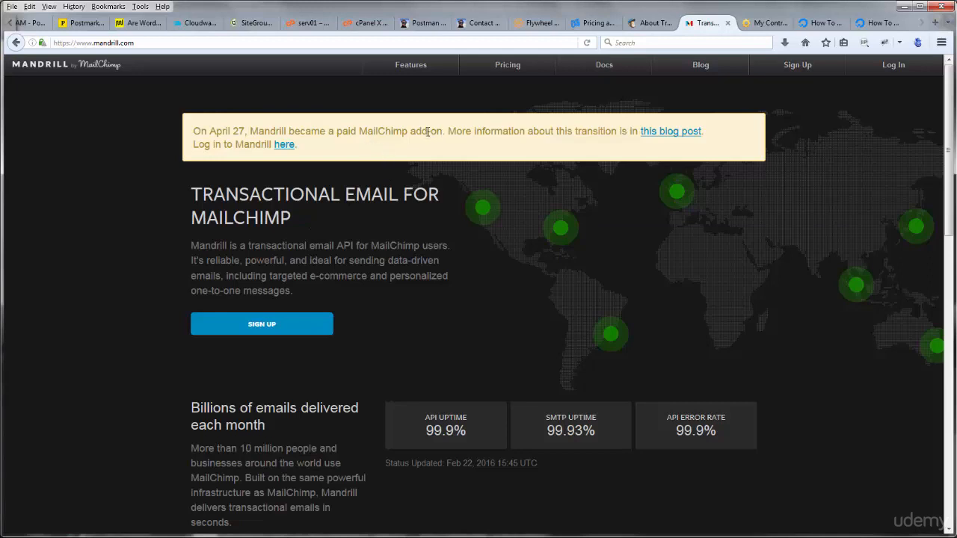
pyautogui.moveTo(335, 131); pyautogui.dragTo(441, 131)
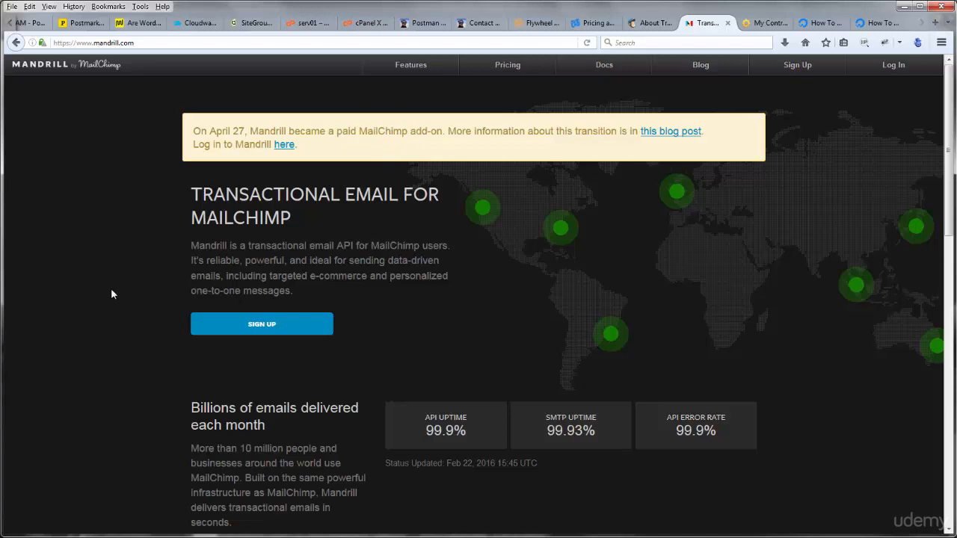
pyautogui.moveTo(127, 289)
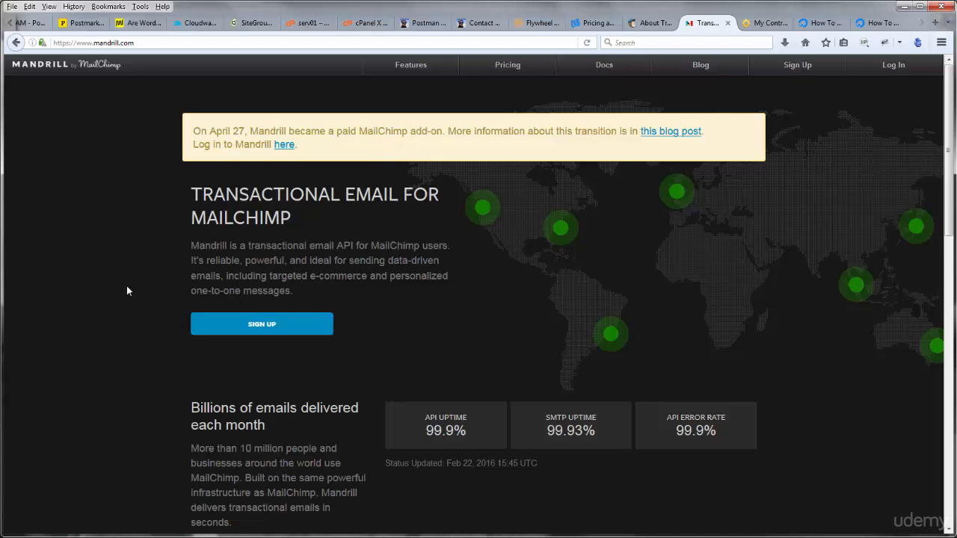
pyautogui.moveTo(474, 257)
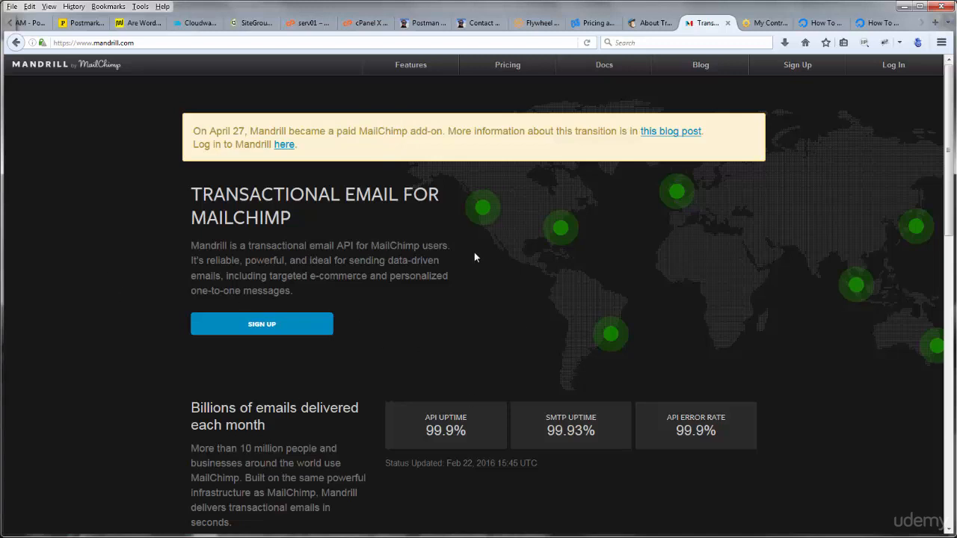
pyautogui.moveTo(479, 260)
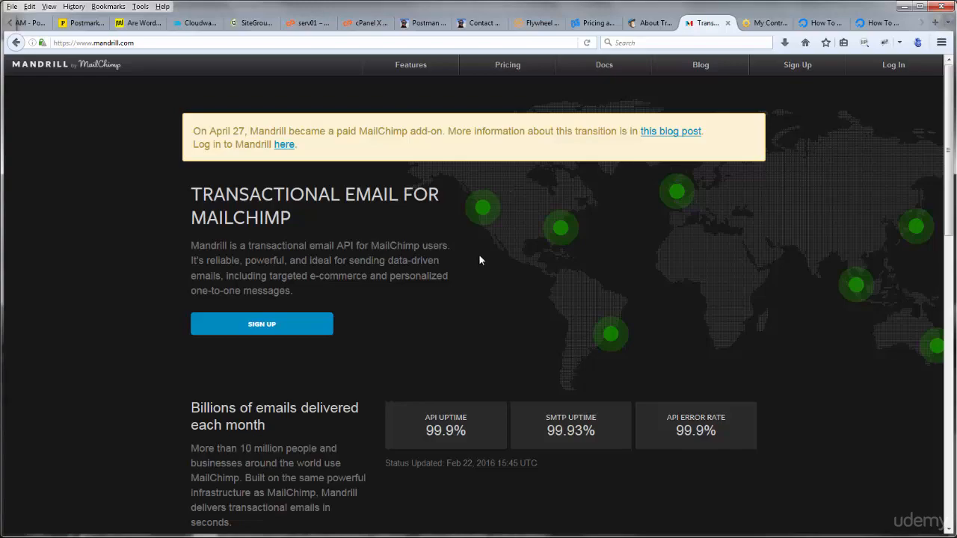
pyautogui.click(310, 22)
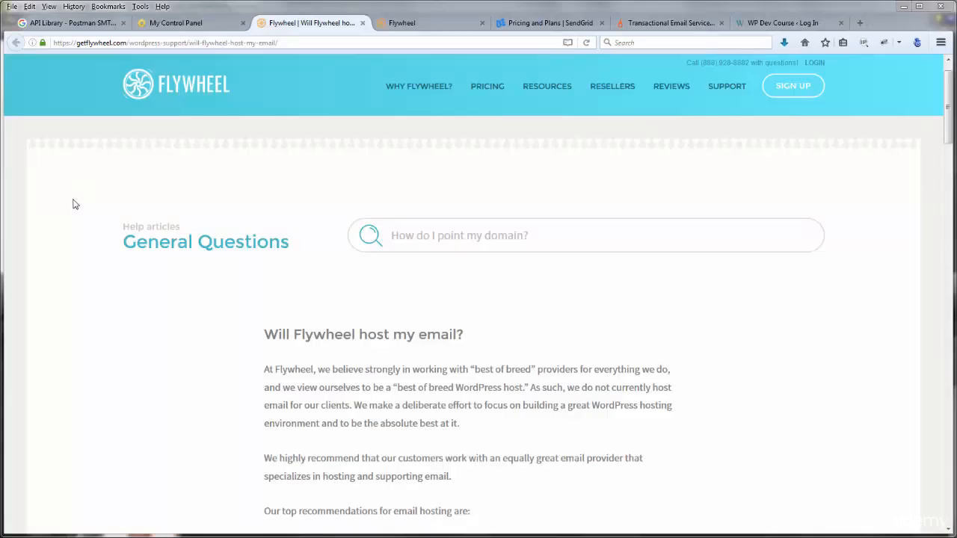
pyautogui.moveTo(131, 161)
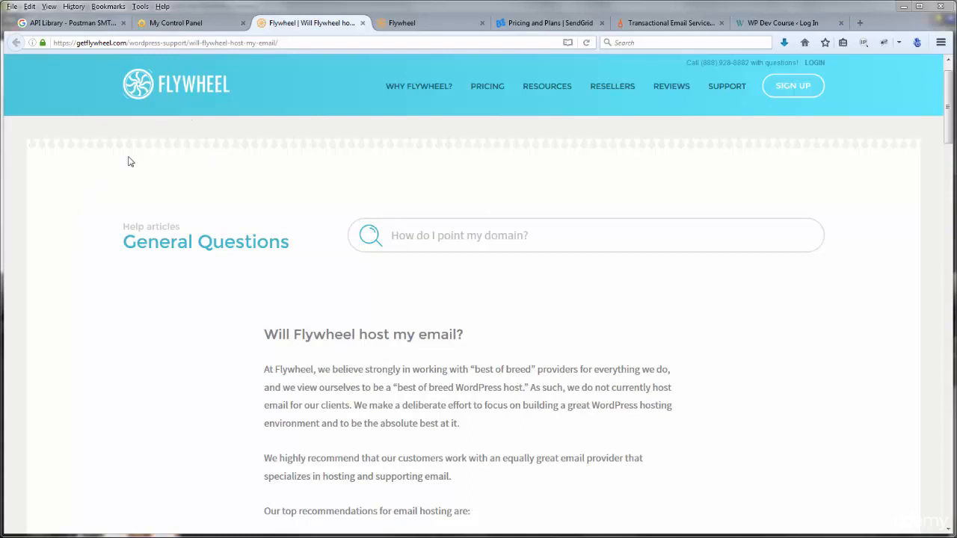
pyautogui.moveTo(143, 168)
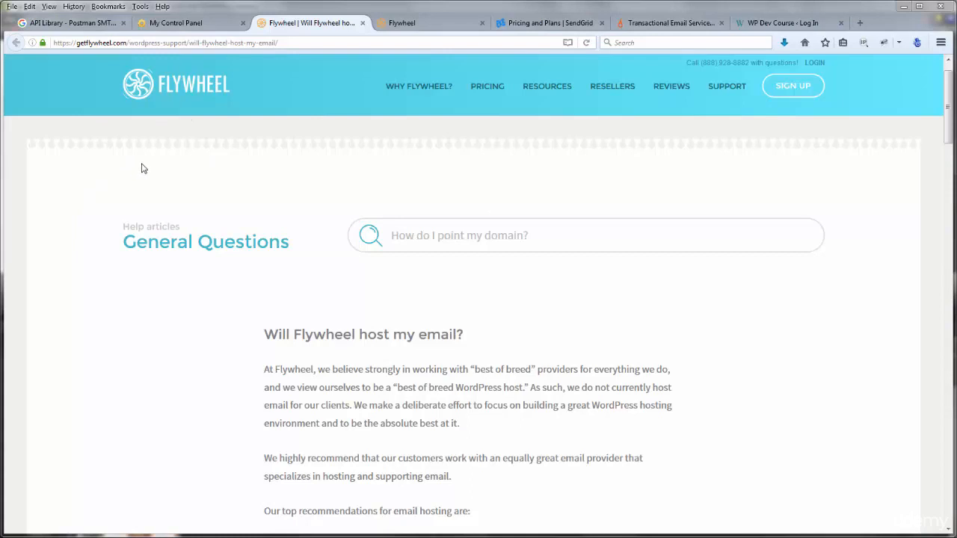
pyautogui.moveTo(148, 247)
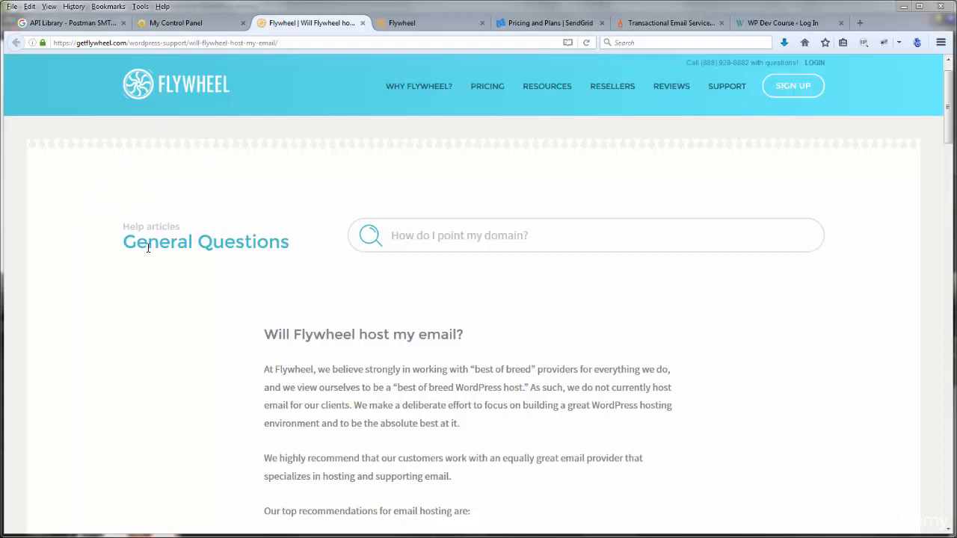
pyautogui.moveTo(242, 347)
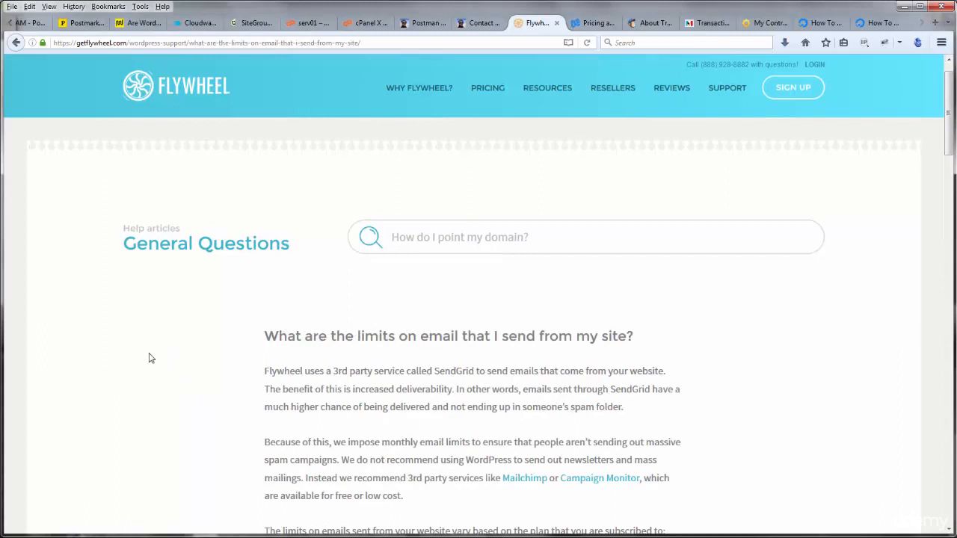
pyautogui.moveTo(157, 364)
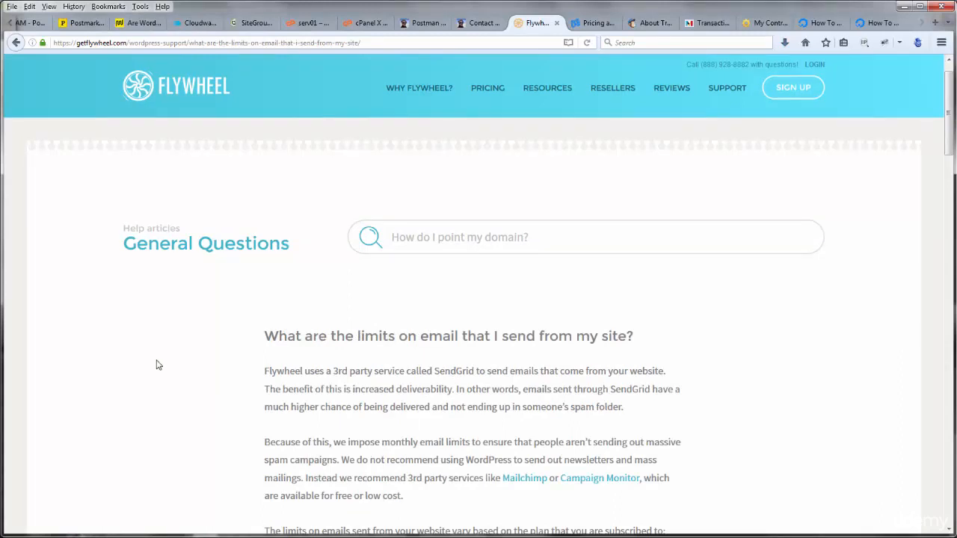
pyautogui.scroll(-3)
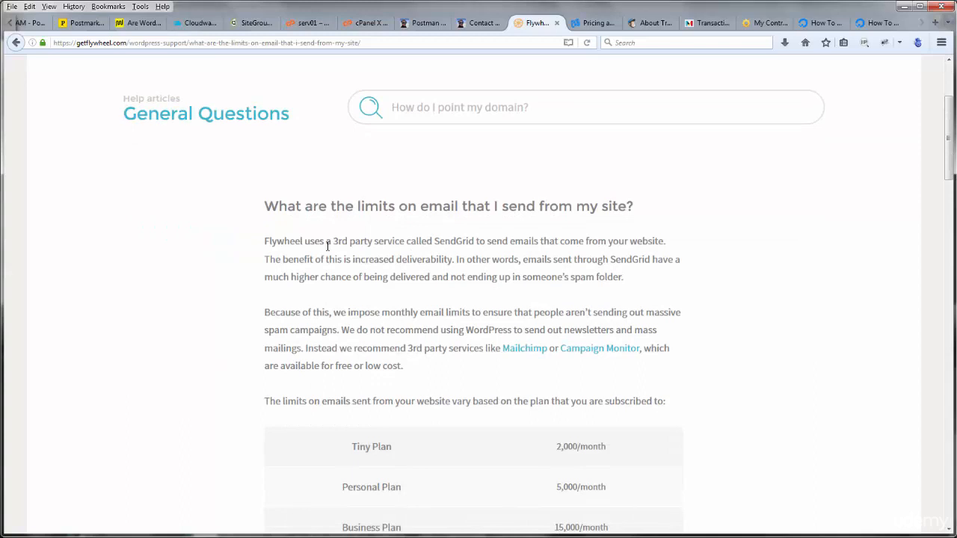
pyautogui.doubleClick(452, 241)
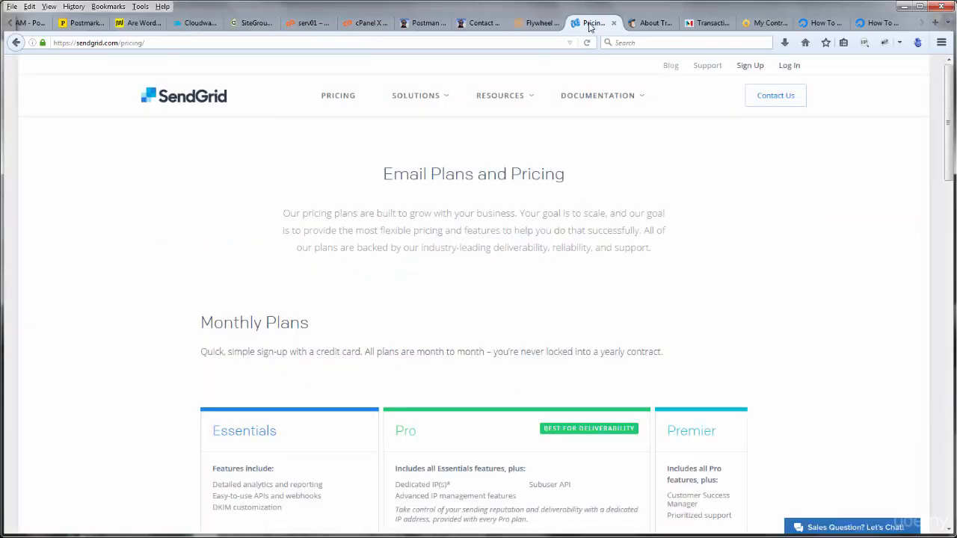
pyautogui.click(536, 22)
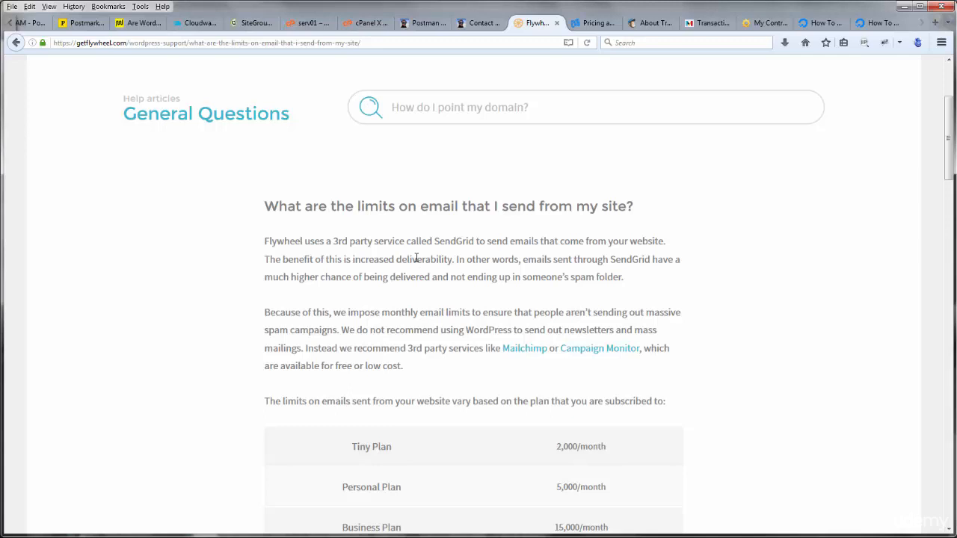
pyautogui.moveTo(521, 243)
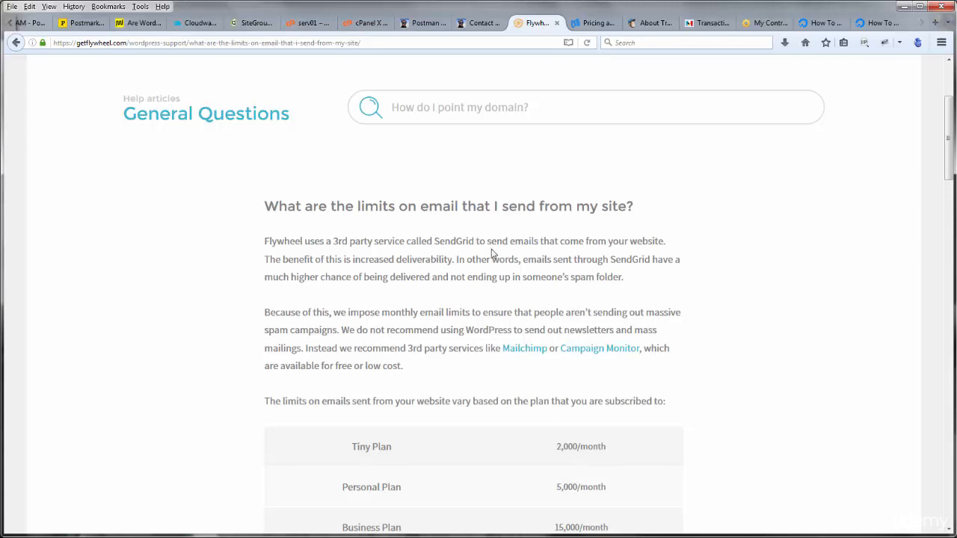
pyautogui.moveTo(494, 230)
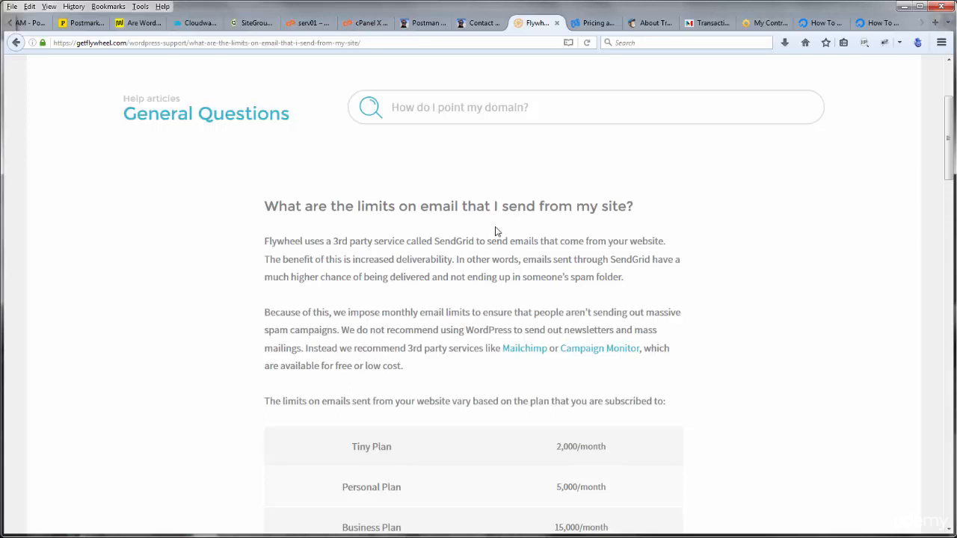
pyautogui.moveTo(494, 241)
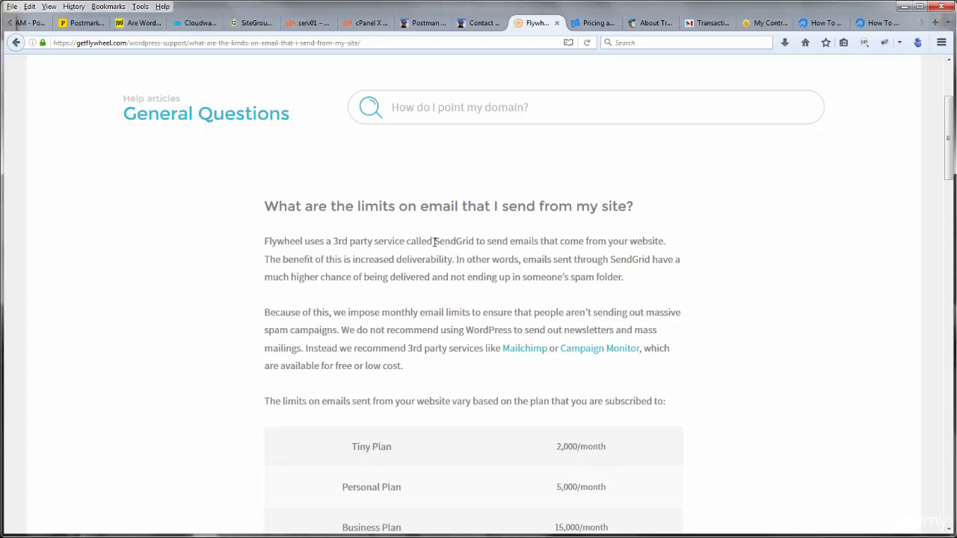
pyautogui.moveTo(441, 254)
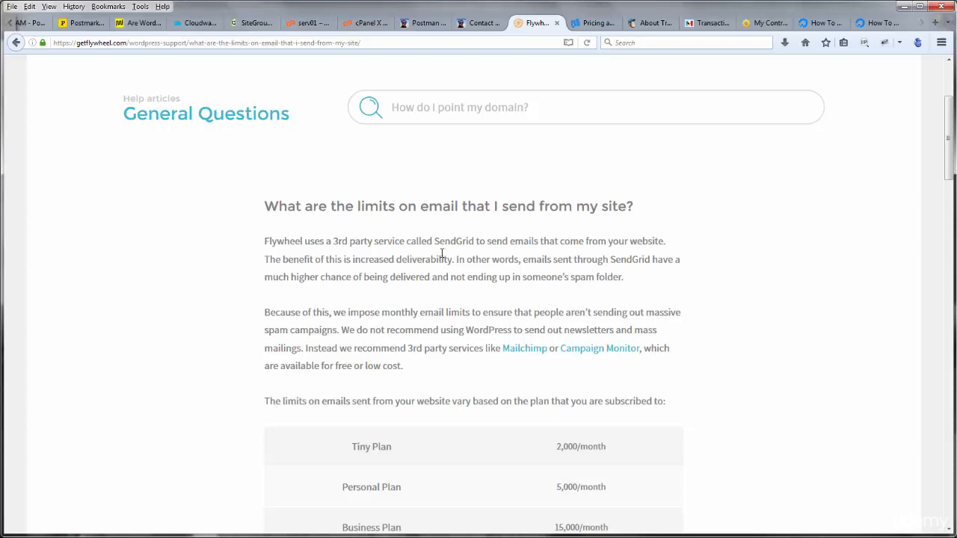
pyautogui.moveTo(446, 259)
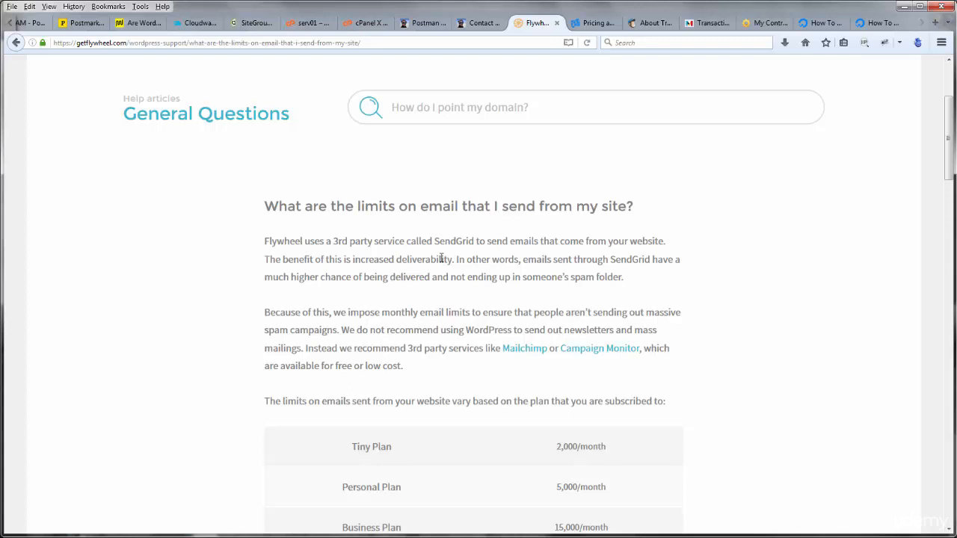
# Highlight the greggdavis.com account type and dates, then launch WHM List Accounts.
pyautogui.click(250, 22)
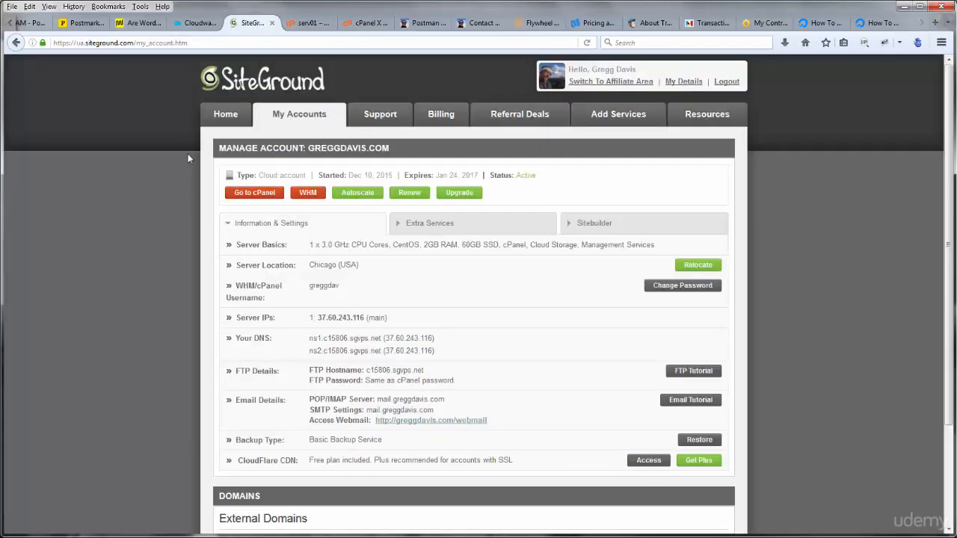
pyautogui.doubleClick(266, 174)
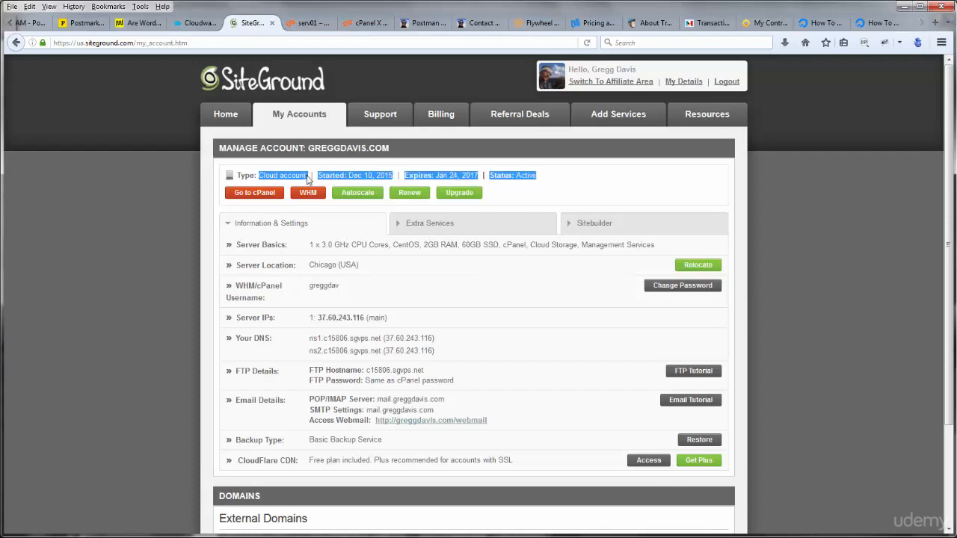
pyautogui.click(314, 75)
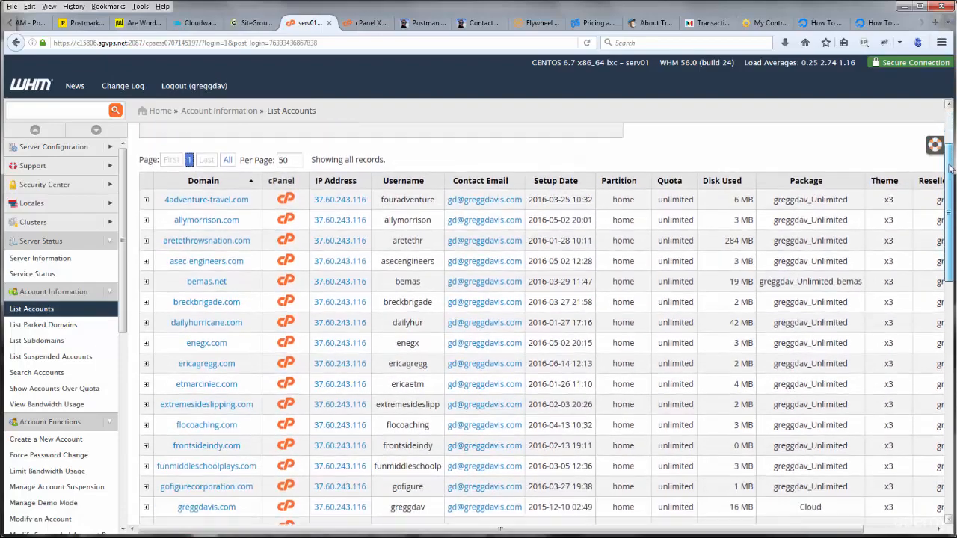
# Scroll through WHM's List Accounts to review the later hosted domains.
pyautogui.scroll(-3)
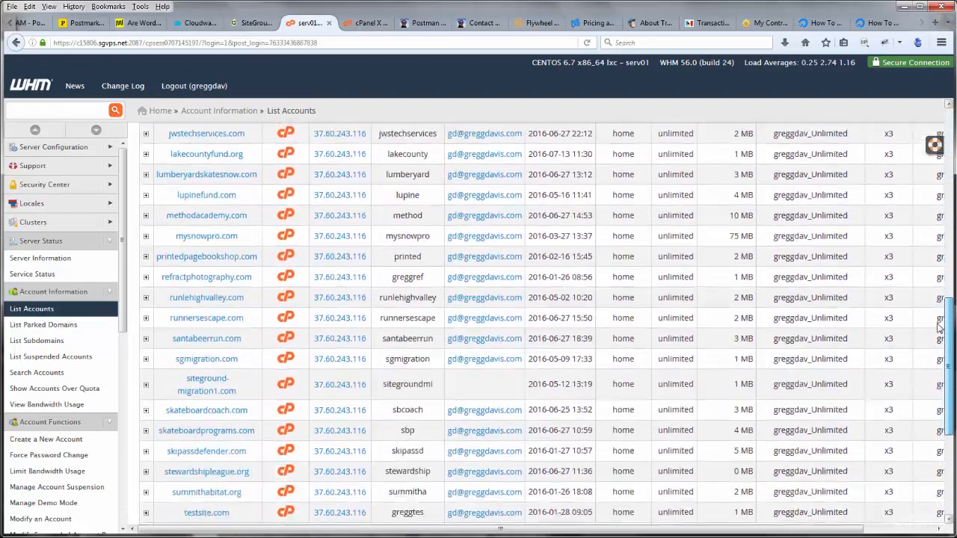
pyautogui.scroll(-3)
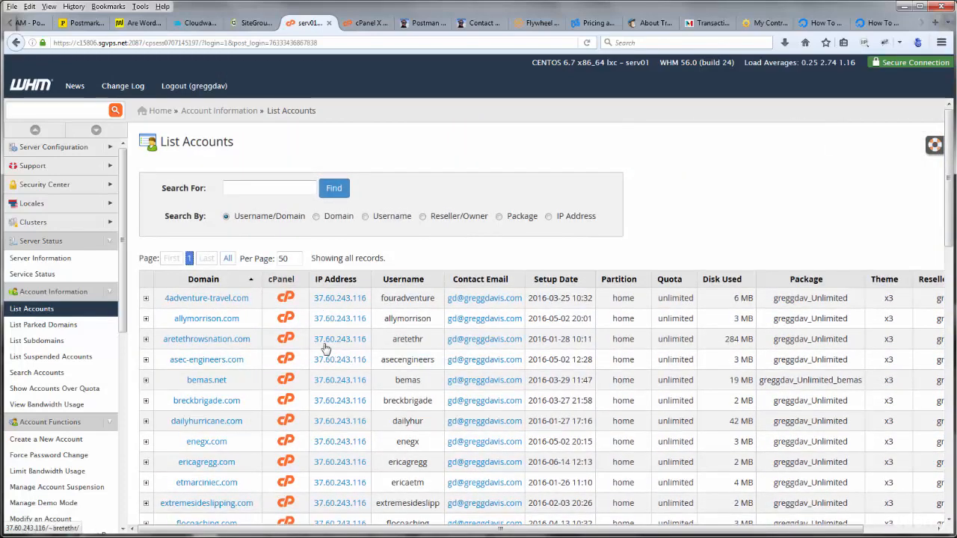
pyautogui.moveTo(292, 148)
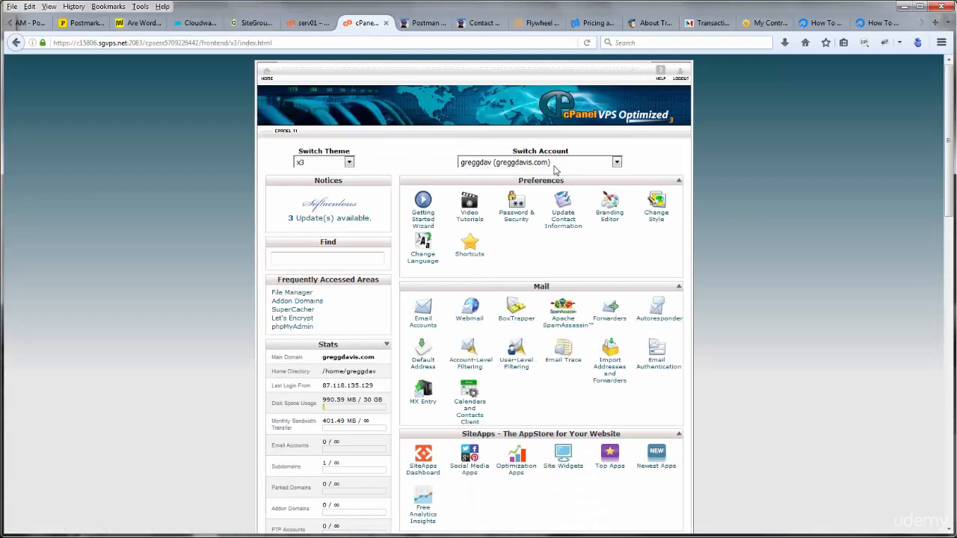
pyautogui.moveTo(772, 293)
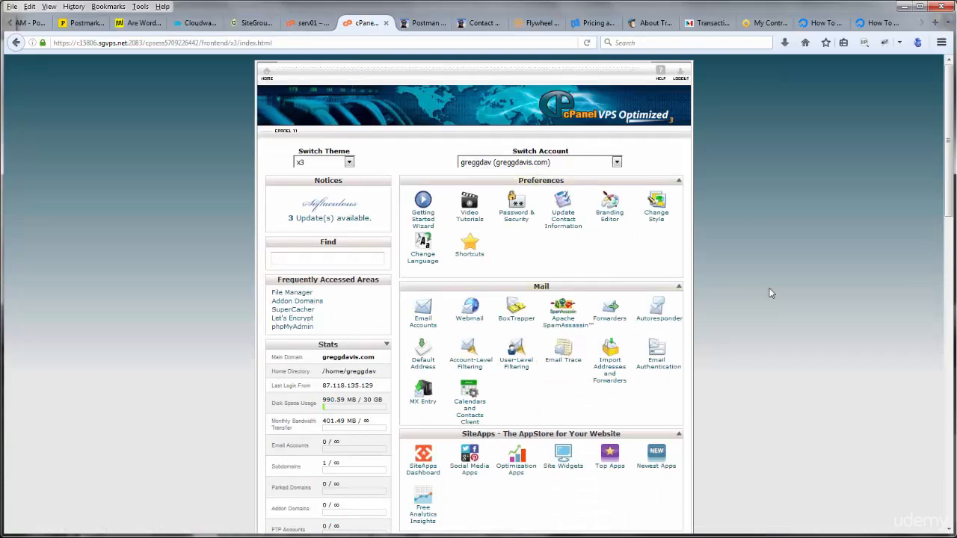
# Scroll the greggdavis.com cPanel home page to view its Mail tools and account stats.
pyautogui.scroll(-3)
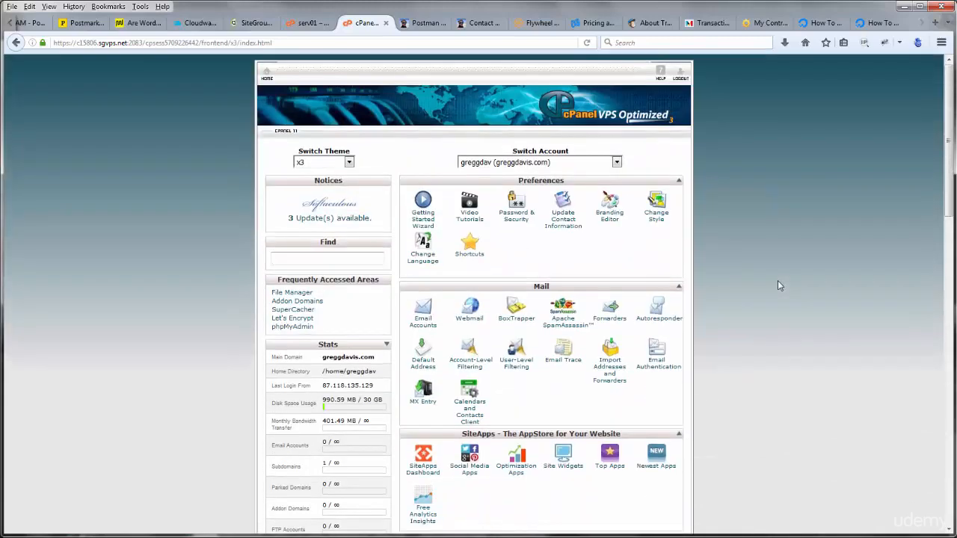
pyautogui.click(327, 258)
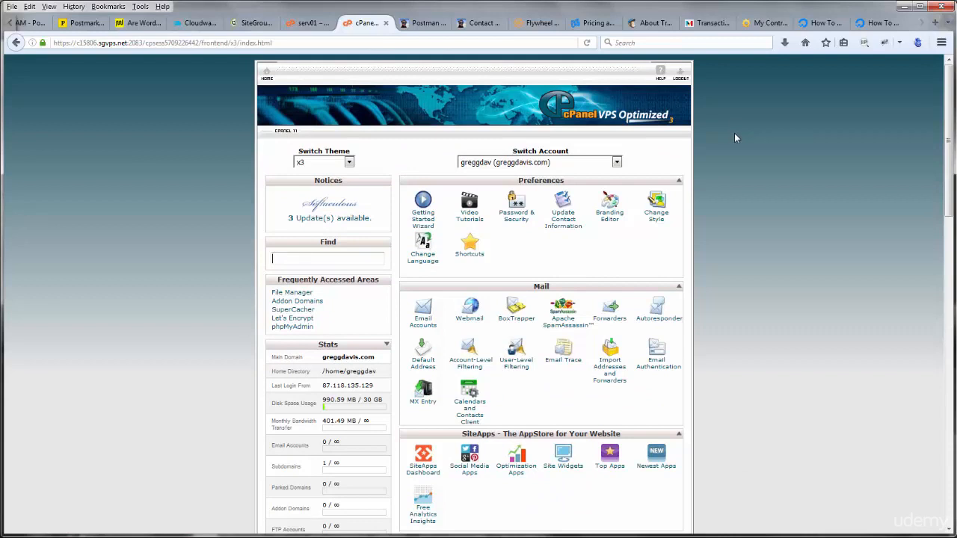
pyautogui.moveTo(708, 147)
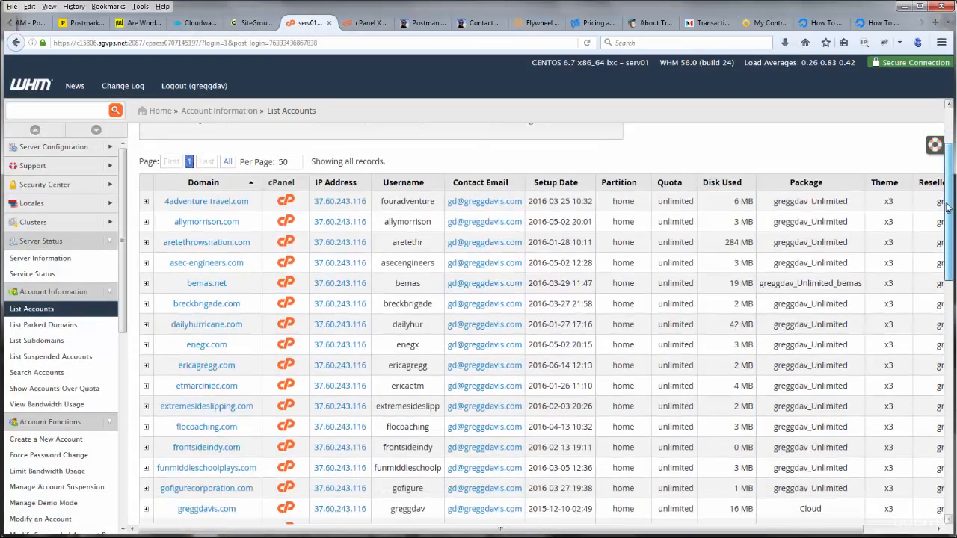
pyautogui.scroll(-3)
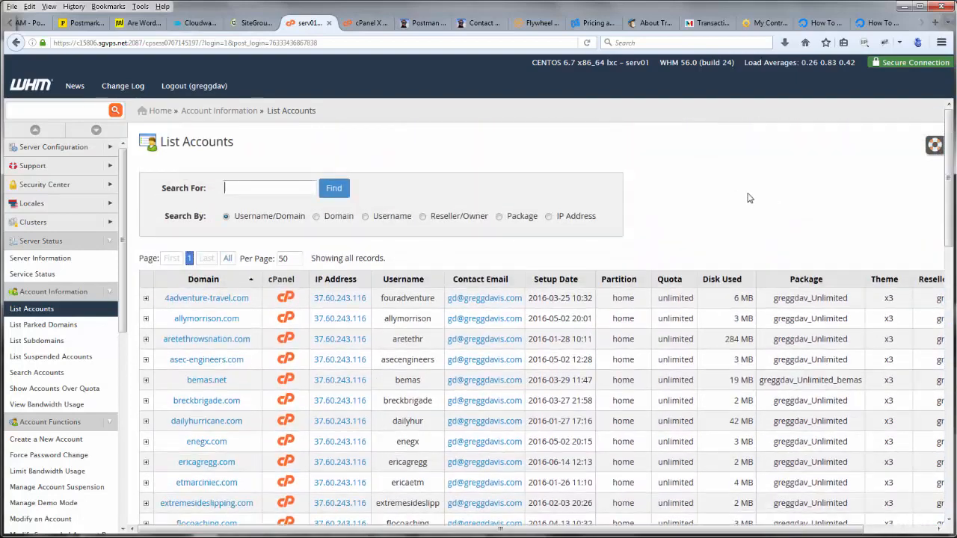
pyautogui.moveTo(764, 232)
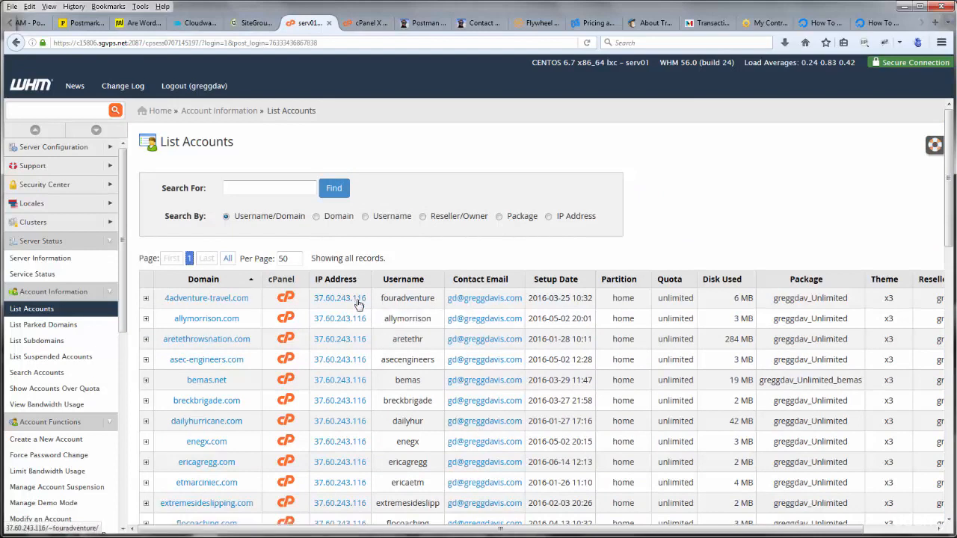
pyautogui.moveTo(357, 303)
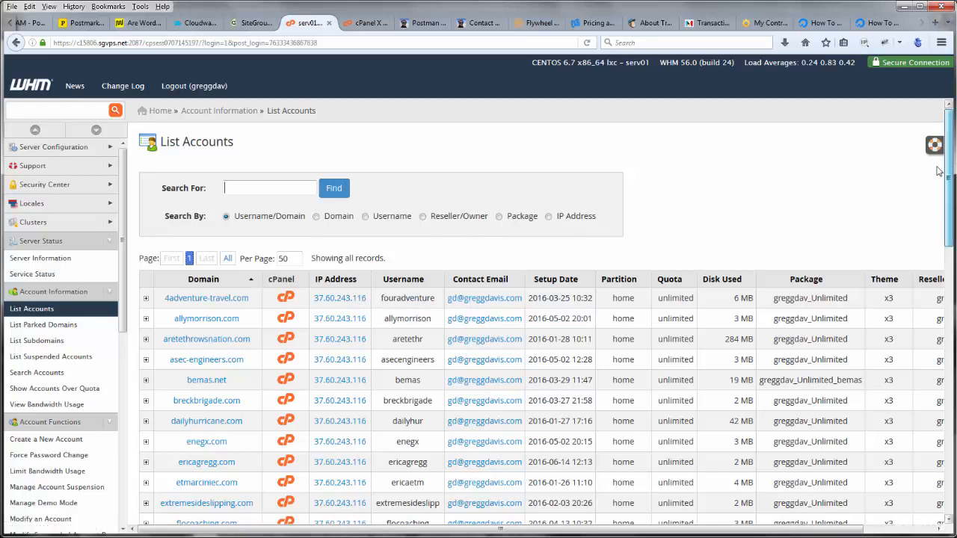
pyautogui.moveTo(714, 213)
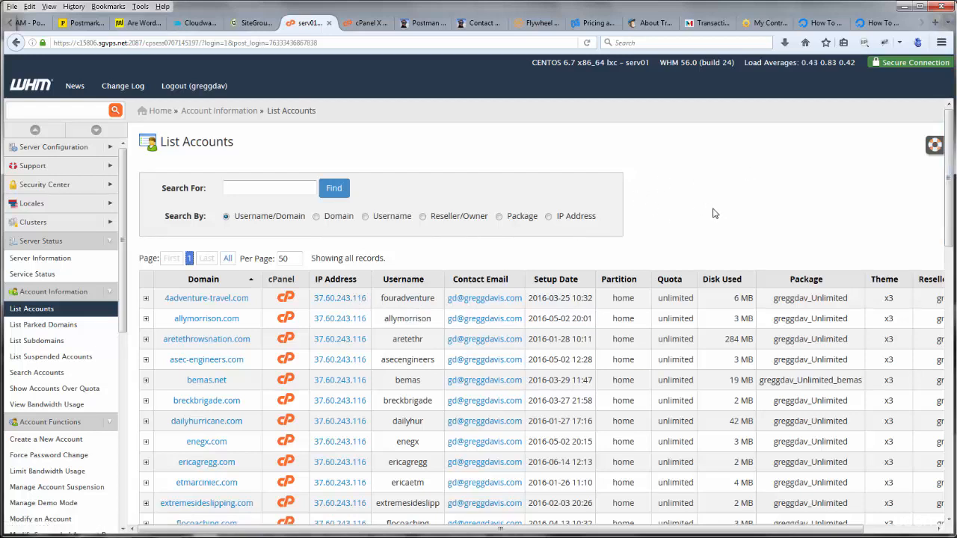
pyautogui.scroll(-3)
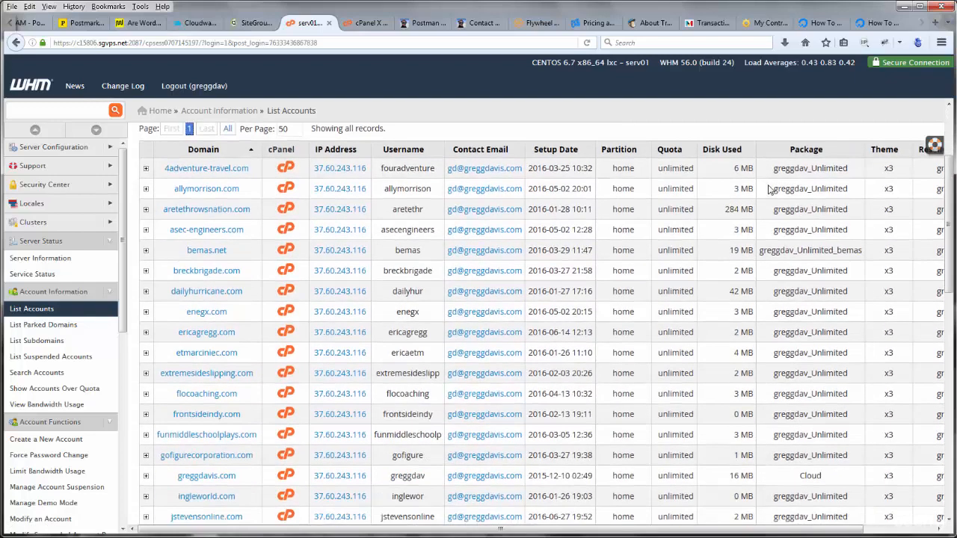
pyautogui.scroll(-3)
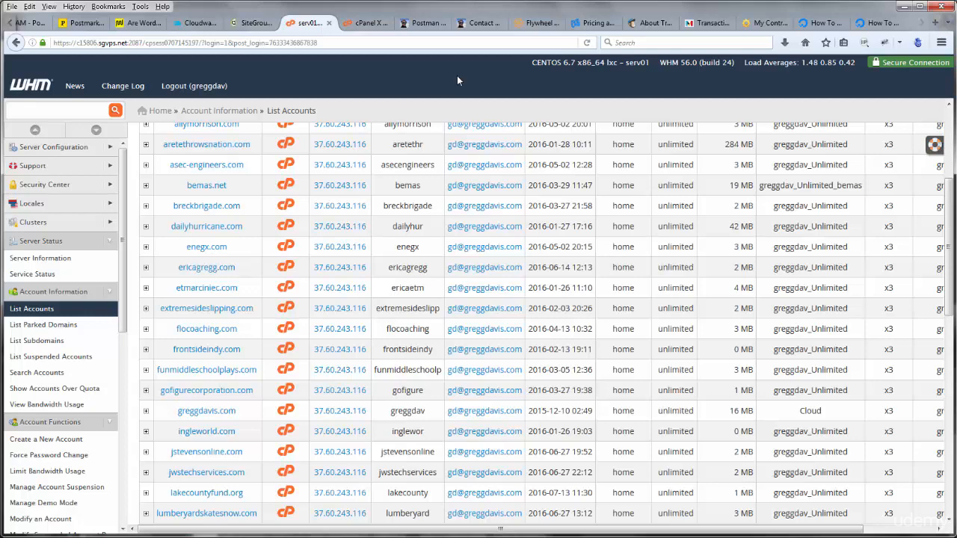
pyautogui.moveTo(753, 82)
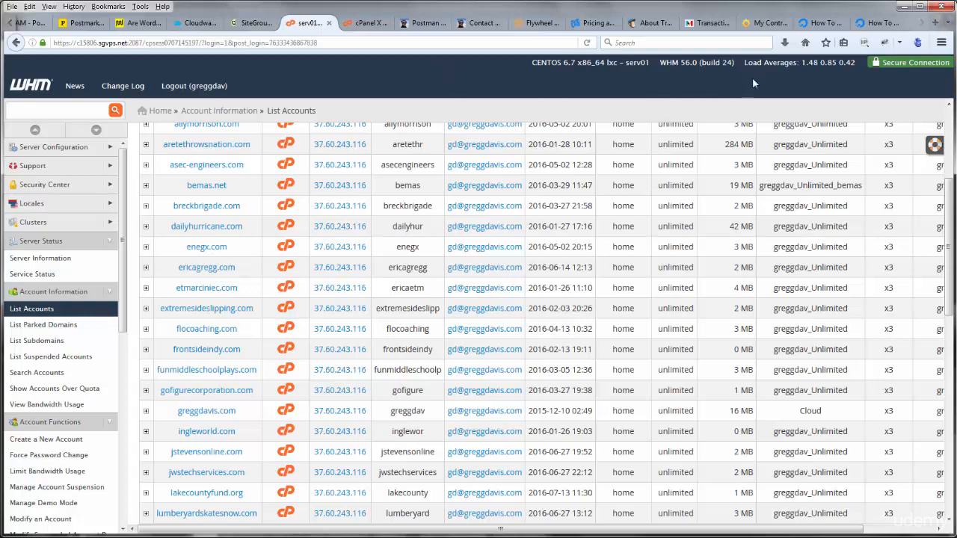
# View the Rackspace Cloud Office dashboard (10 mailboxes, 5 domains), then SendGrid's free plan pricing.
pyautogui.click(757, 22)
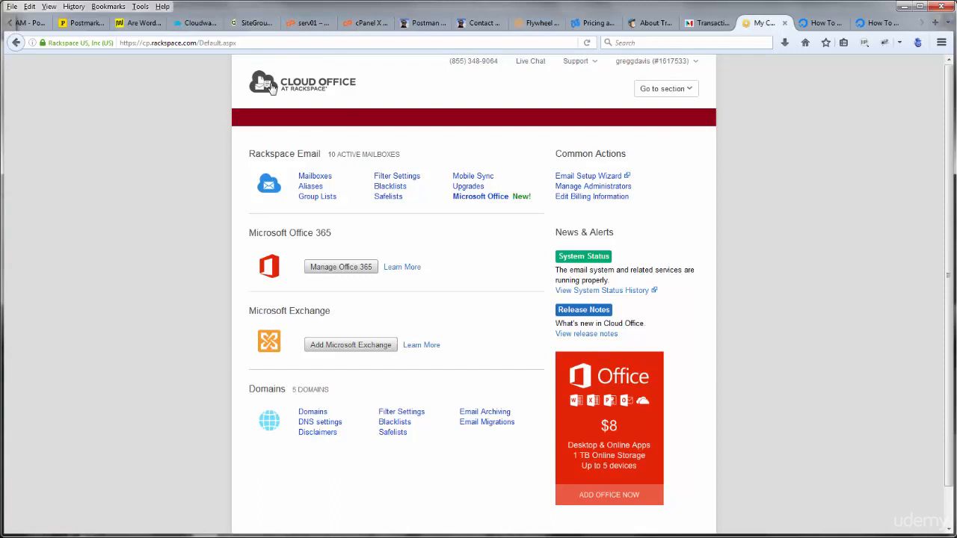
pyautogui.moveTo(302, 98)
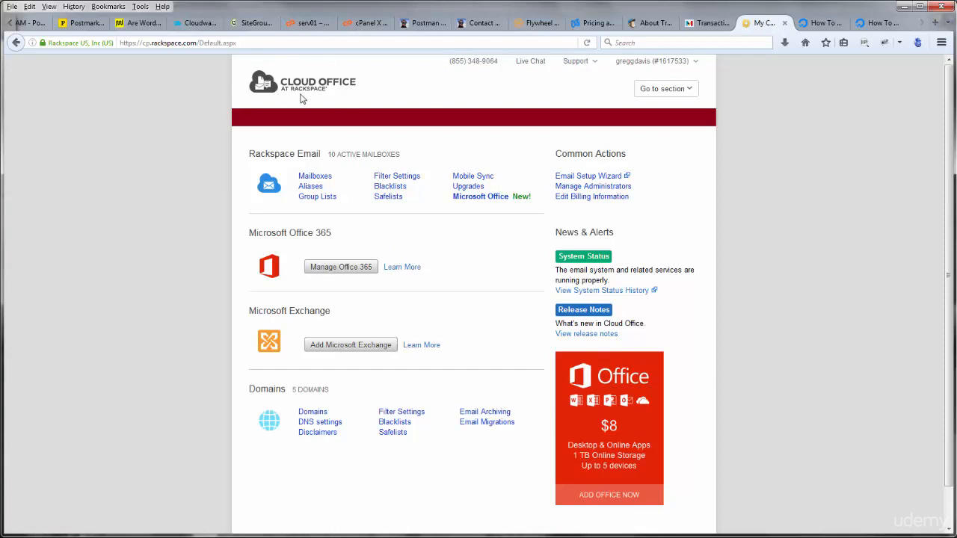
pyautogui.moveTo(324, 104)
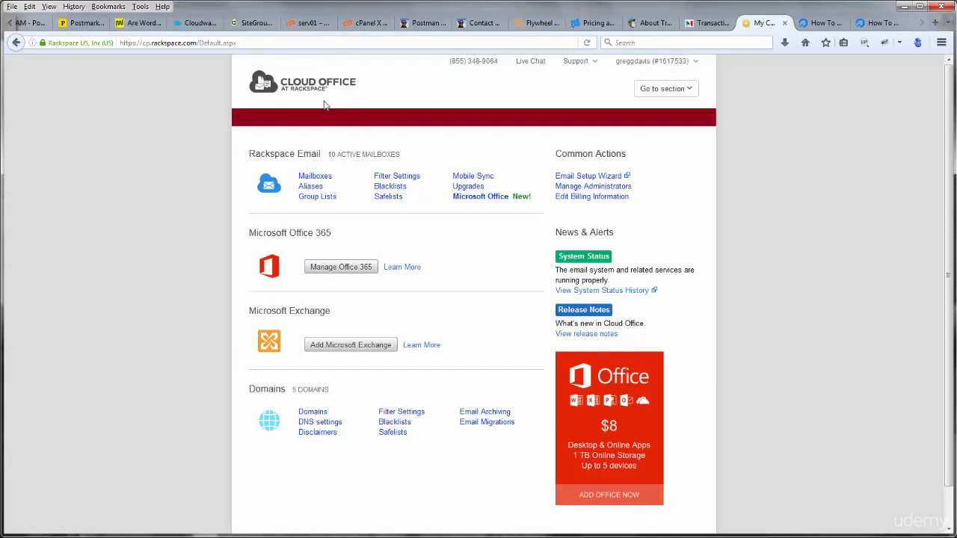
pyautogui.moveTo(315, 176)
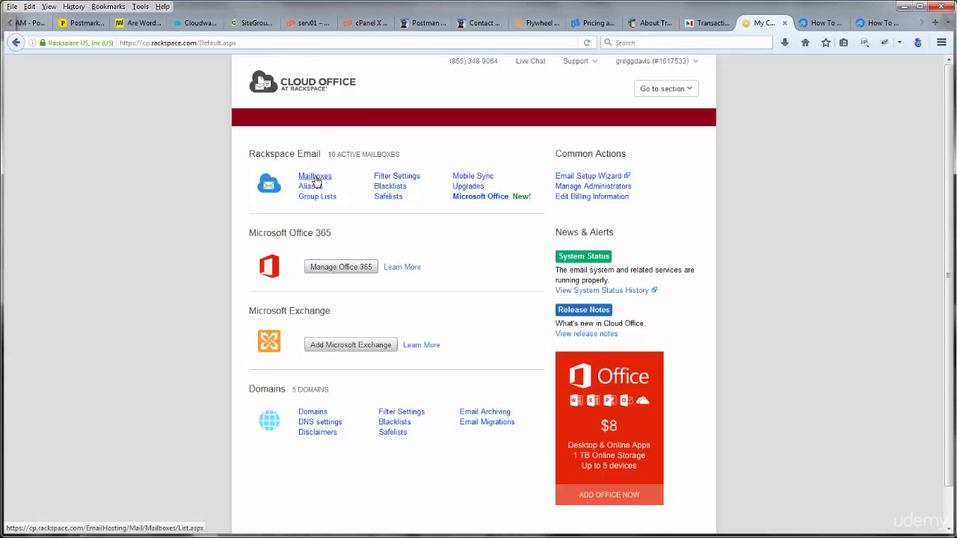
pyautogui.moveTo(192, 139)
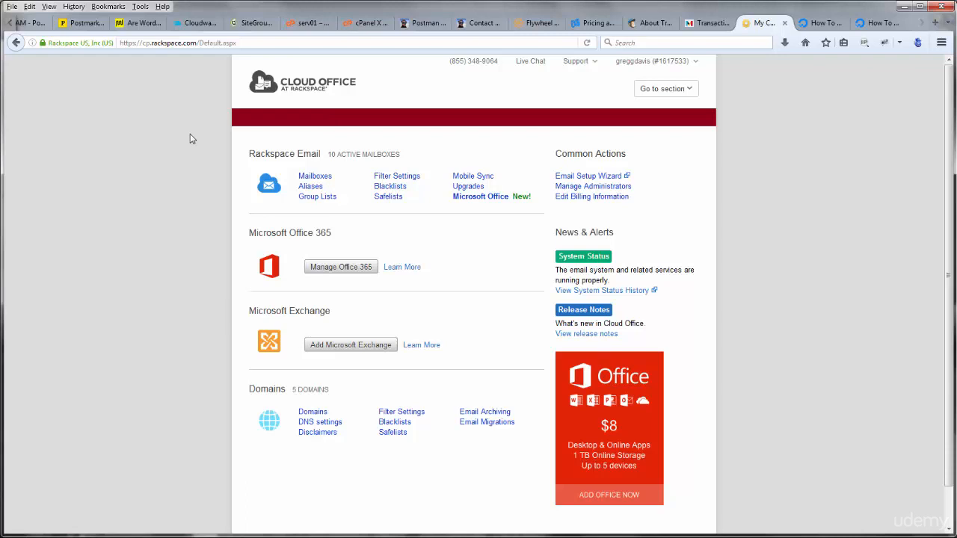
pyautogui.moveTo(213, 122)
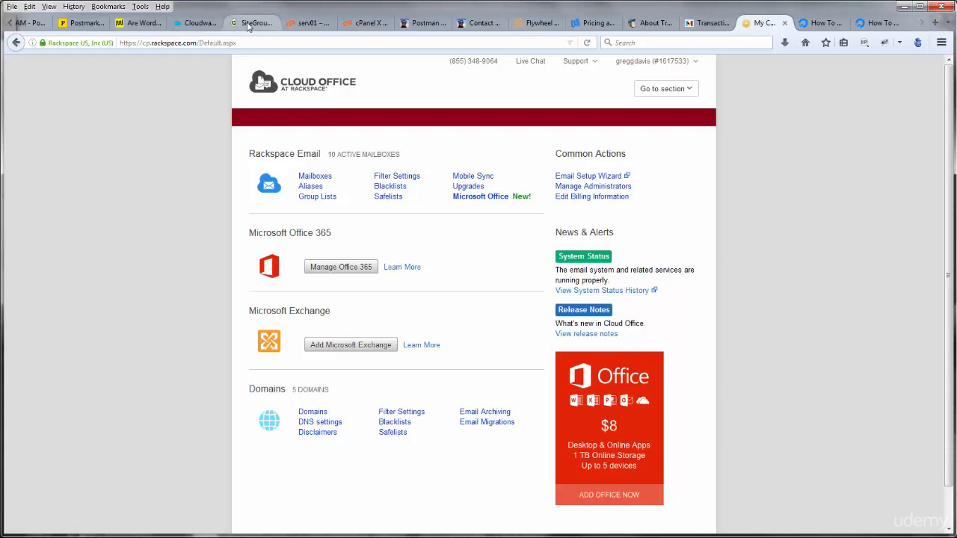
pyautogui.click(550, 22)
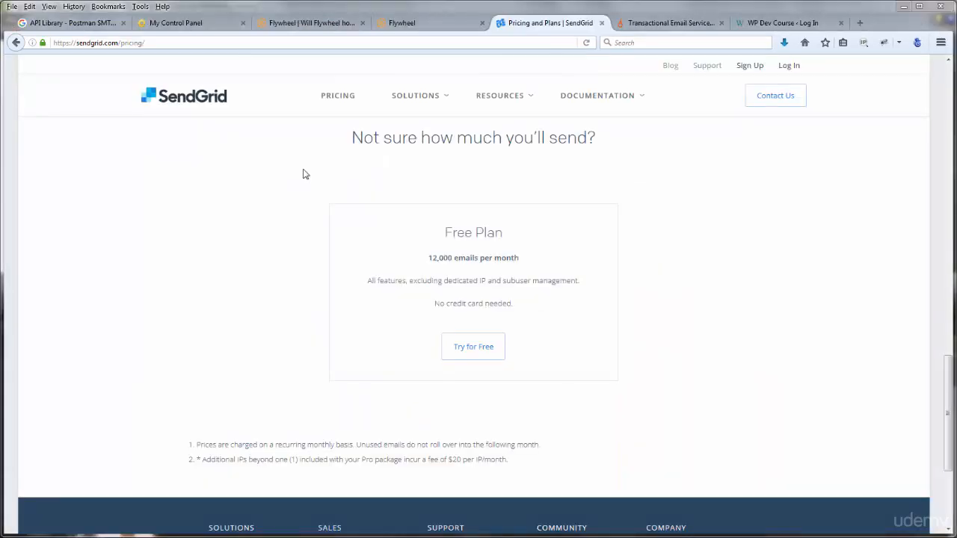
pyautogui.moveTo(457, 157)
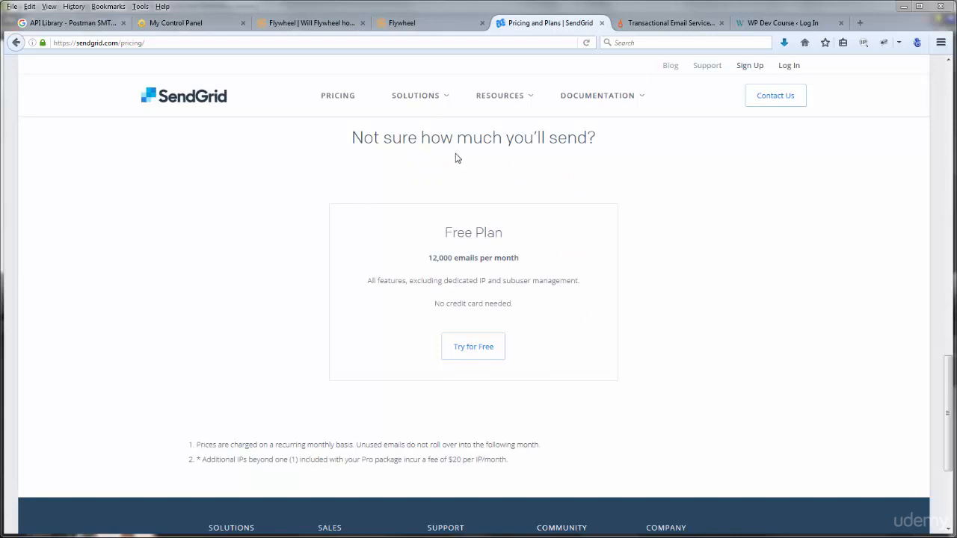
# Compare SparkPost's pricing tiers, then bring up the Cloudways add-ons page.
pyautogui.click(665, 23)
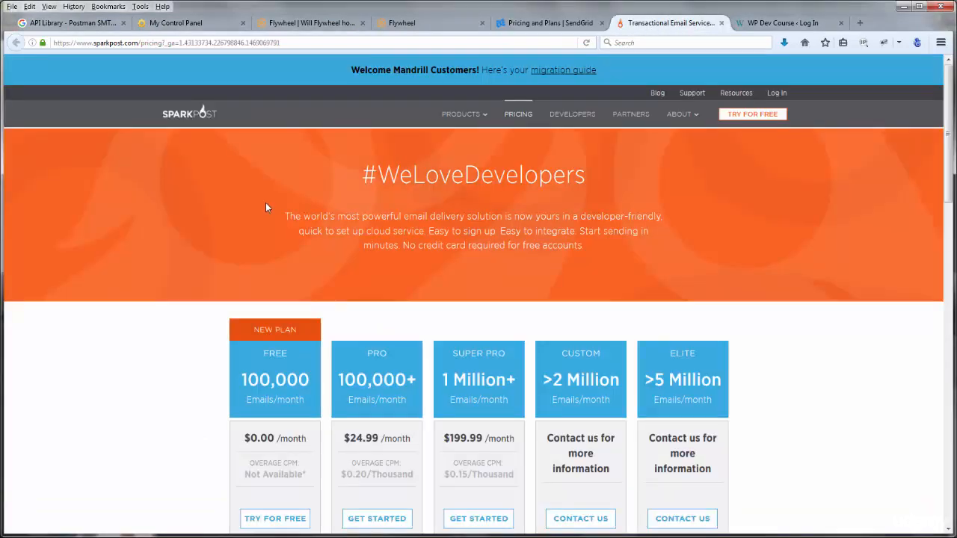
pyautogui.moveTo(235, 203)
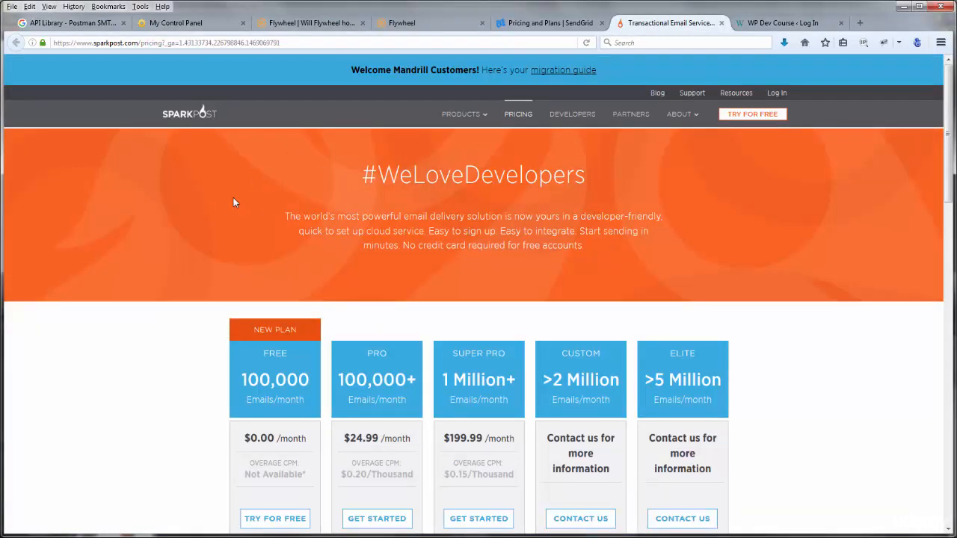
pyautogui.click(195, 23)
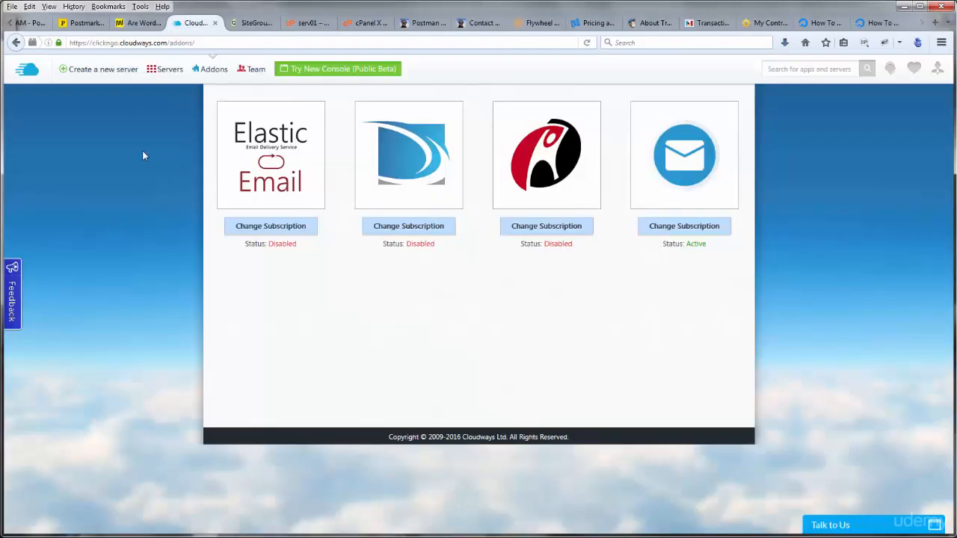
pyautogui.moveTo(98, 186)
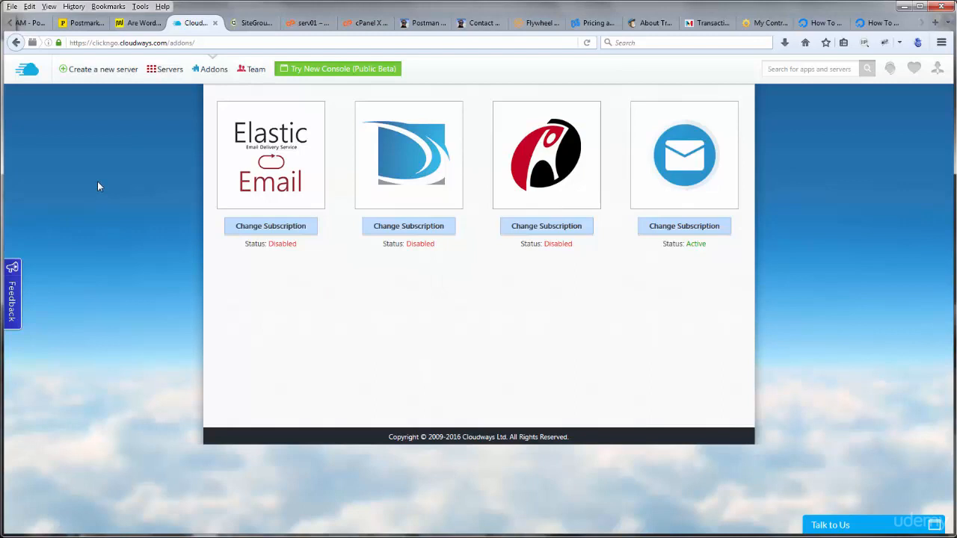
pyautogui.moveTo(116, 194)
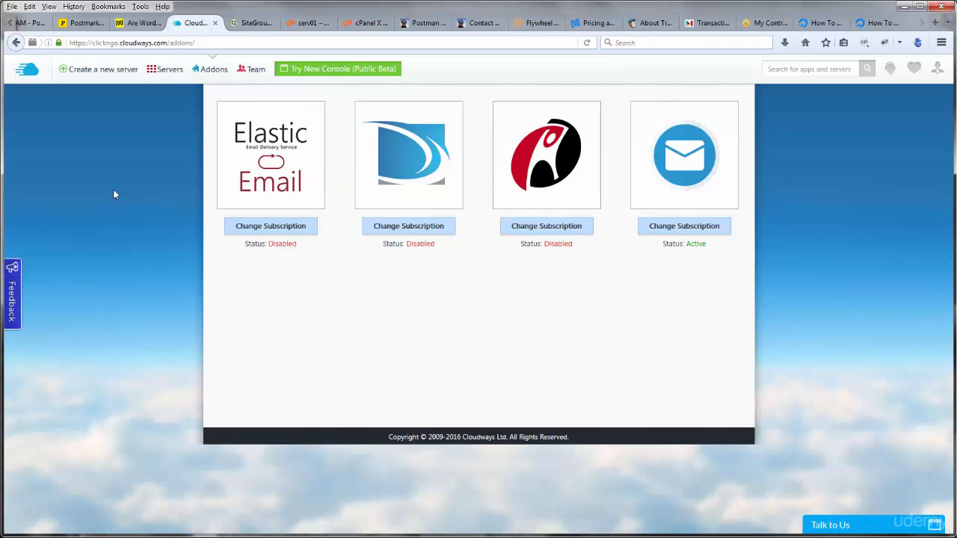
pyautogui.moveTo(30, 69)
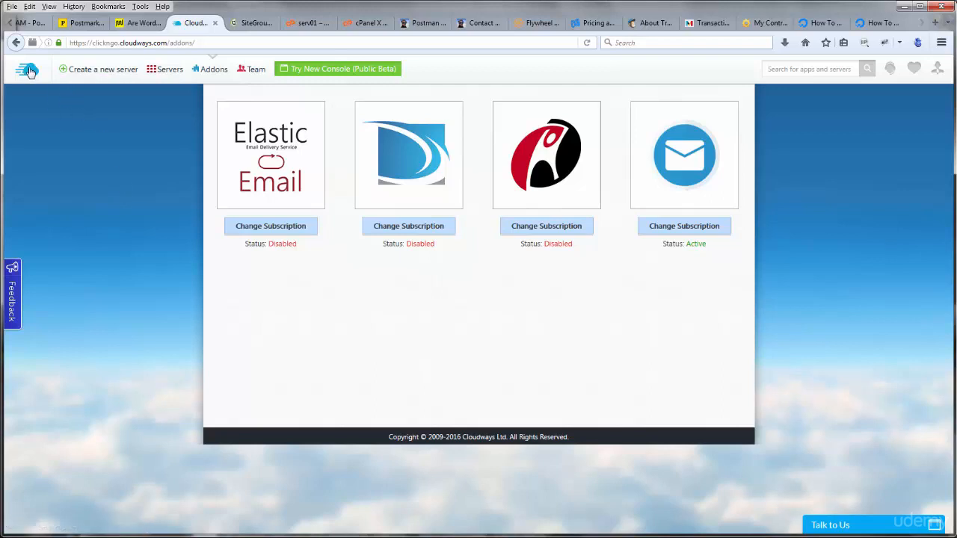
pyautogui.moveTo(835, 37)
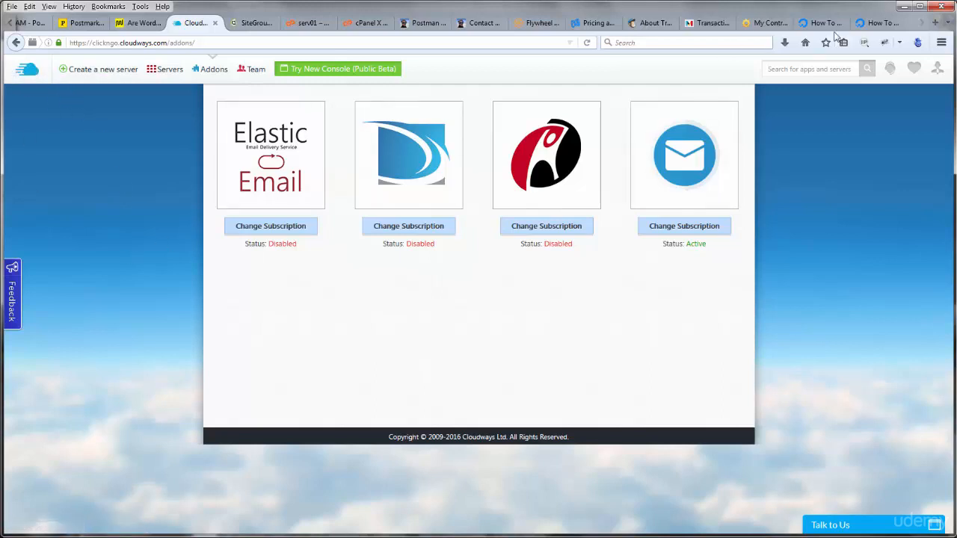
# Check Cloudways email add-ons against the Google SMTP article and SiteGround account, then open greggdavis.com.
pyautogui.click(814, 22)
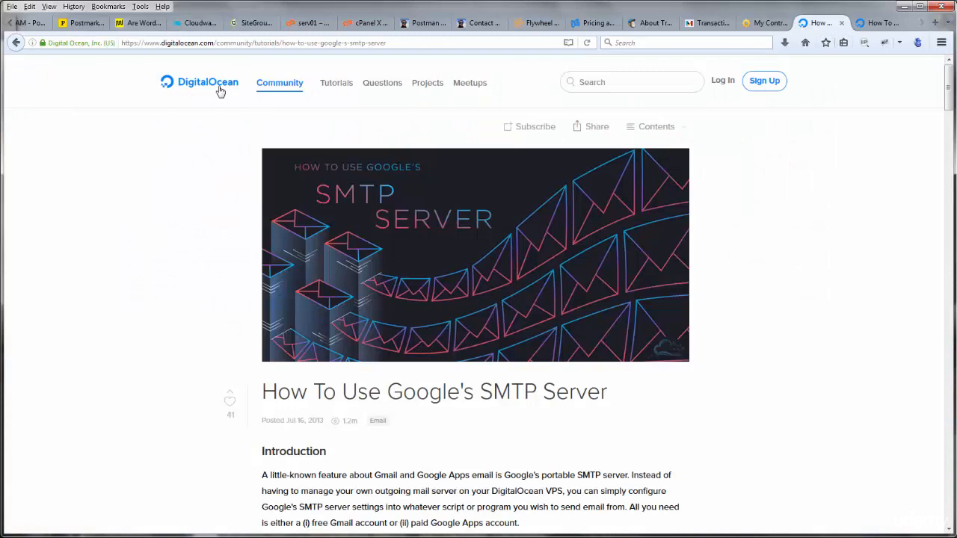
pyautogui.click(195, 22)
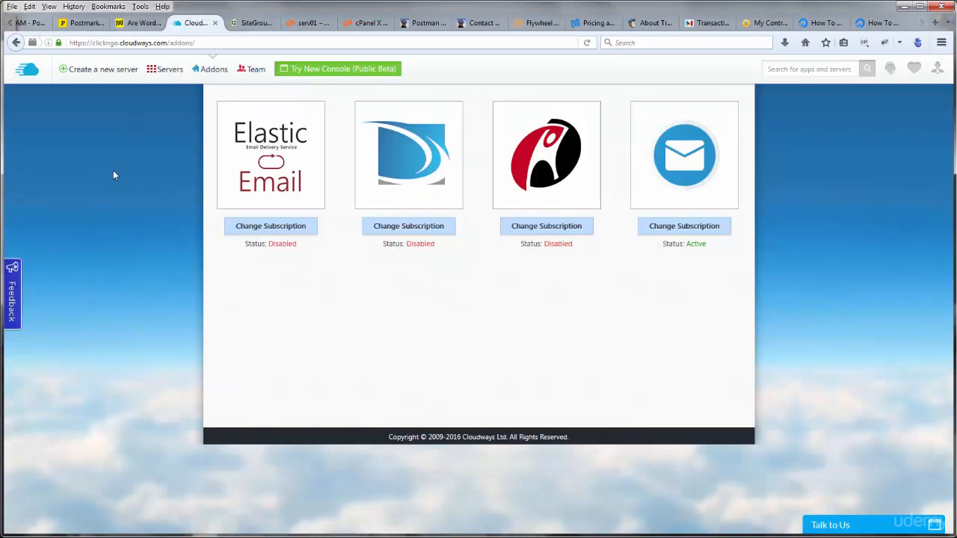
pyautogui.moveTo(122, 184)
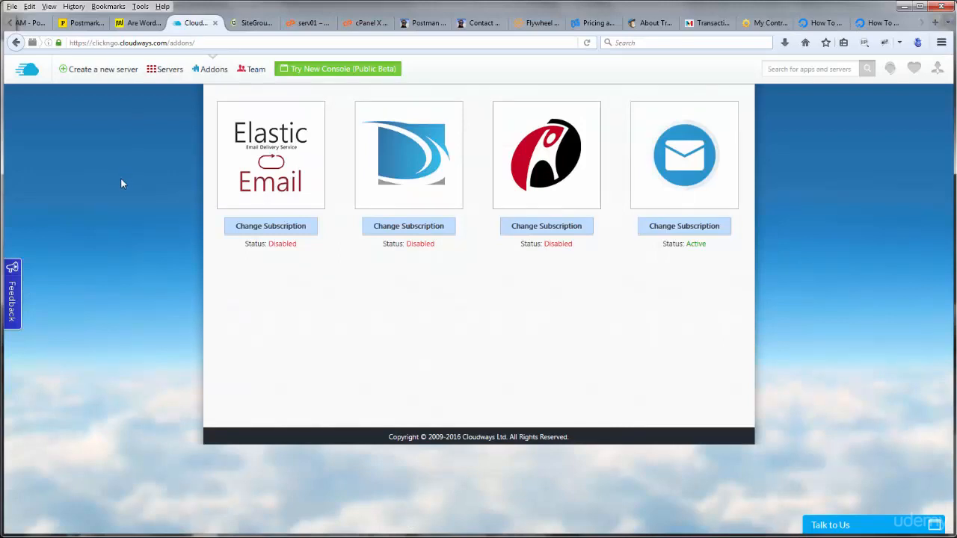
pyautogui.moveTo(215, 69)
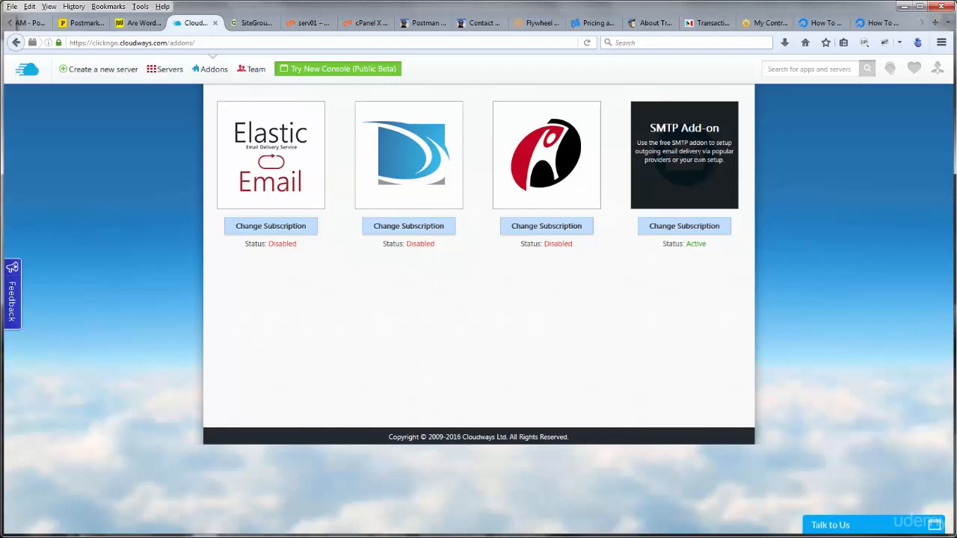
pyautogui.moveTo(582, 97)
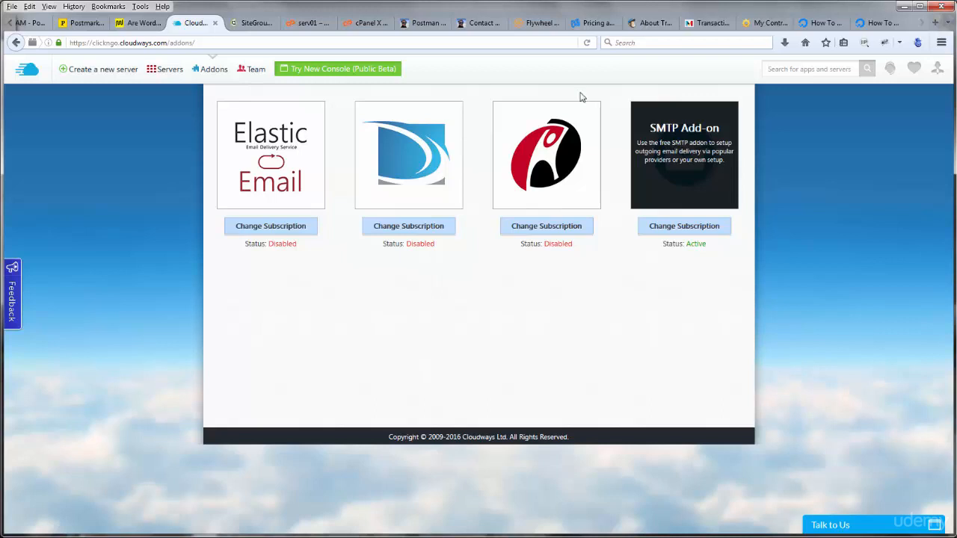
pyautogui.click(250, 23)
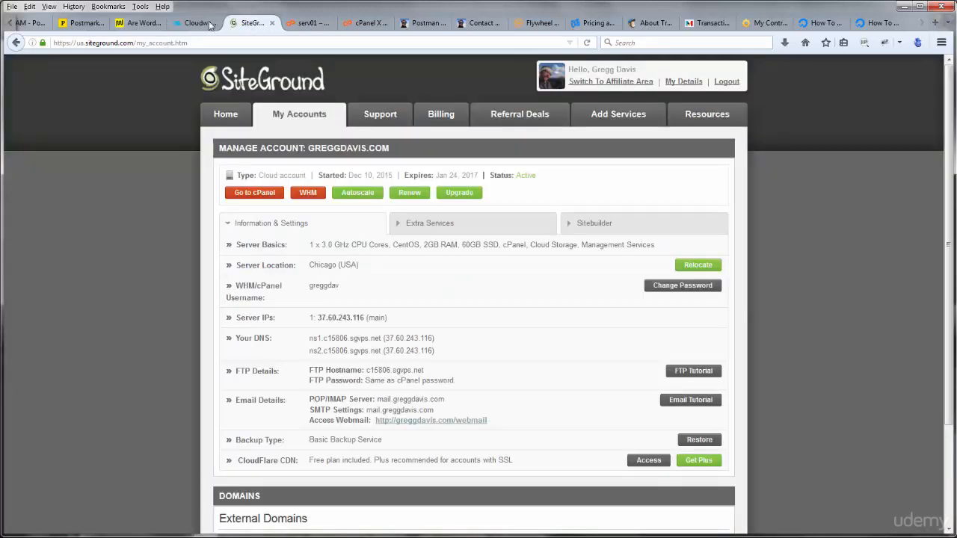
pyautogui.click(190, 23)
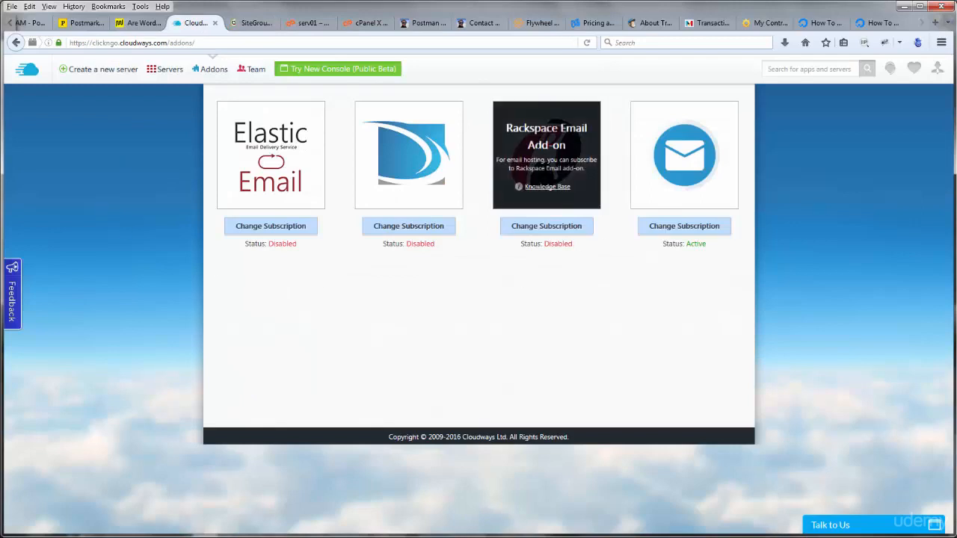
pyautogui.moveTo(544, 157)
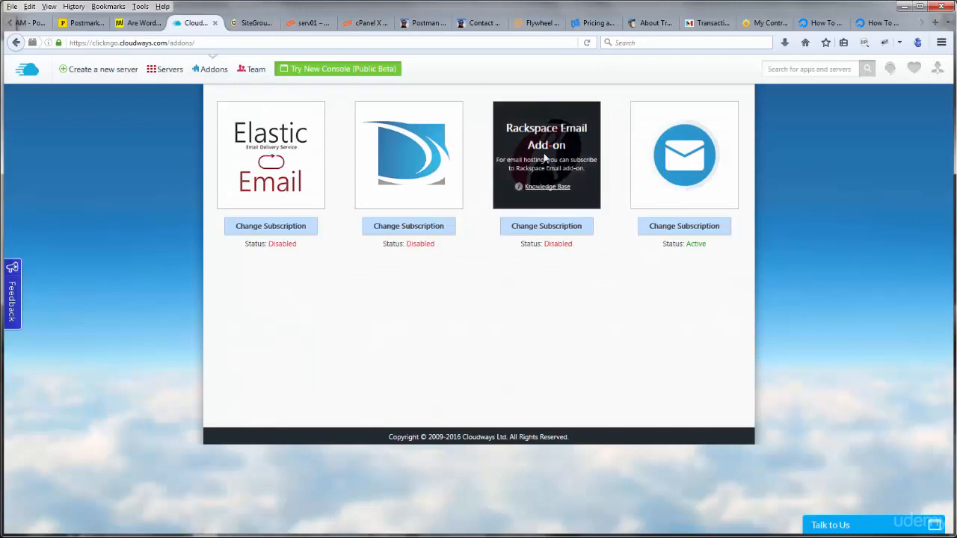
pyautogui.moveTo(271, 165)
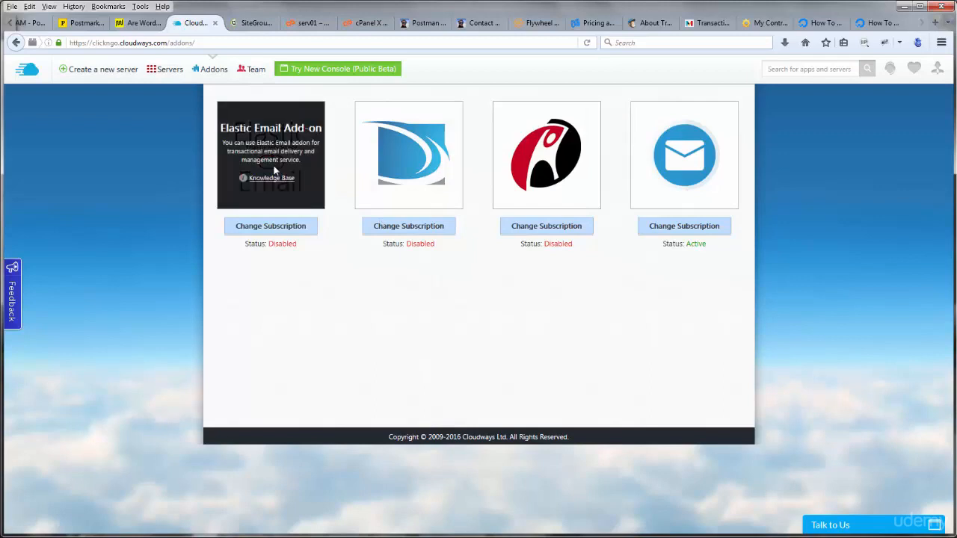
pyautogui.doubleClick(237, 151)
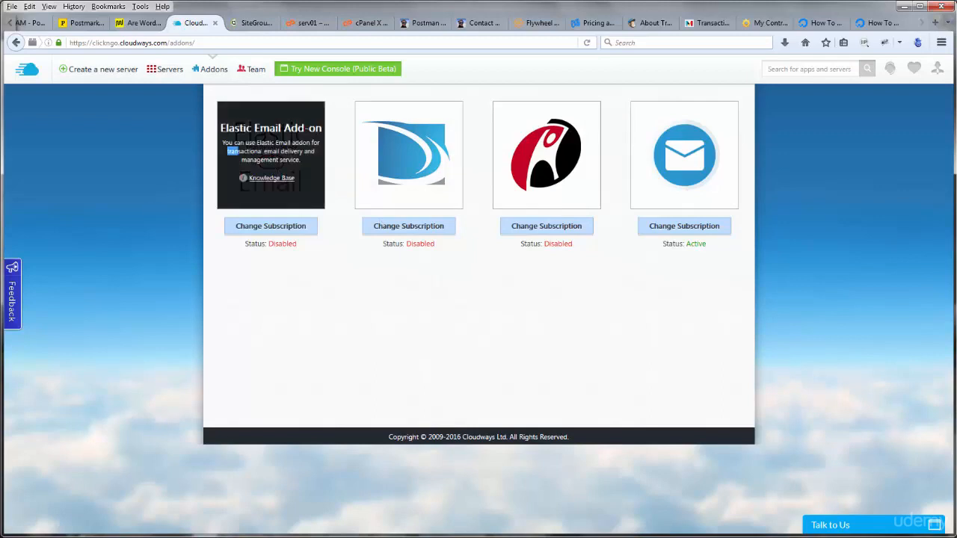
pyautogui.click(478, 22)
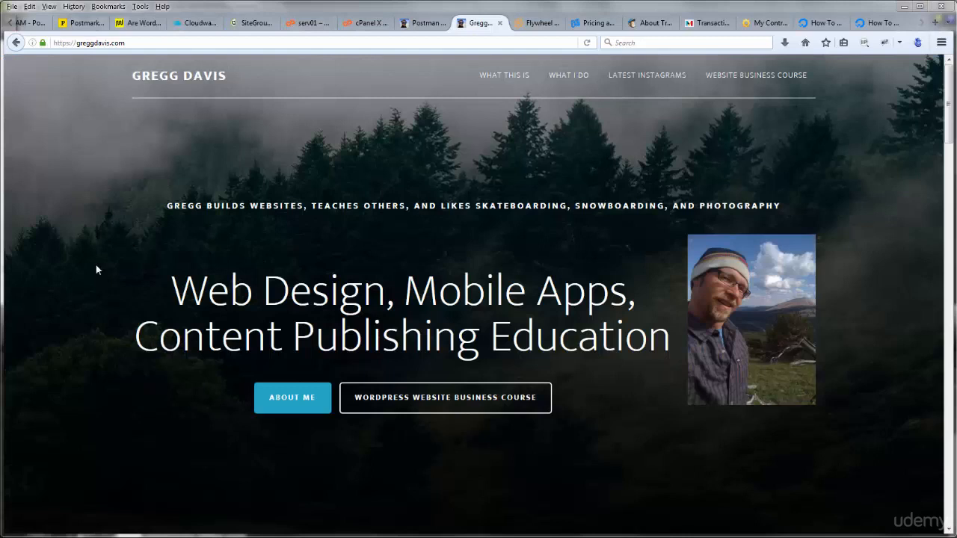
pyautogui.moveTo(101, 61)
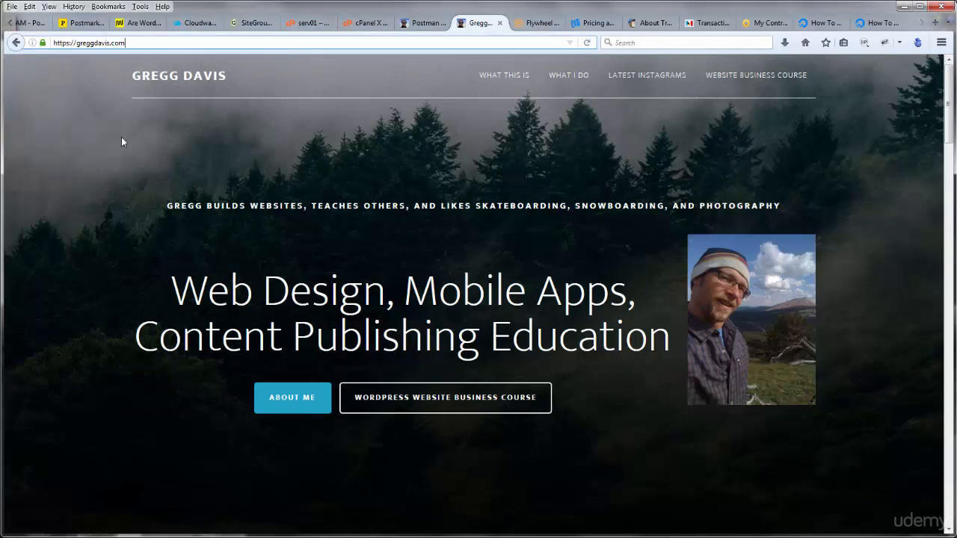
pyautogui.moveTo(881, 131)
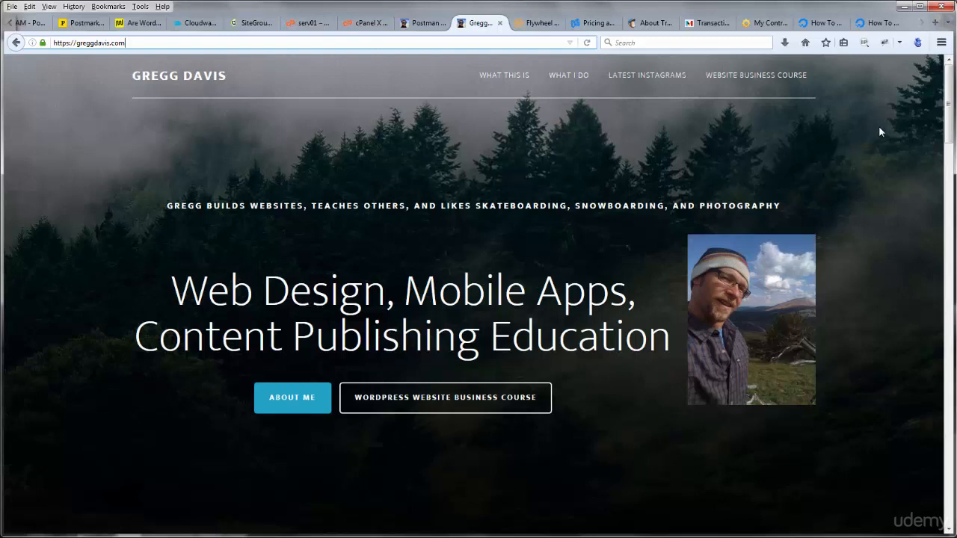
pyautogui.moveTo(907, 125)
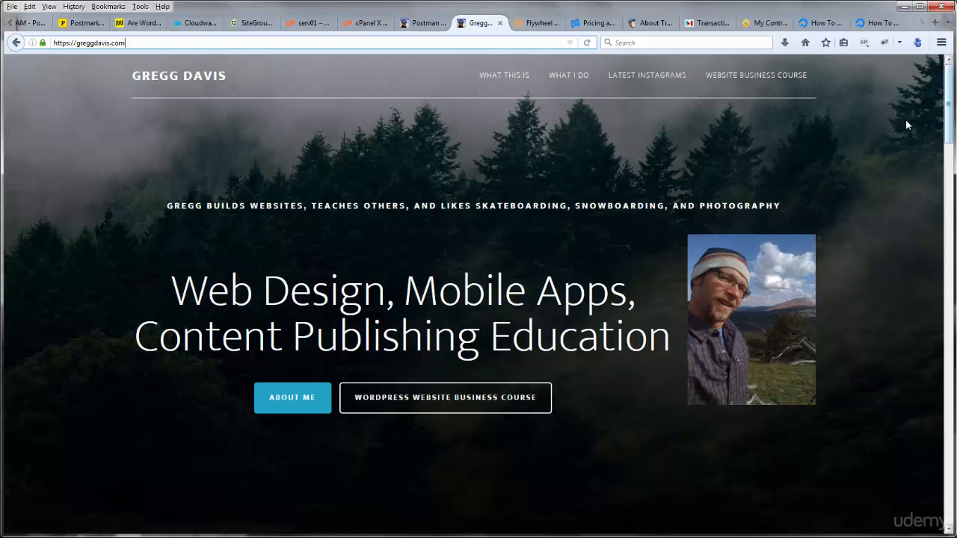
pyautogui.moveTo(914, 116)
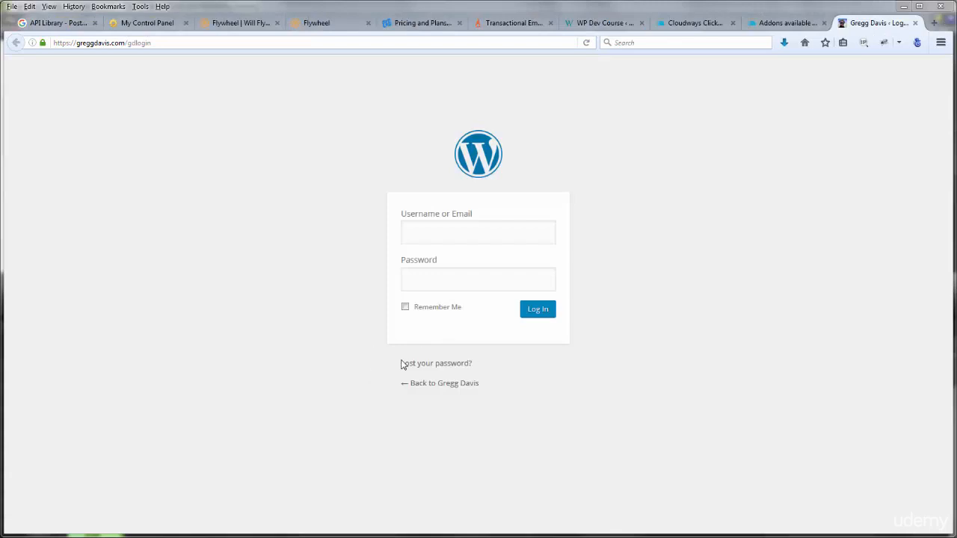
# Return to the greggdavis.com homepage, scroll down and open the Contact Me page.
pyautogui.click(436, 362)
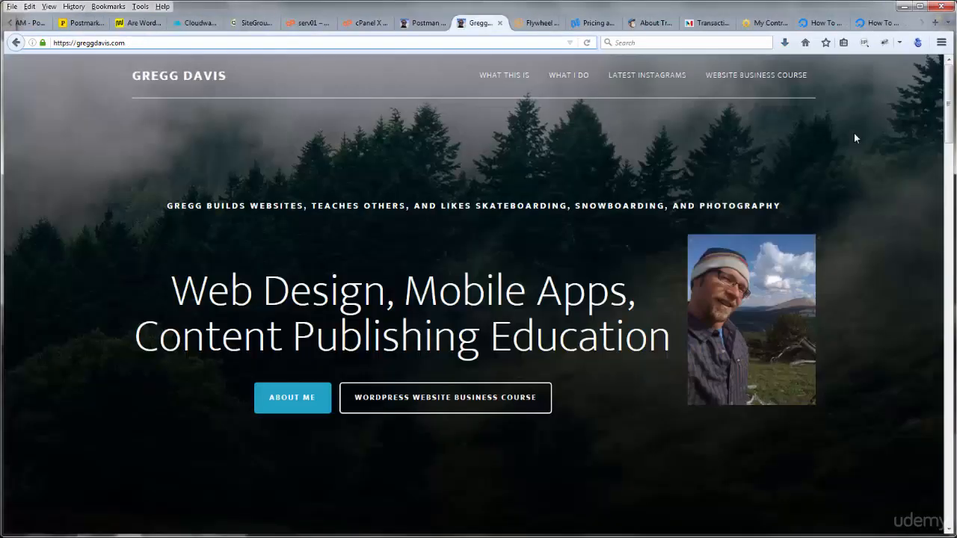
pyautogui.moveTo(864, 137)
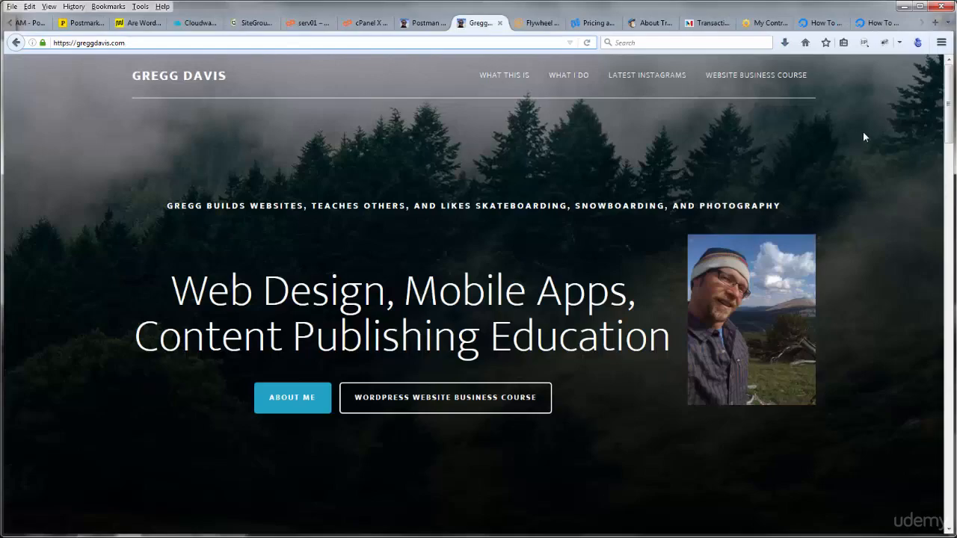
pyautogui.scroll(-3)
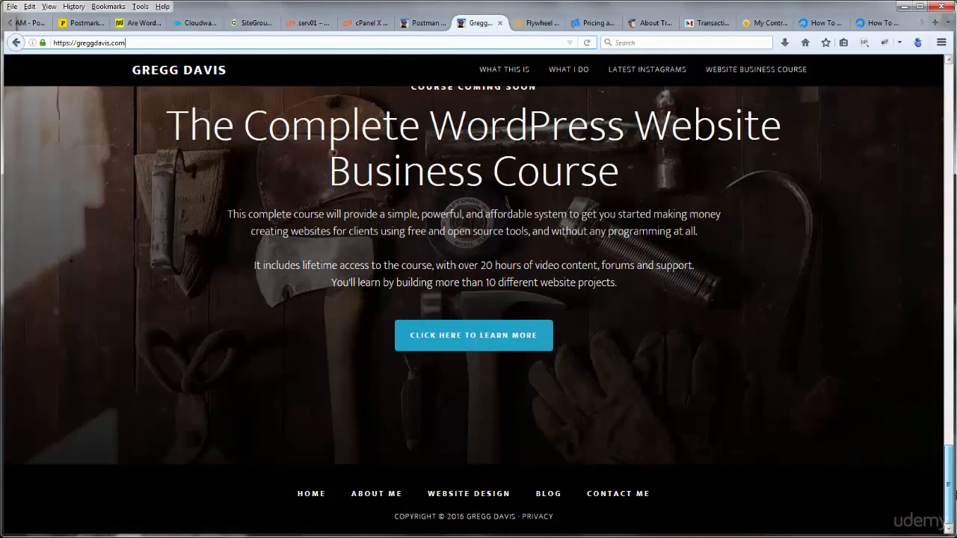
pyautogui.click(617, 493)
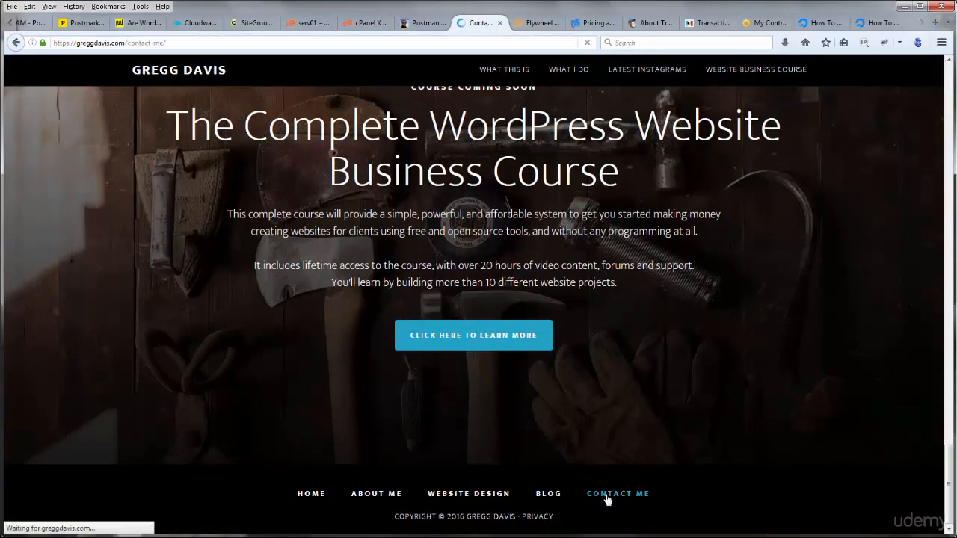
pyautogui.click(618, 493)
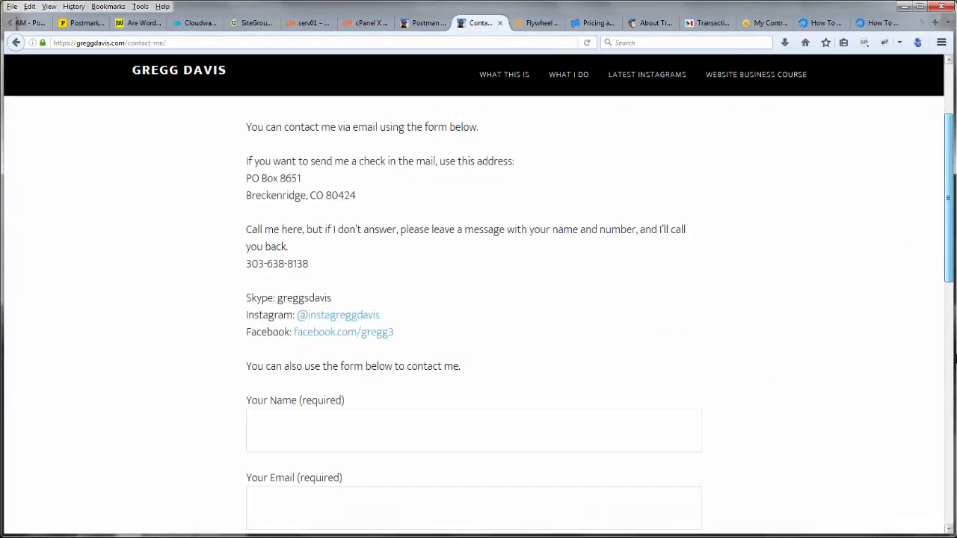
pyautogui.scroll(-3)
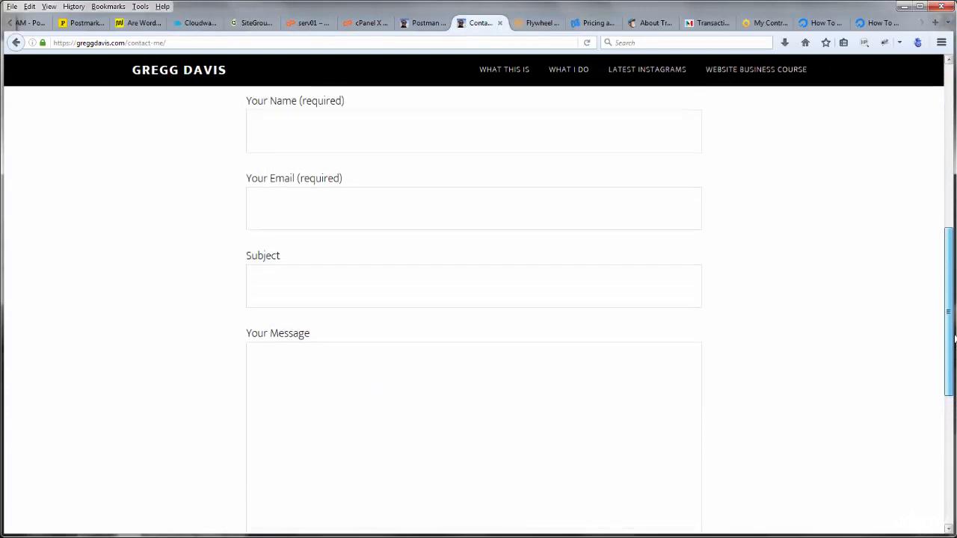
pyautogui.moveTo(338, 134)
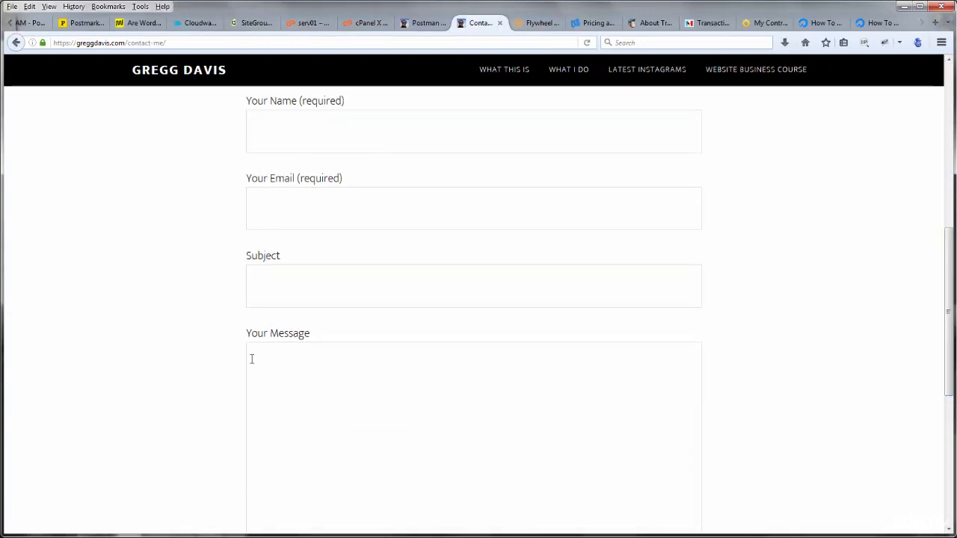
pyautogui.moveTo(296, 204)
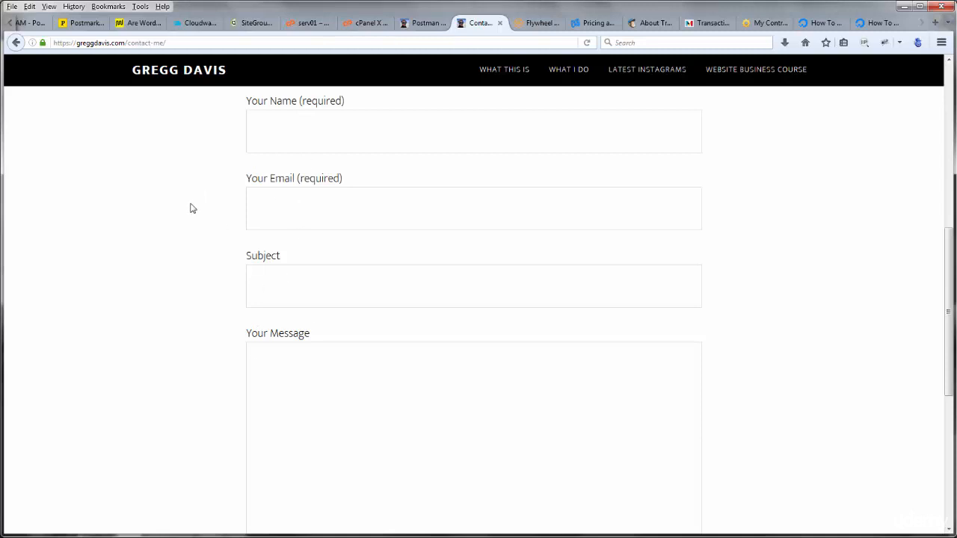
pyautogui.moveTo(218, 226)
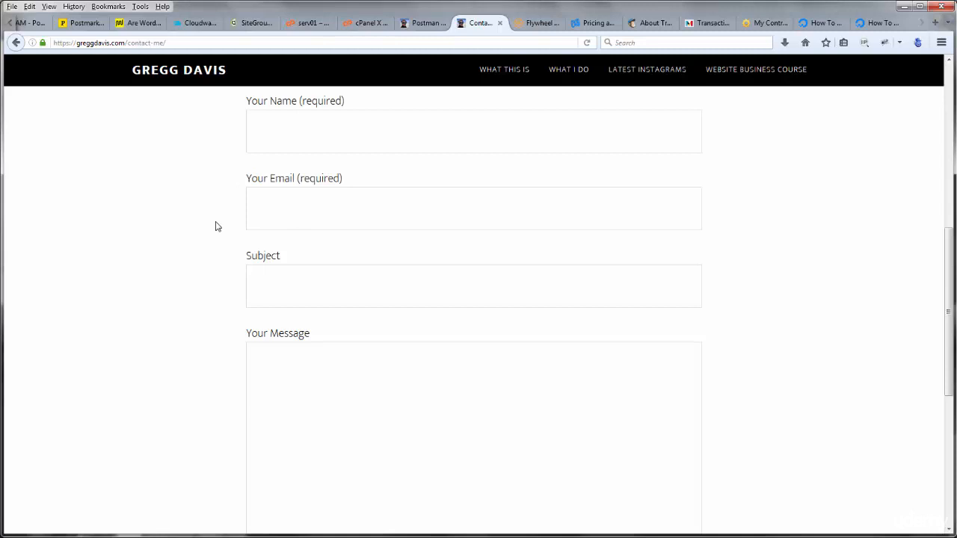
pyautogui.click(473, 131)
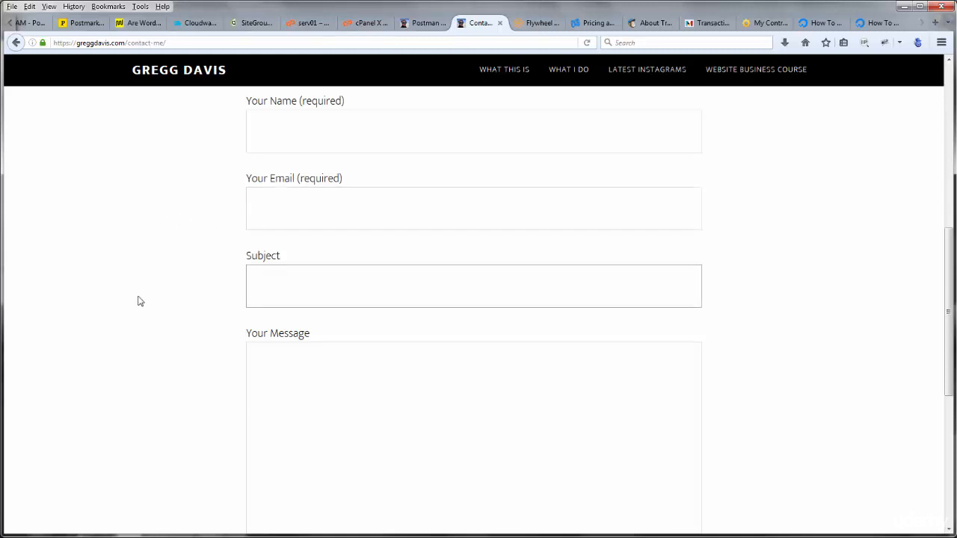
pyautogui.scroll(-3)
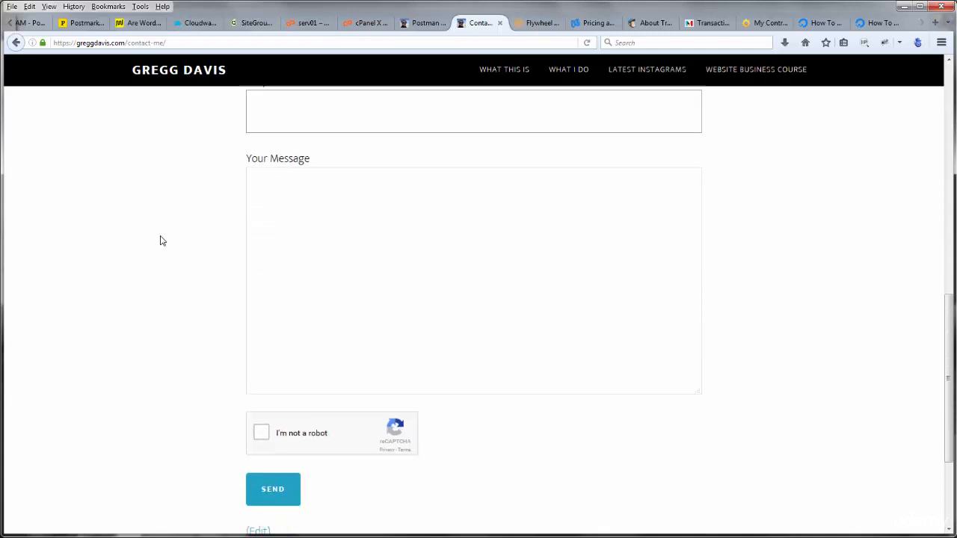
pyautogui.scroll(3)
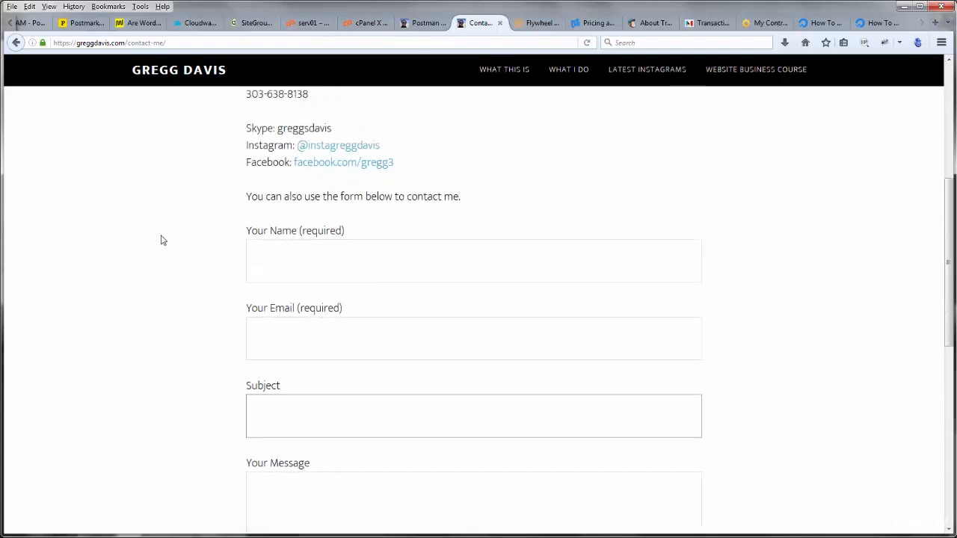
pyautogui.scroll(-3)
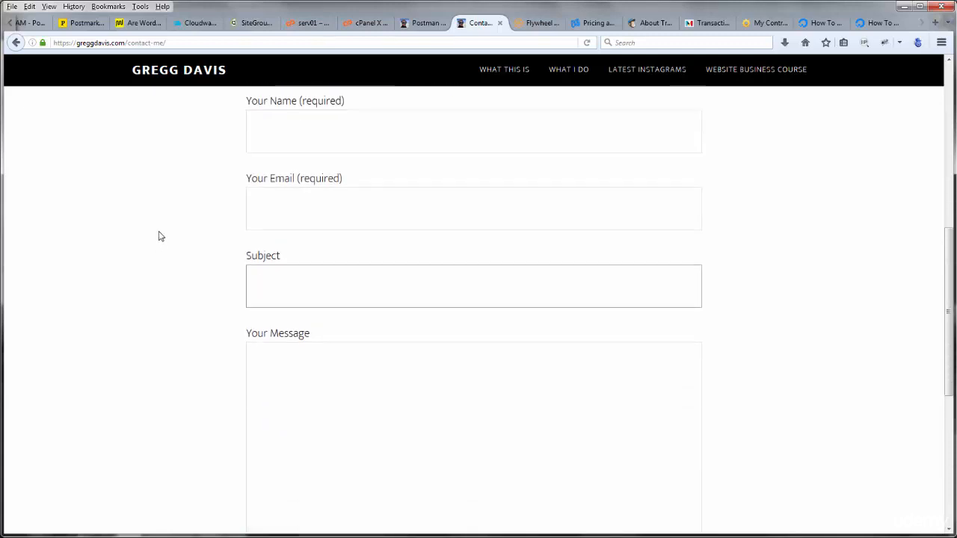
pyautogui.click(473, 286)
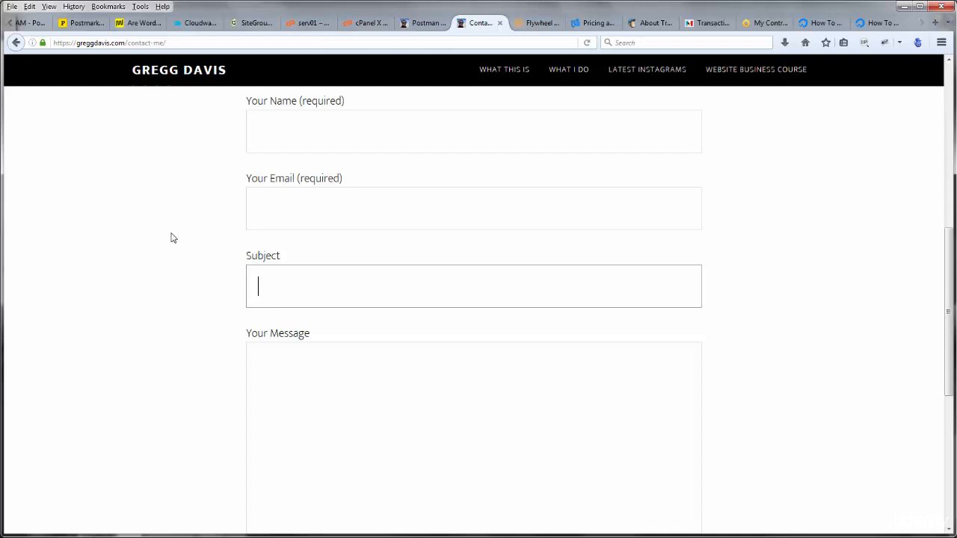
pyautogui.moveTo(153, 267)
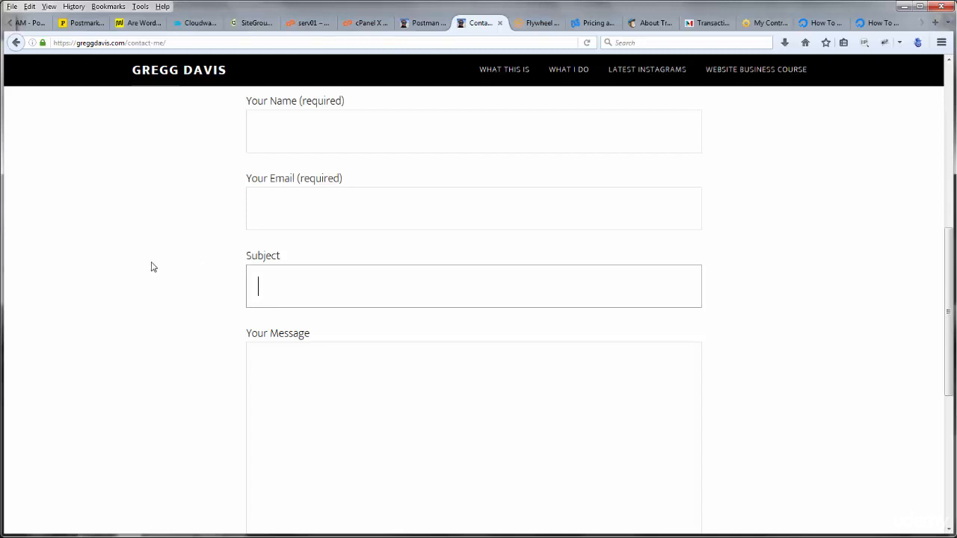
pyautogui.scroll(-3)
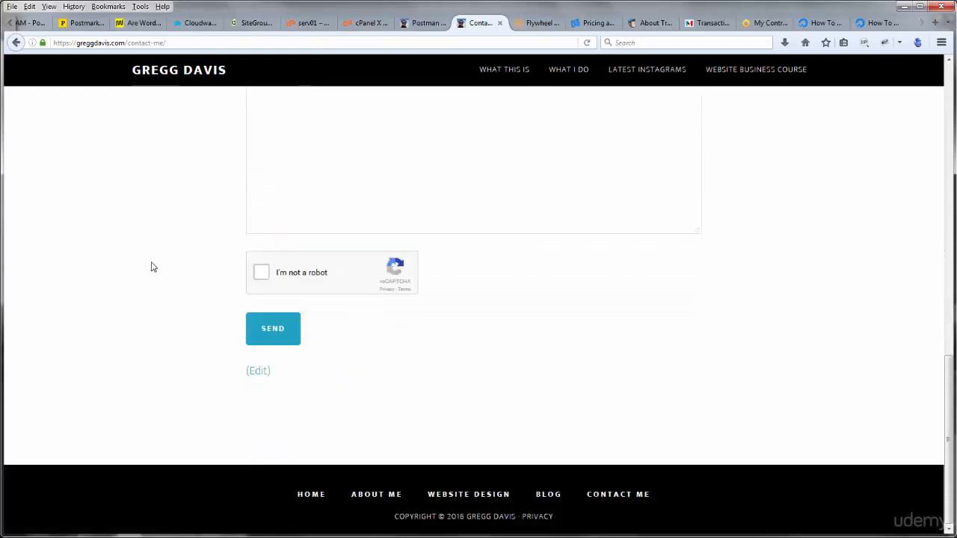
pyautogui.moveTo(168, 207)
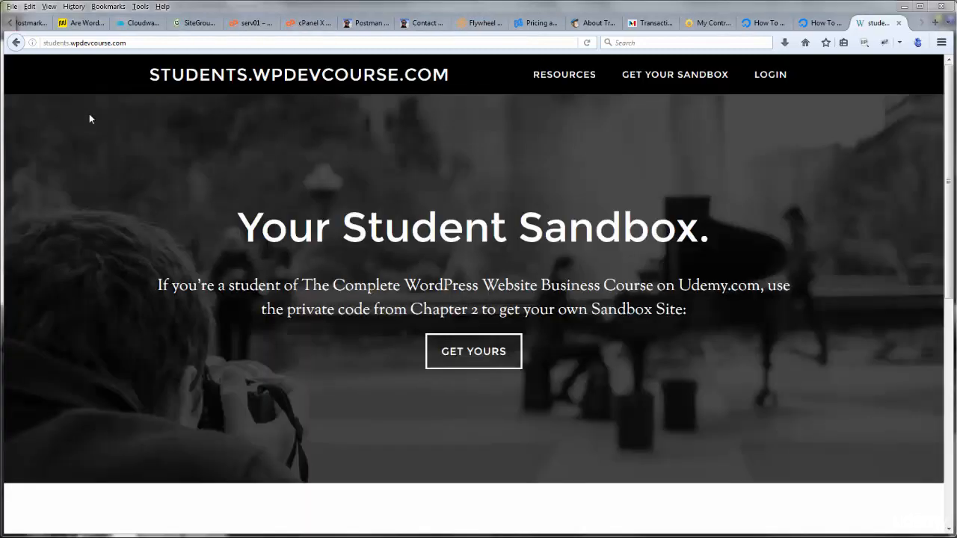
# Switch to the students.wpdevcourse.com Student Sandbox page.
pyautogui.click(105, 43)
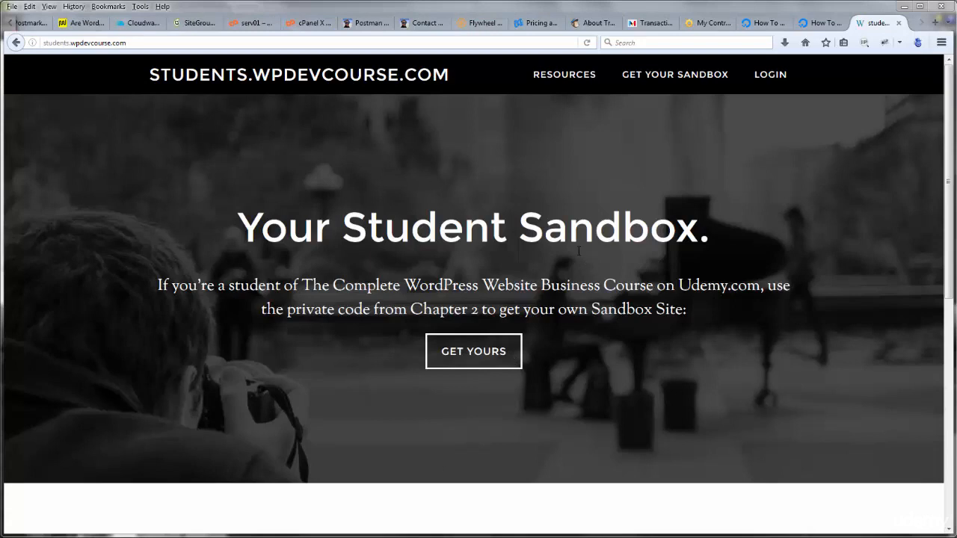
pyautogui.moveTo(674, 74)
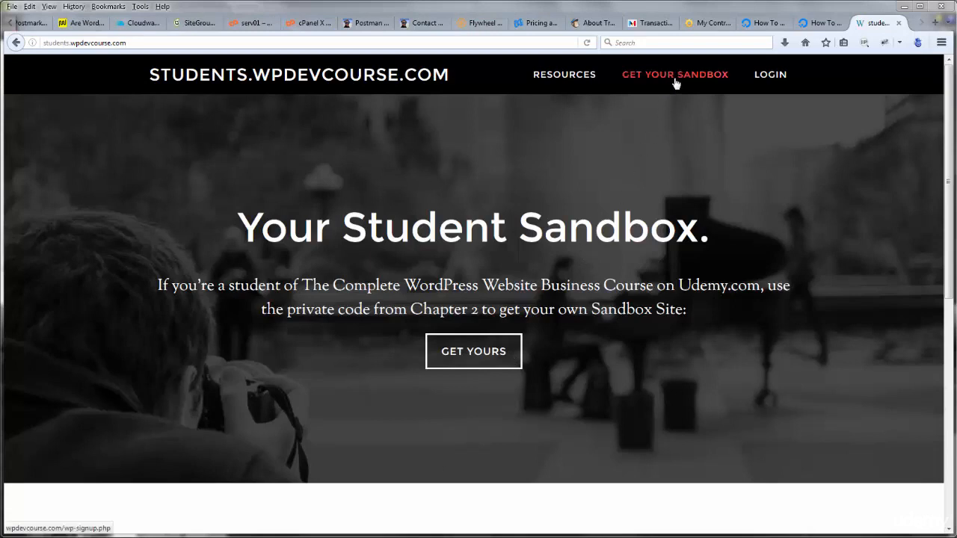
pyautogui.moveTo(679, 81)
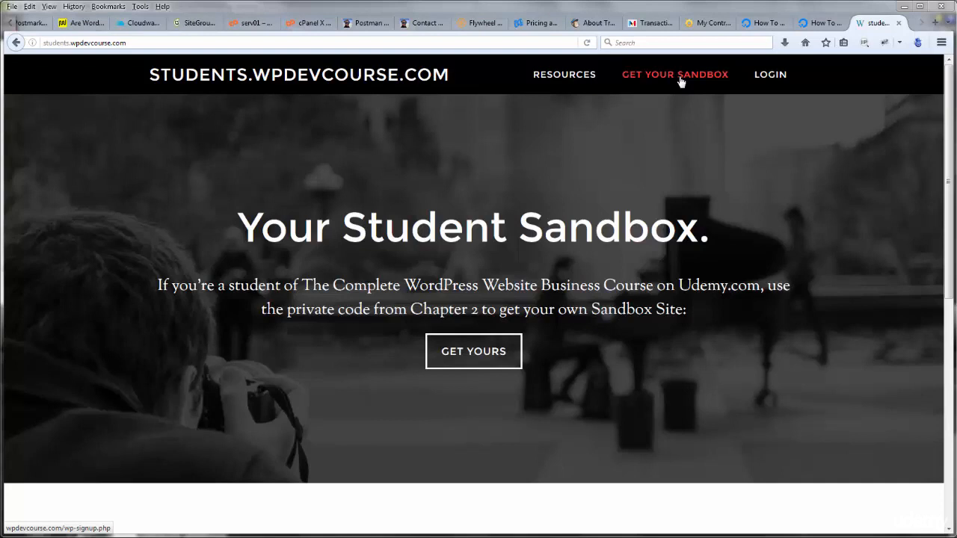
pyautogui.moveTo(608, 183)
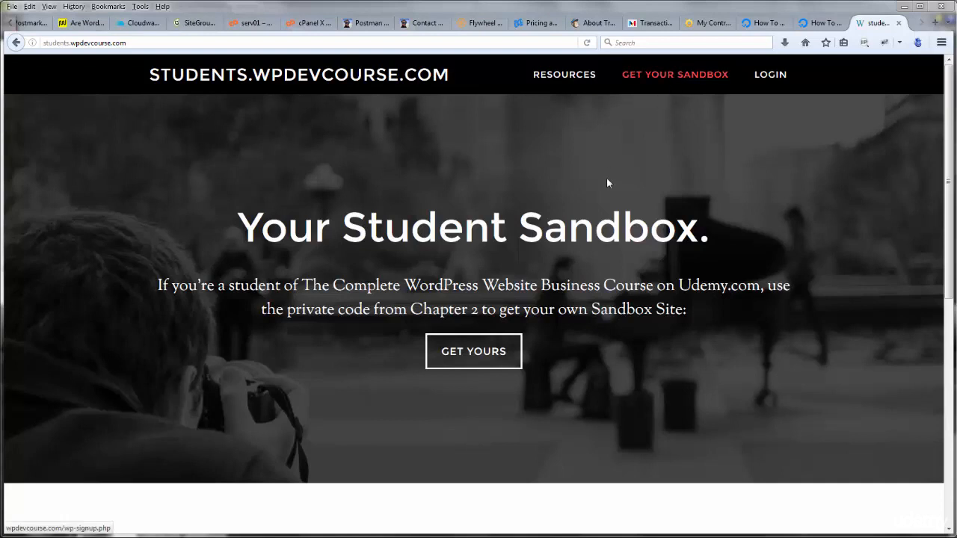
pyautogui.moveTo(417, 174)
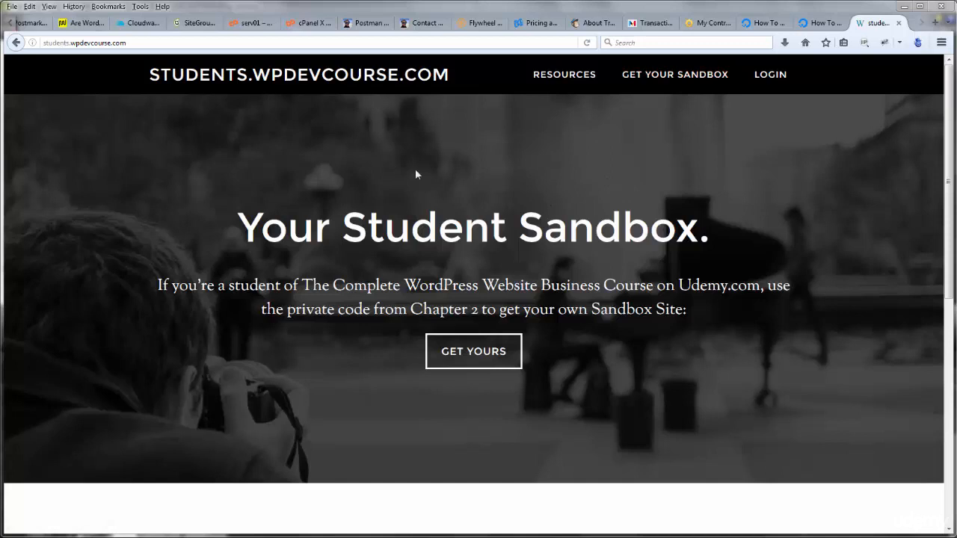
pyautogui.moveTo(492, 179)
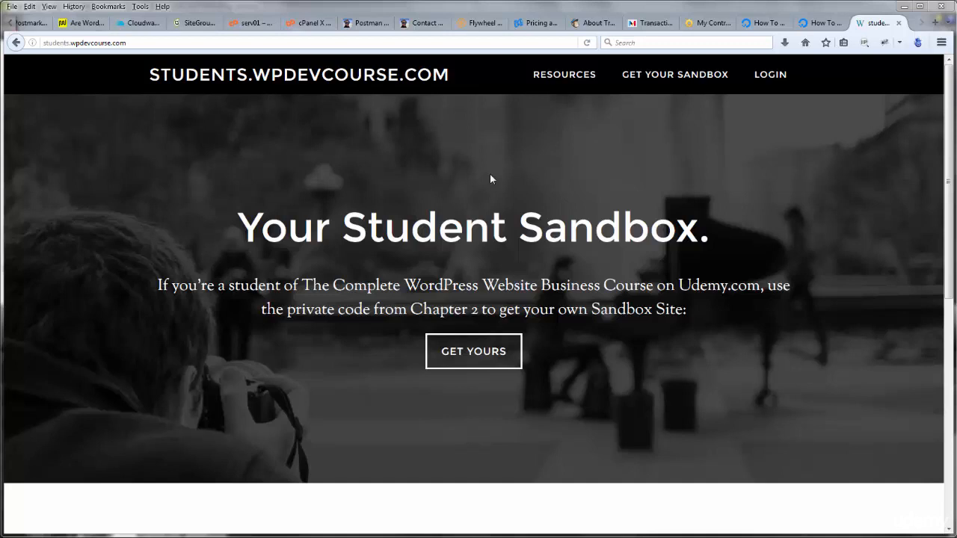
pyautogui.moveTo(488, 167)
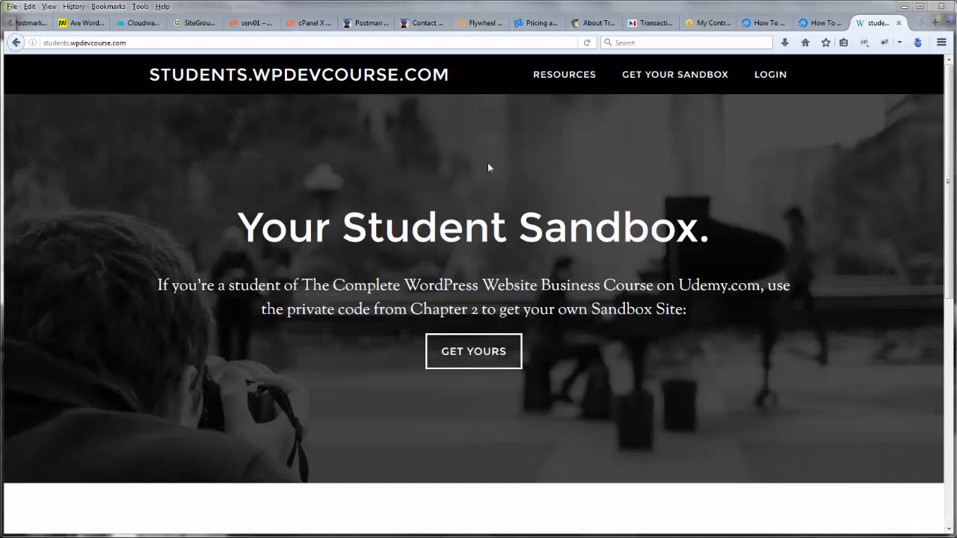
pyautogui.moveTo(494, 184)
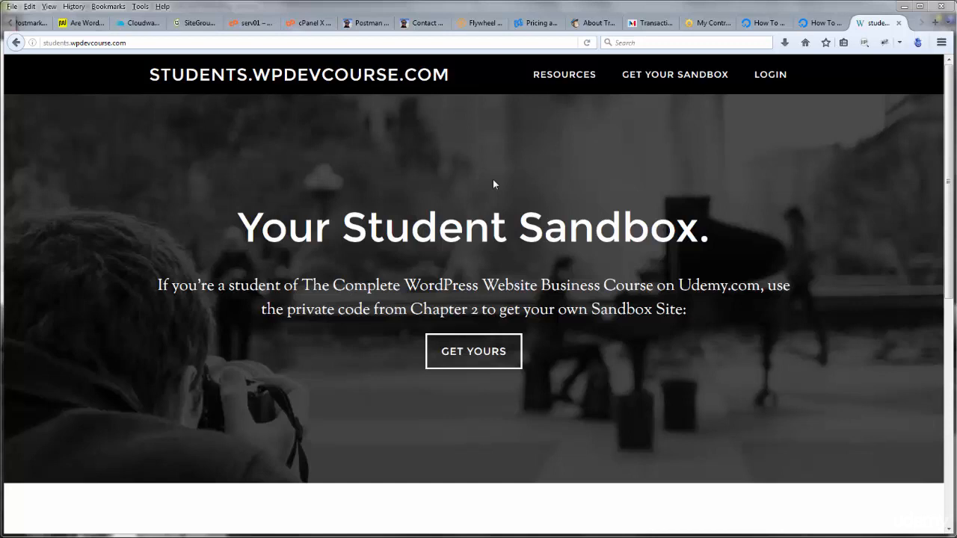
pyautogui.moveTo(523, 170)
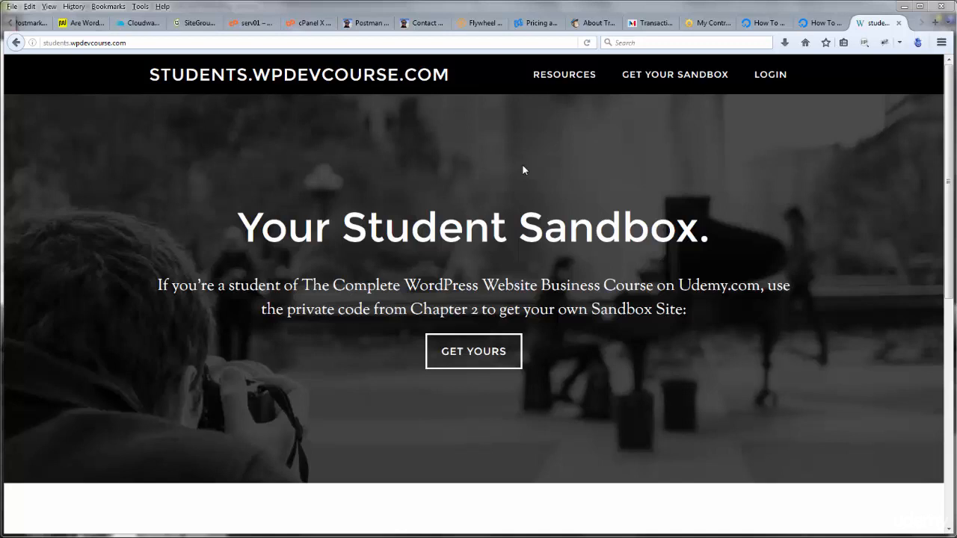
pyautogui.moveTo(482, 143)
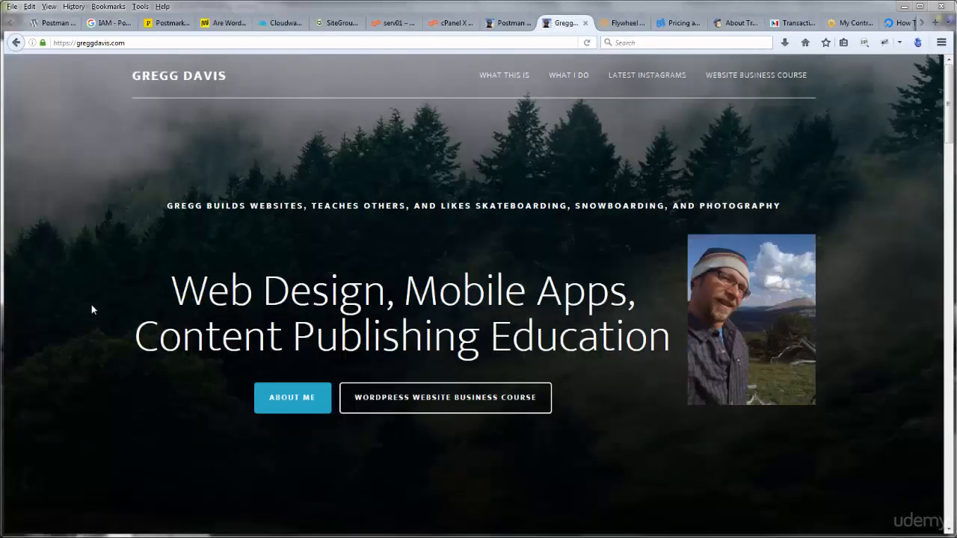
pyautogui.moveTo(82, 289)
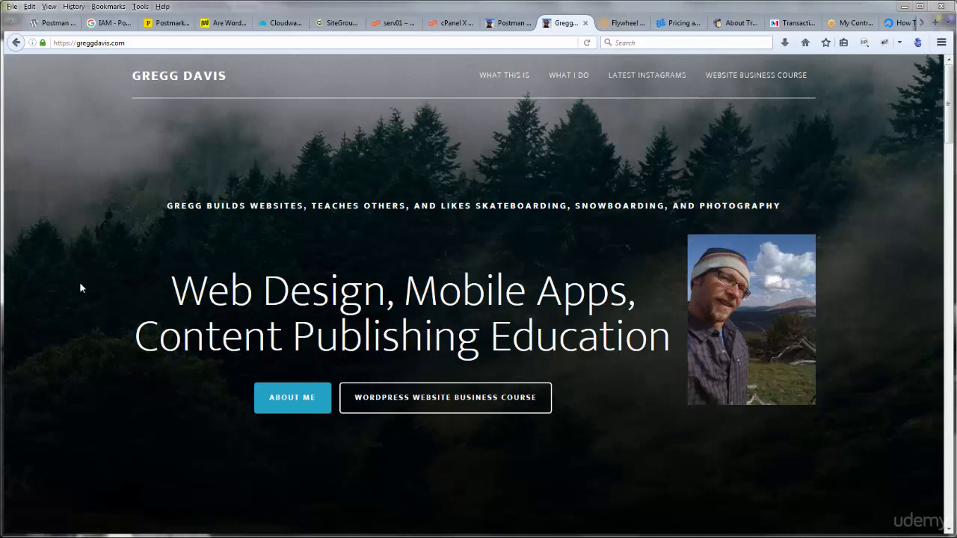
pyautogui.moveTo(87, 293)
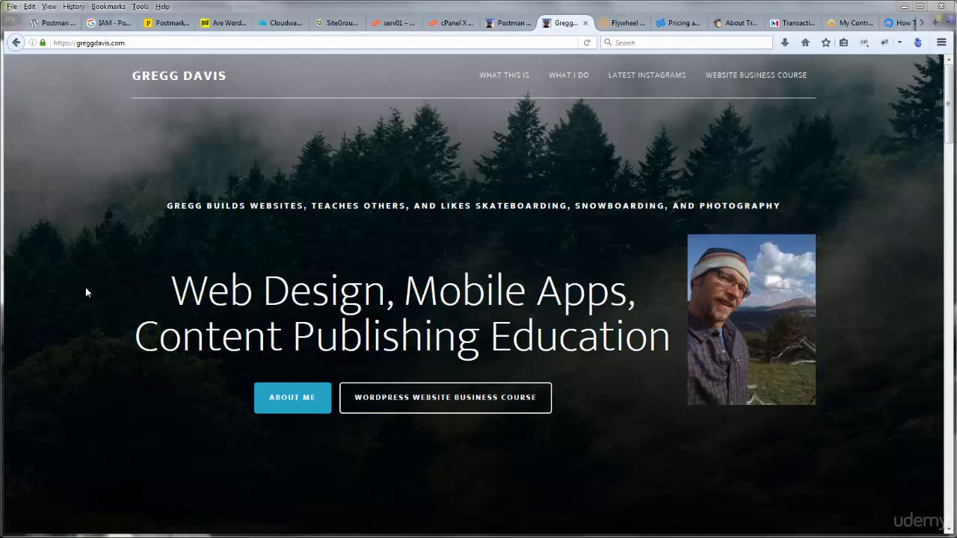
# Switch to the greggdavis.com homepage tab.
pyautogui.click(128, 43)
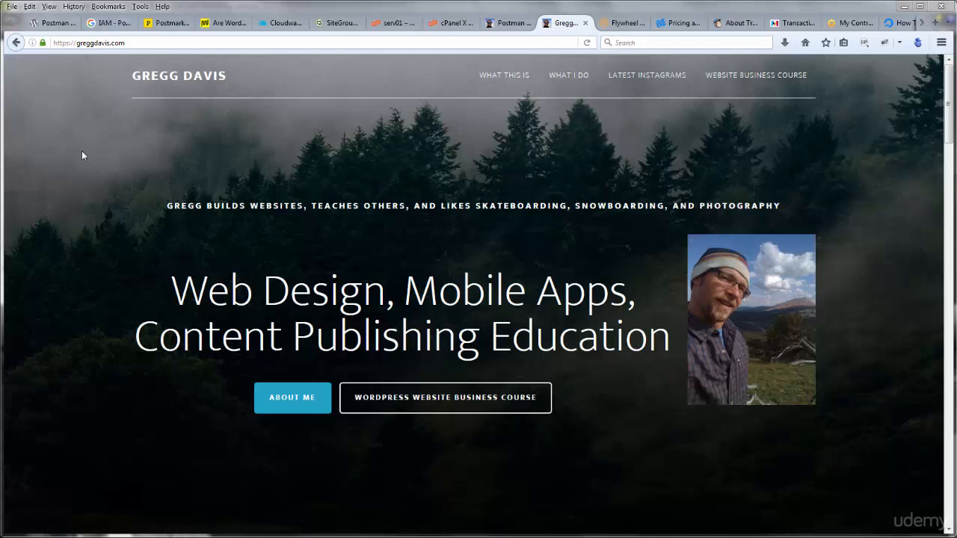
pyautogui.moveTo(69, 201)
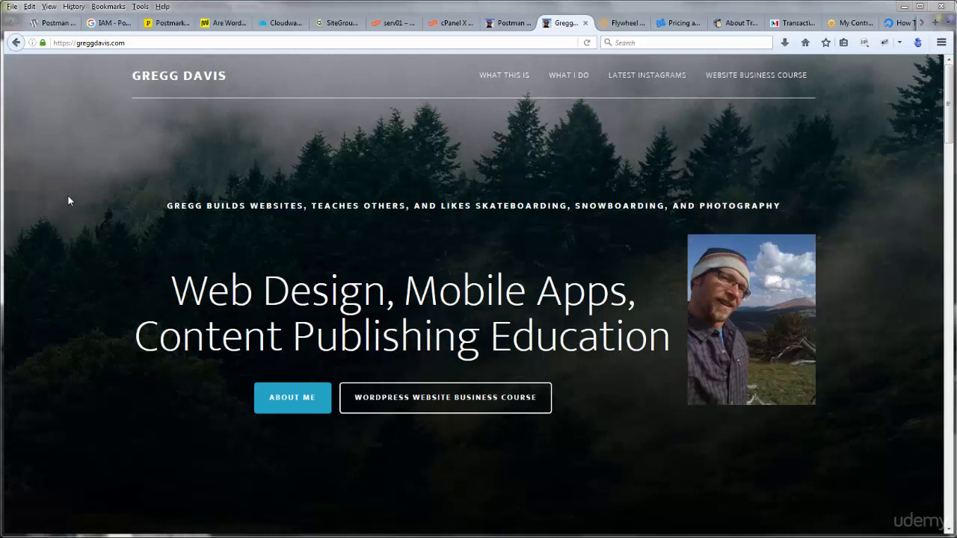
pyautogui.click(337, 22)
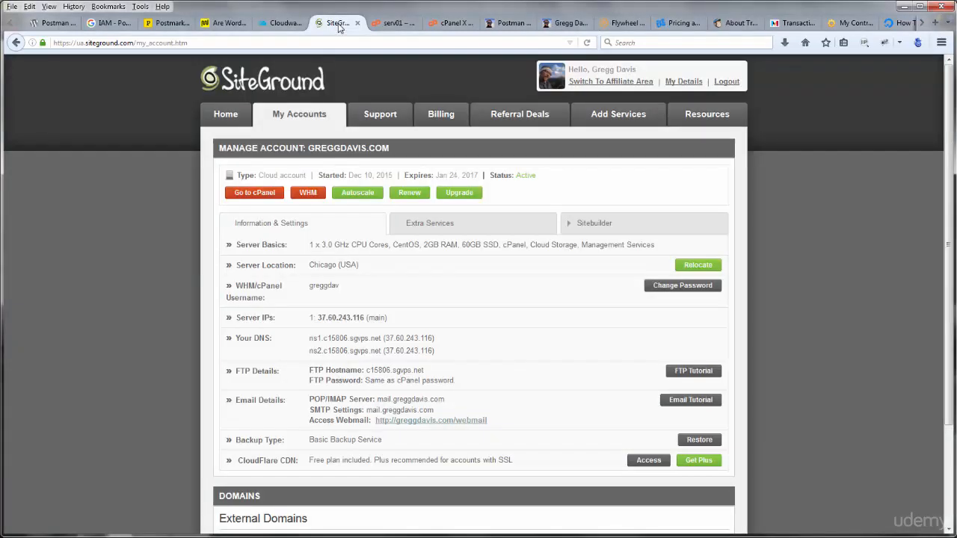
pyautogui.moveTo(337, 22)
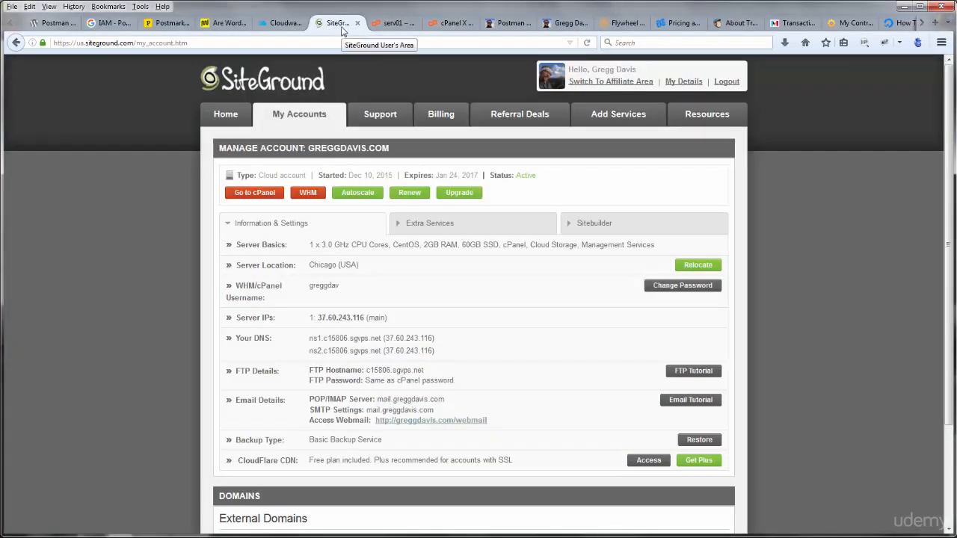
pyautogui.moveTo(357, 39)
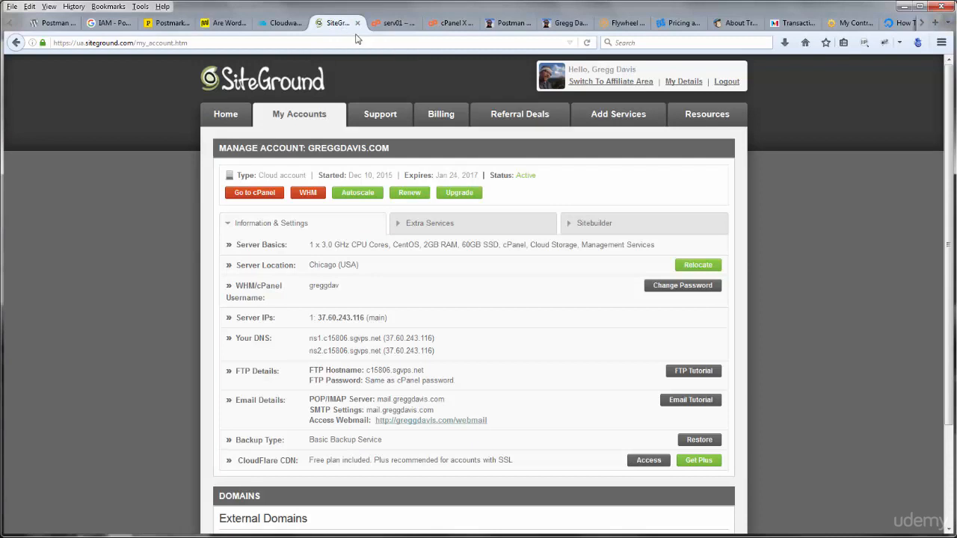
pyautogui.moveTo(336, 22)
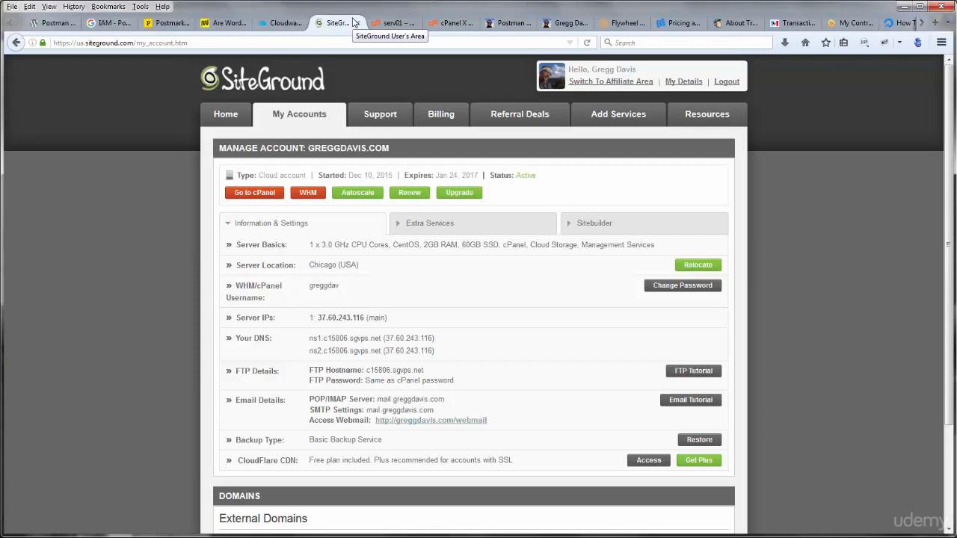
pyautogui.click(277, 22)
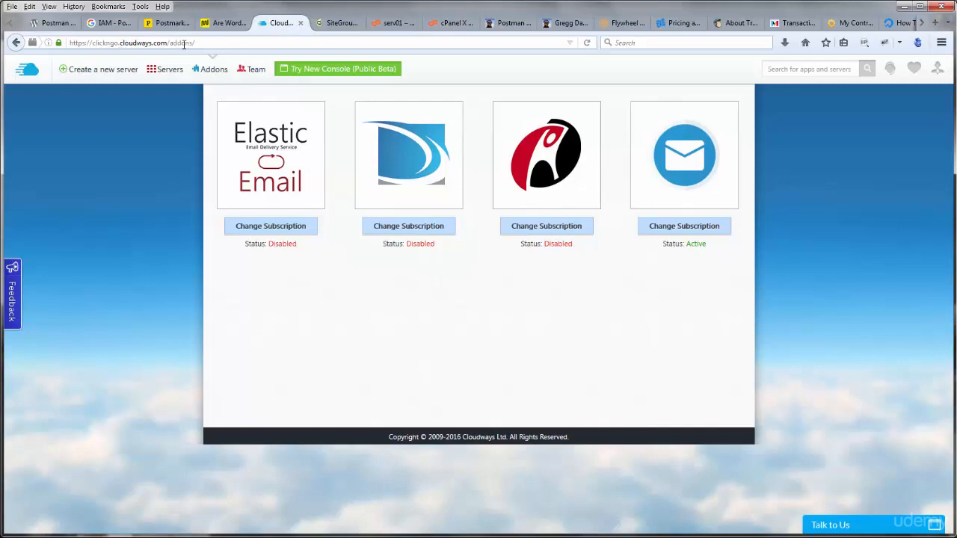
pyautogui.click(622, 23)
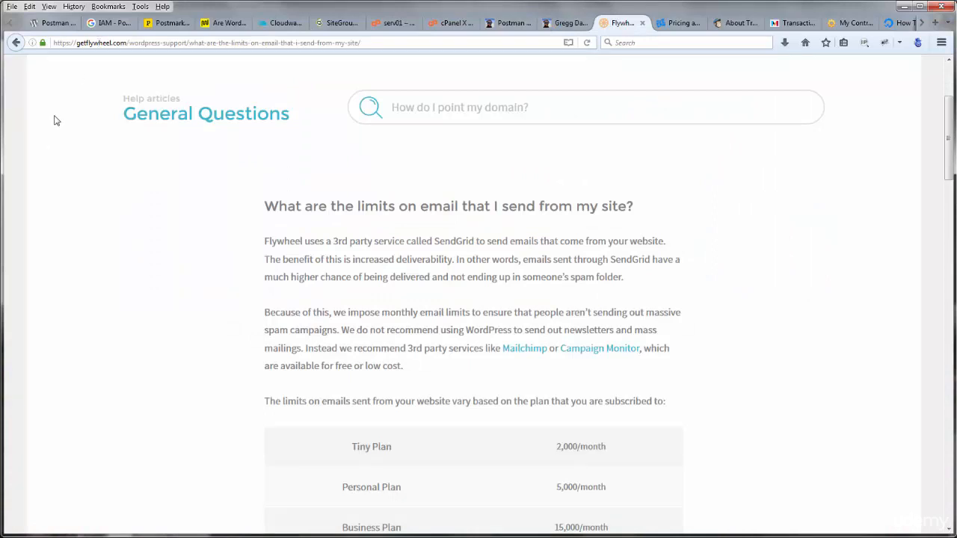
pyautogui.moveTo(138, 264)
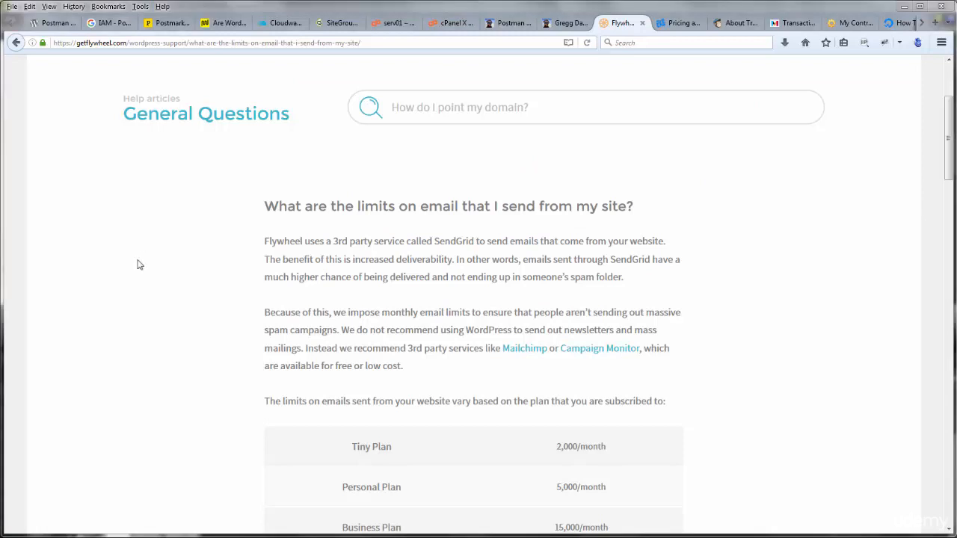
pyautogui.moveTo(89, 54)
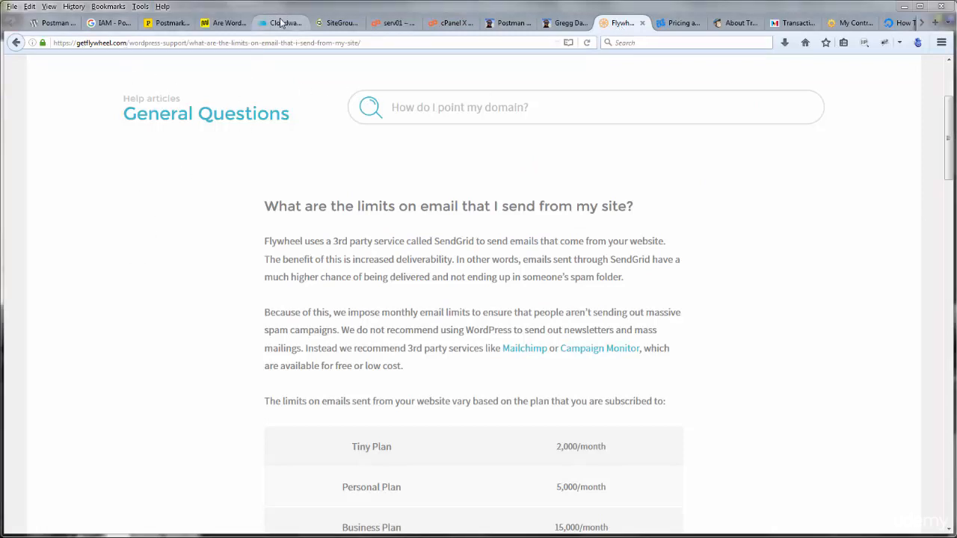
# Flip between Cloudways add-ons and Flywheel's article, ending on SiteGround's greggdavis.com account page.
pyautogui.click(278, 23)
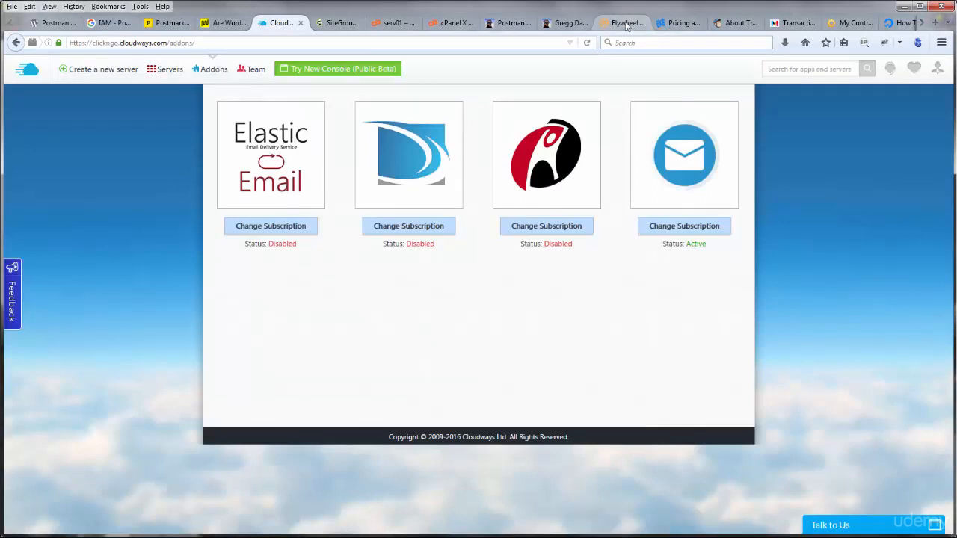
pyautogui.click(621, 22)
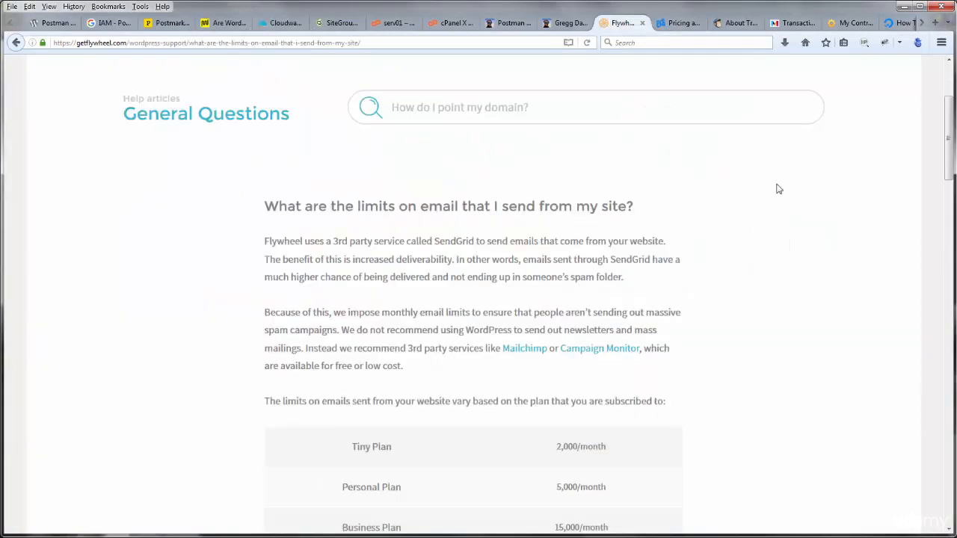
pyautogui.moveTo(739, 207)
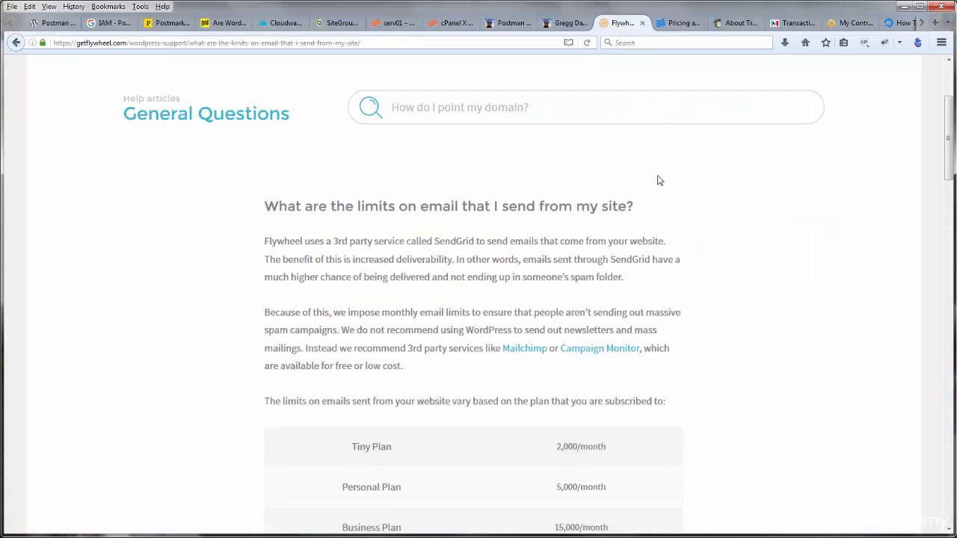
pyautogui.moveTo(121, 163)
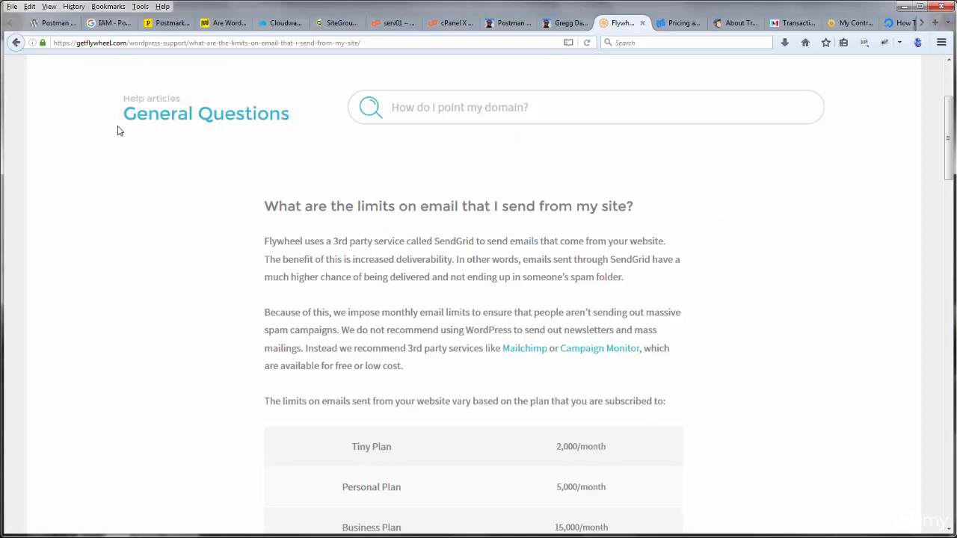
pyautogui.moveTo(117, 275)
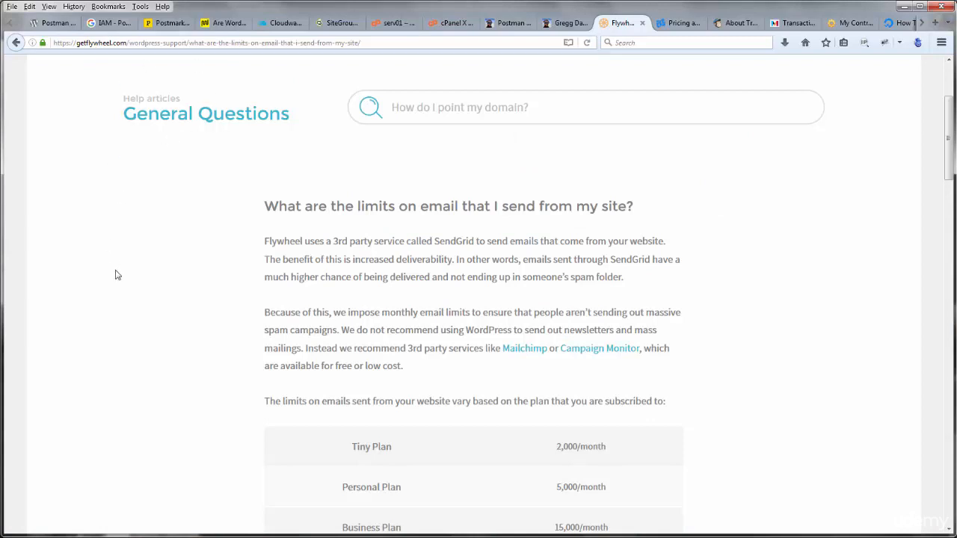
pyautogui.moveTo(212, 238)
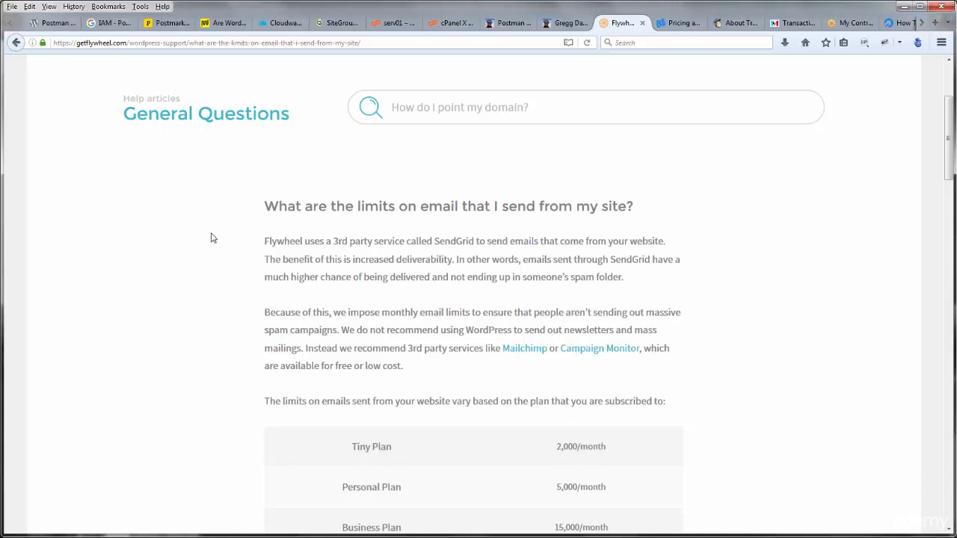
pyautogui.moveTo(278, 33)
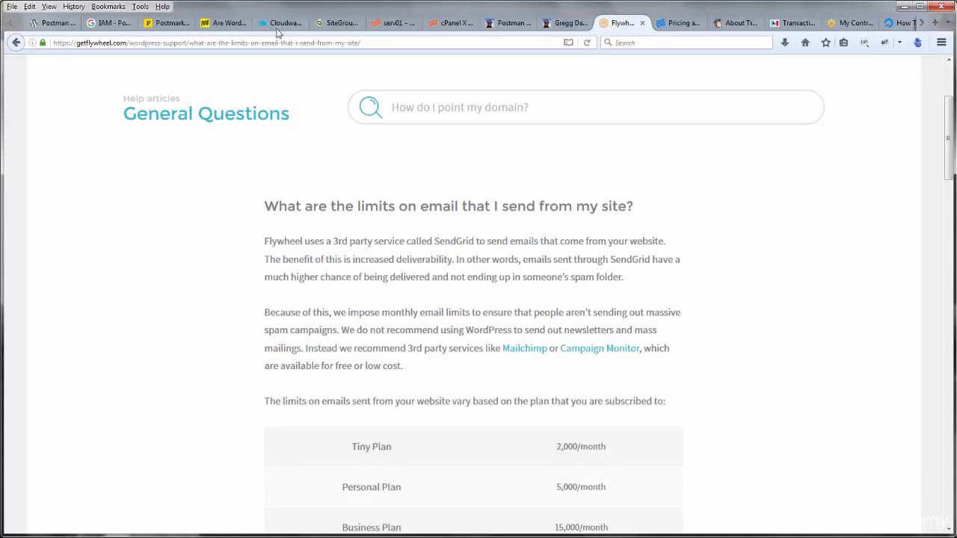
pyautogui.click(277, 22)
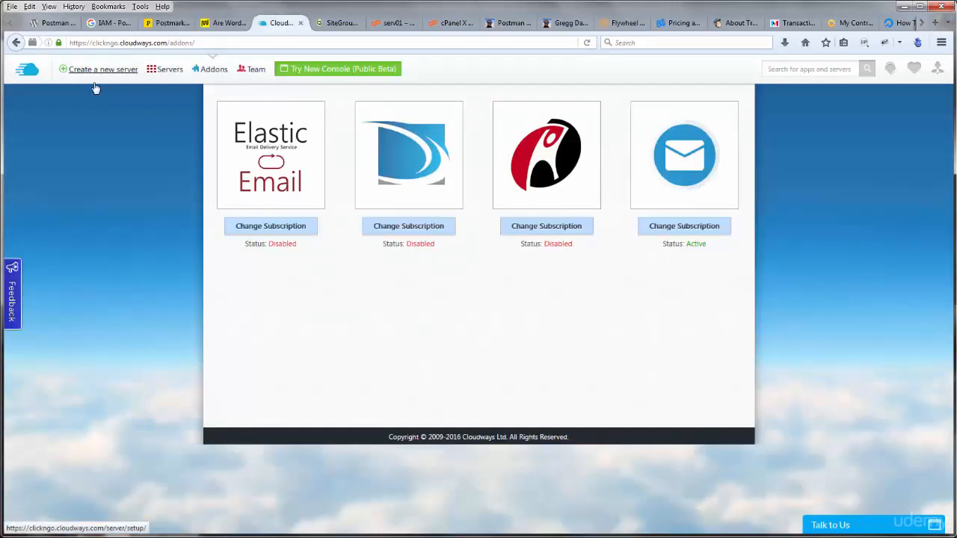
pyautogui.moveTo(32, 103)
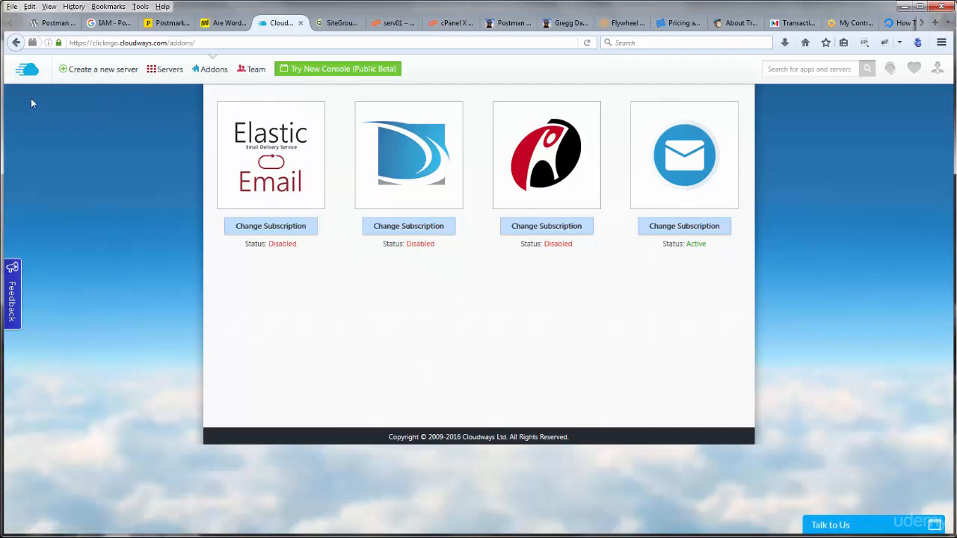
pyautogui.moveTo(58, 118)
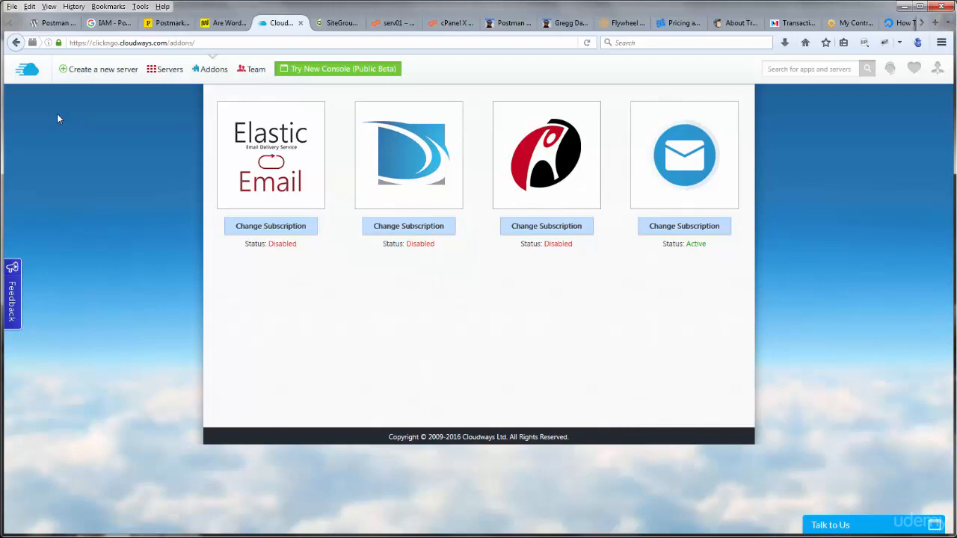
pyautogui.moveTo(66, 146)
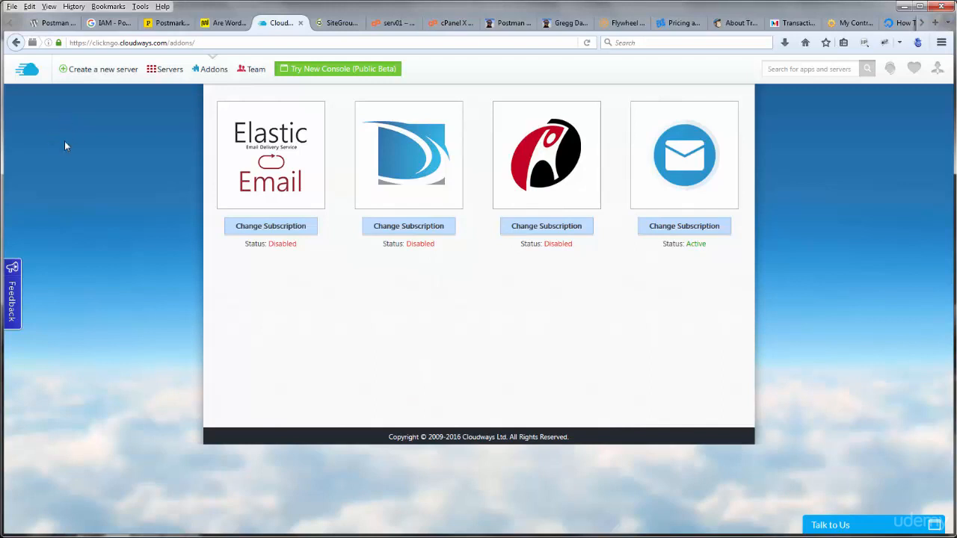
pyautogui.click(336, 23)
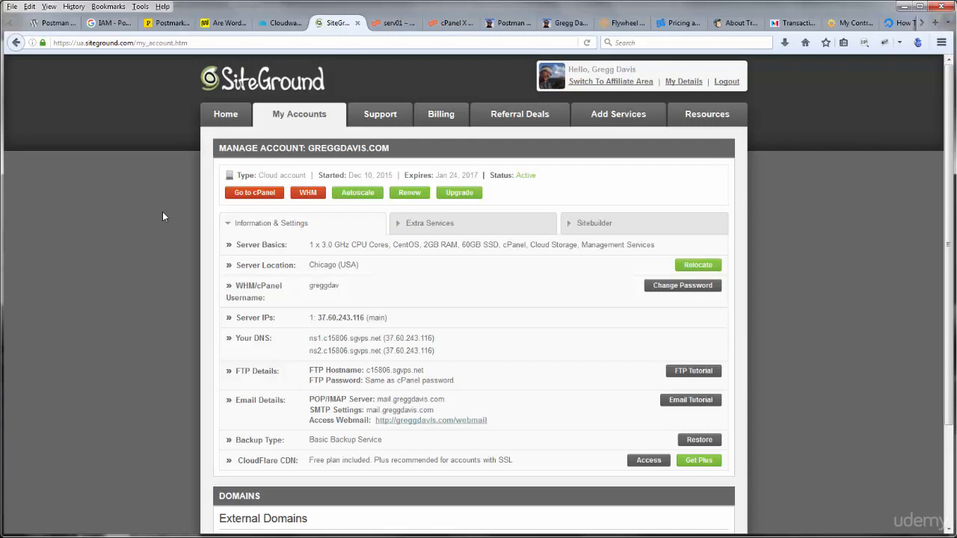
pyautogui.moveTo(168, 235)
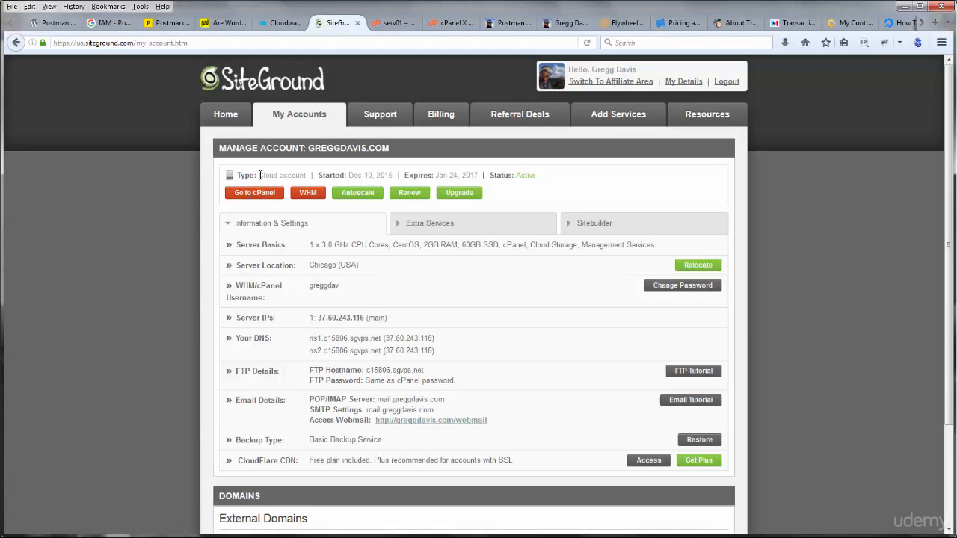
# Return to Flywheel's article and highlight the advice against sending newsletters from WordPress.
pyautogui.doubleClick(282, 175)
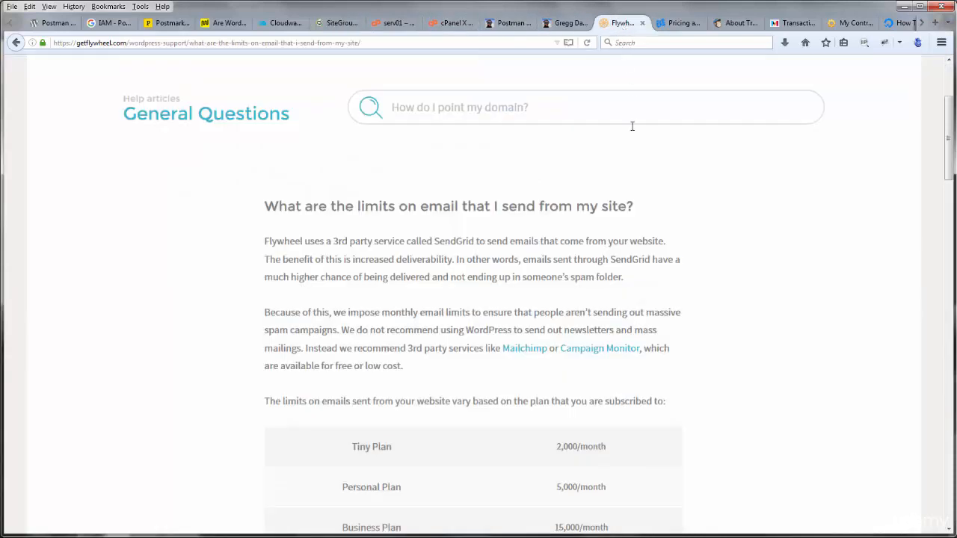
pyautogui.moveTo(764, 294)
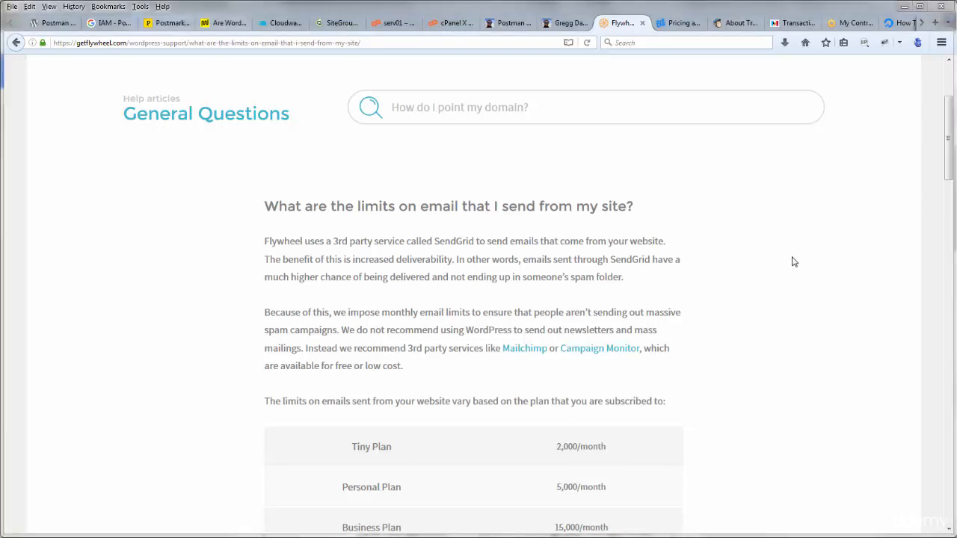
pyautogui.moveTo(787, 238)
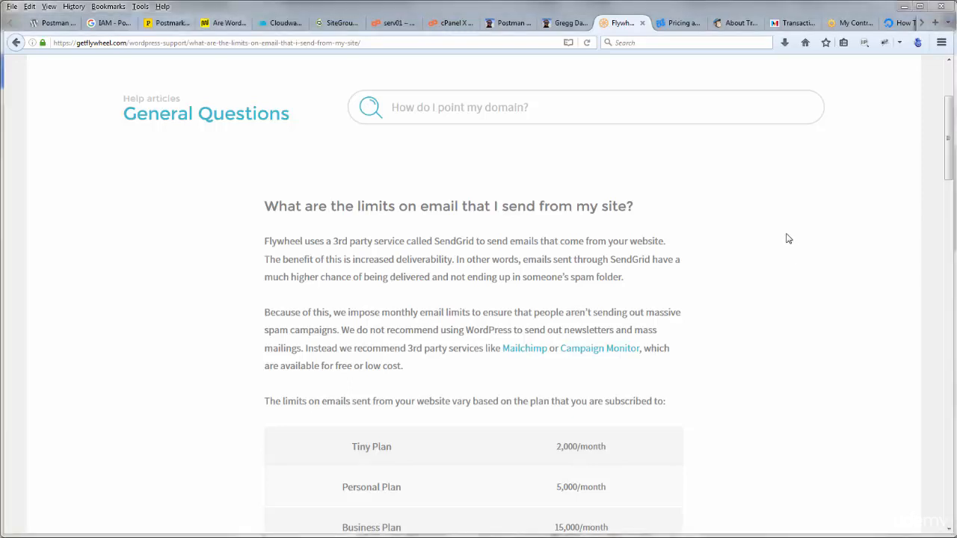
pyautogui.moveTo(408, 346)
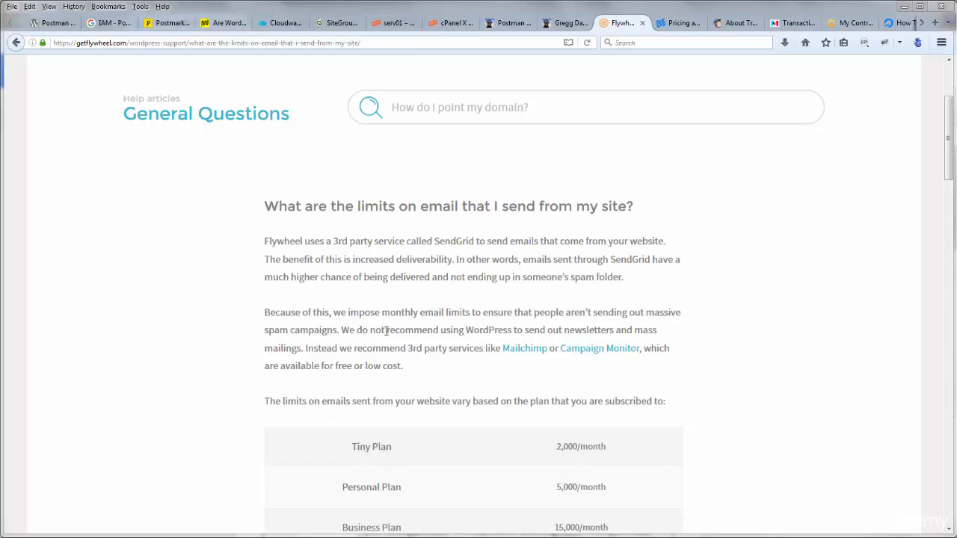
pyautogui.moveTo(383, 329); pyautogui.dragTo(631, 330)
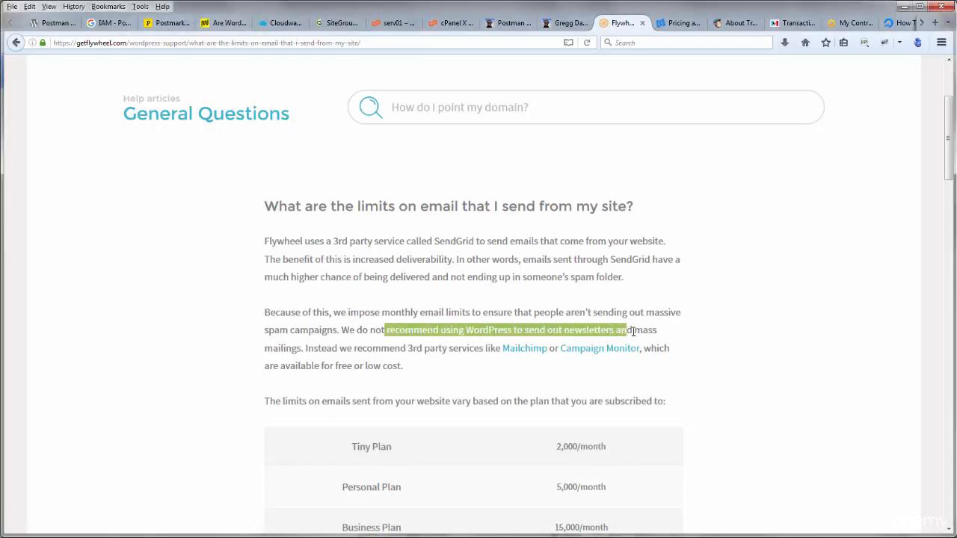
pyautogui.moveTo(628, 329); pyautogui.dragTo(335, 347)
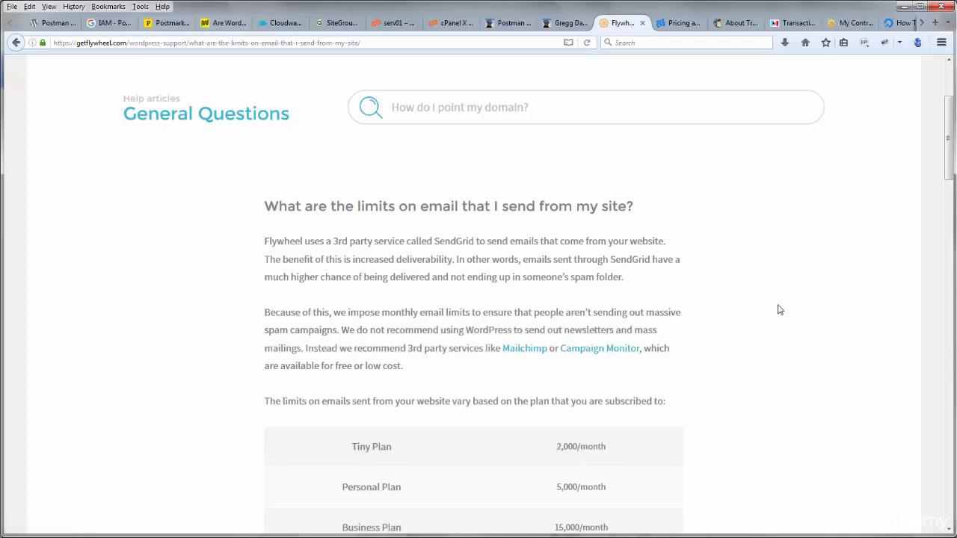
pyautogui.moveTo(774, 281)
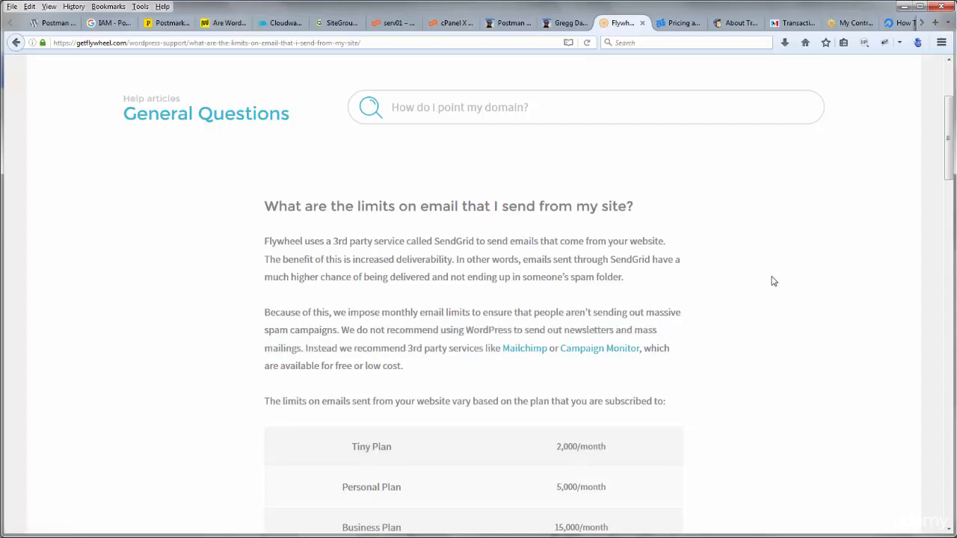
pyautogui.moveTo(762, 160)
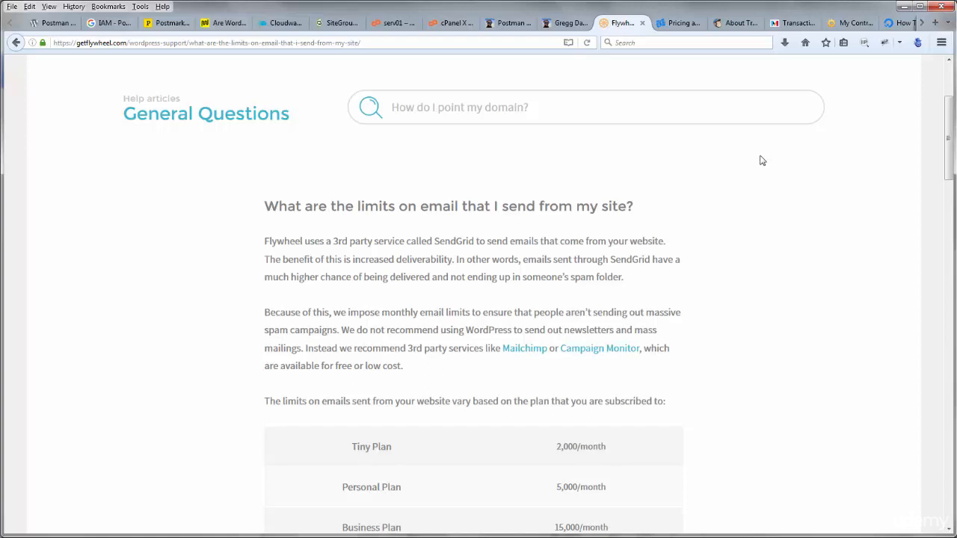
pyautogui.moveTo(754, 164)
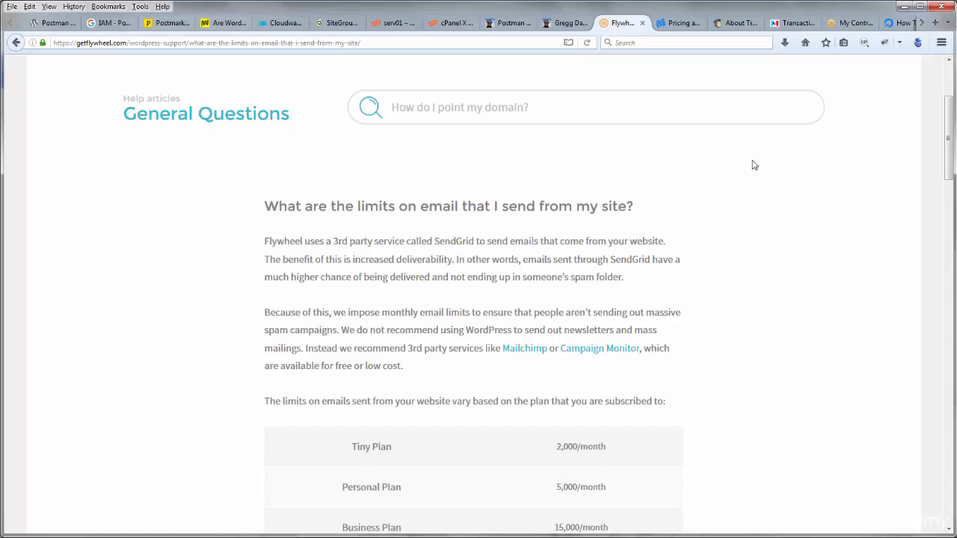
pyautogui.moveTo(762, 193)
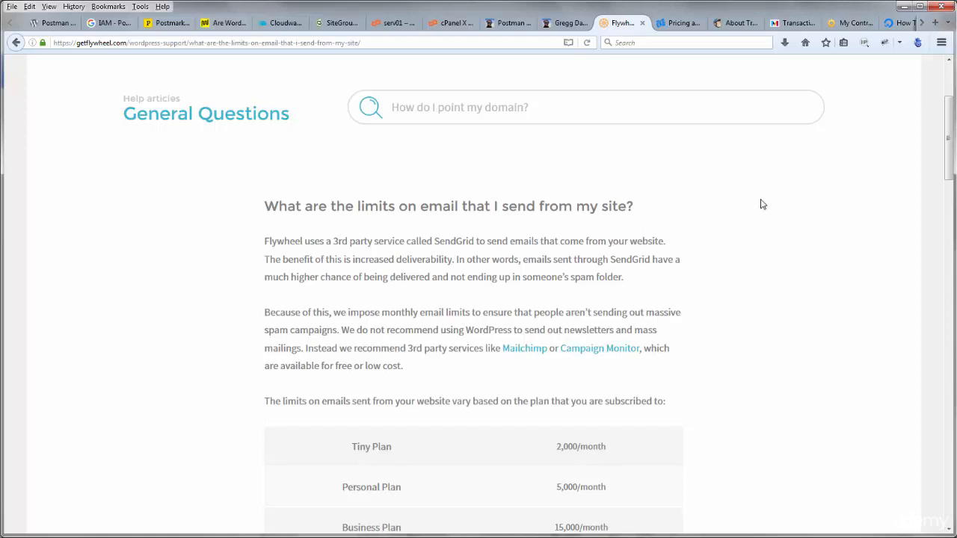
pyautogui.moveTo(769, 198)
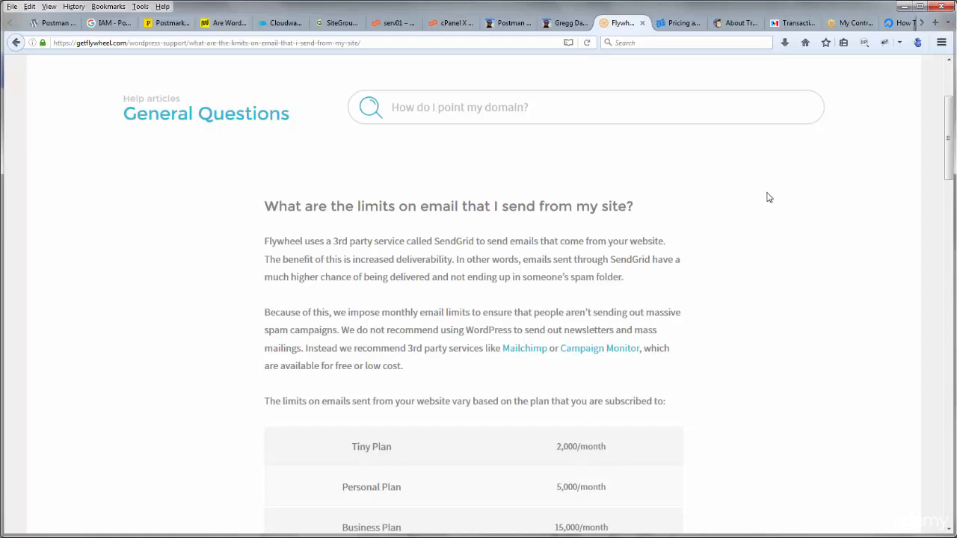
pyautogui.moveTo(757, 255)
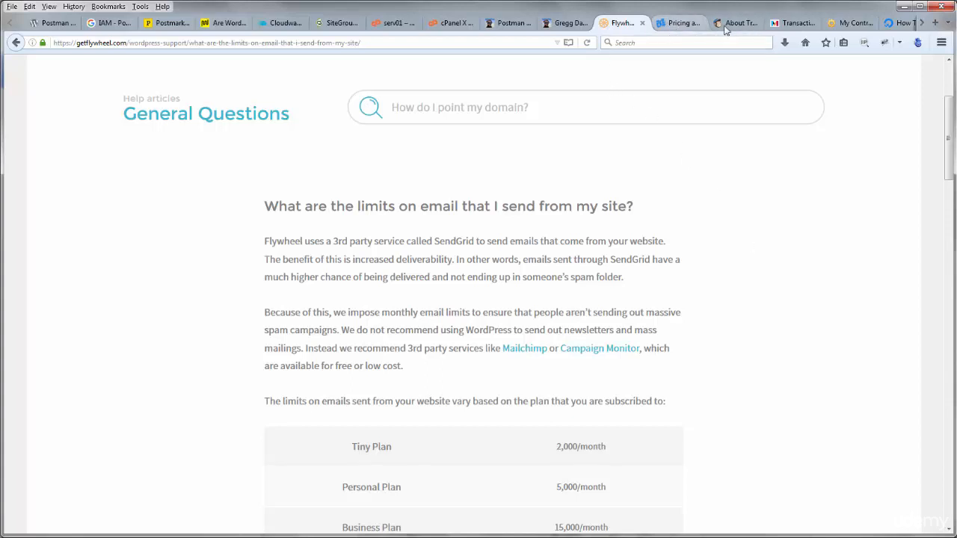
# Glance at SendGrid's Email Plans and Pricing, then show MailChimp's 'Send better email' homepage.
pyautogui.click(677, 23)
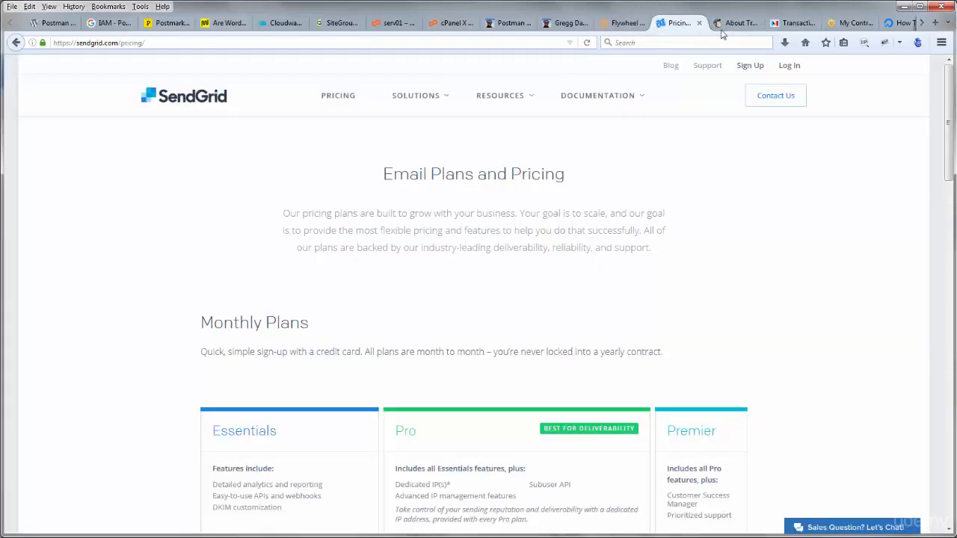
pyautogui.moveTo(860, 211)
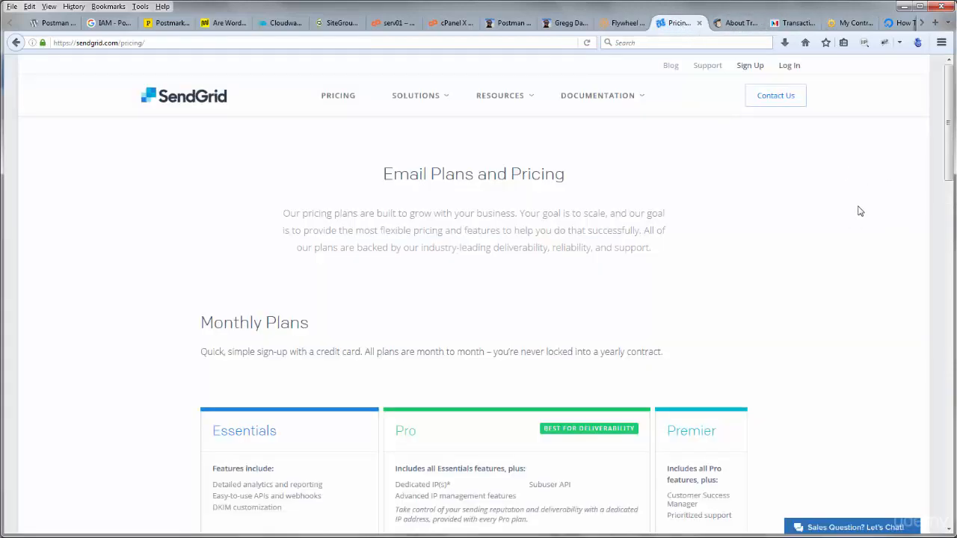
pyautogui.click(733, 23)
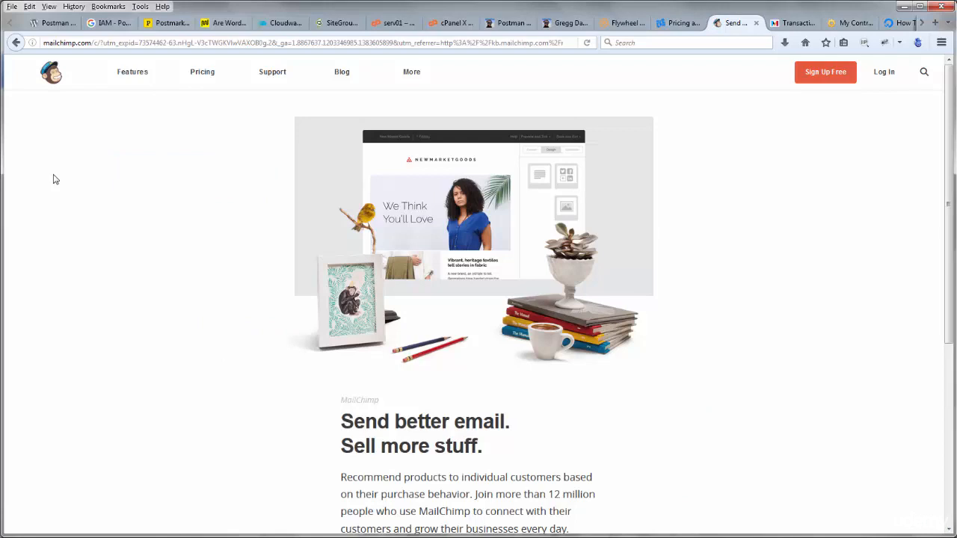
# Skim MailChimp's features, pricing and resources sections, then switch to the greggdavis.com tab.
pyautogui.scroll(-3)
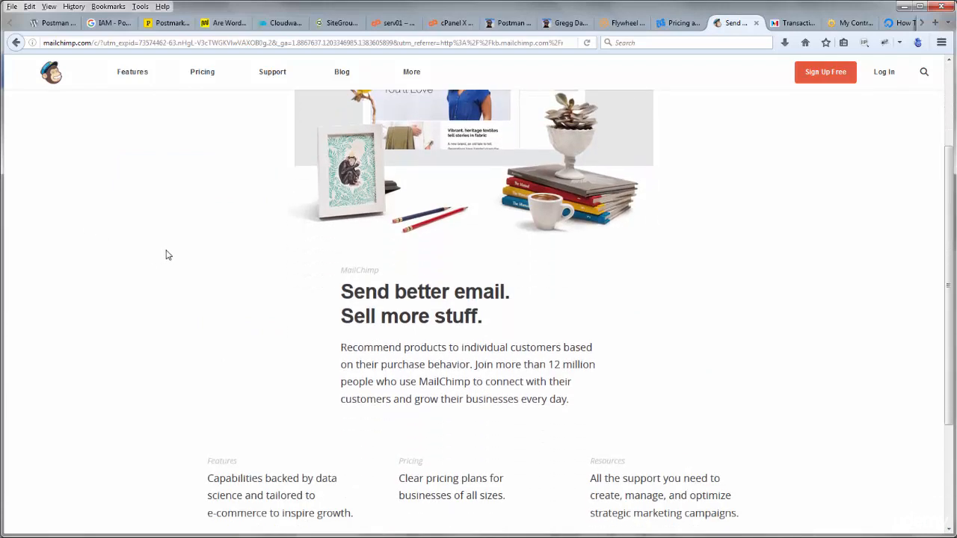
pyautogui.scroll(-3)
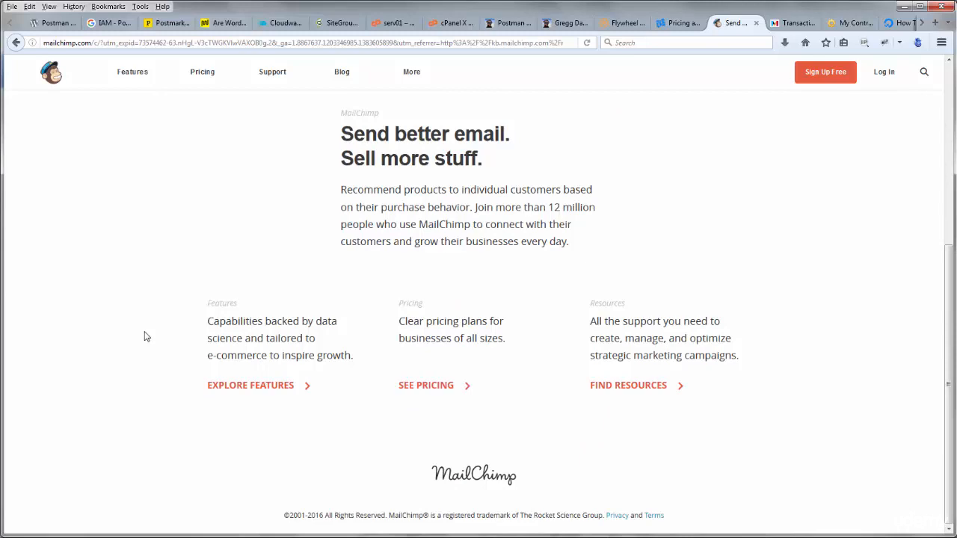
pyautogui.scroll(3)
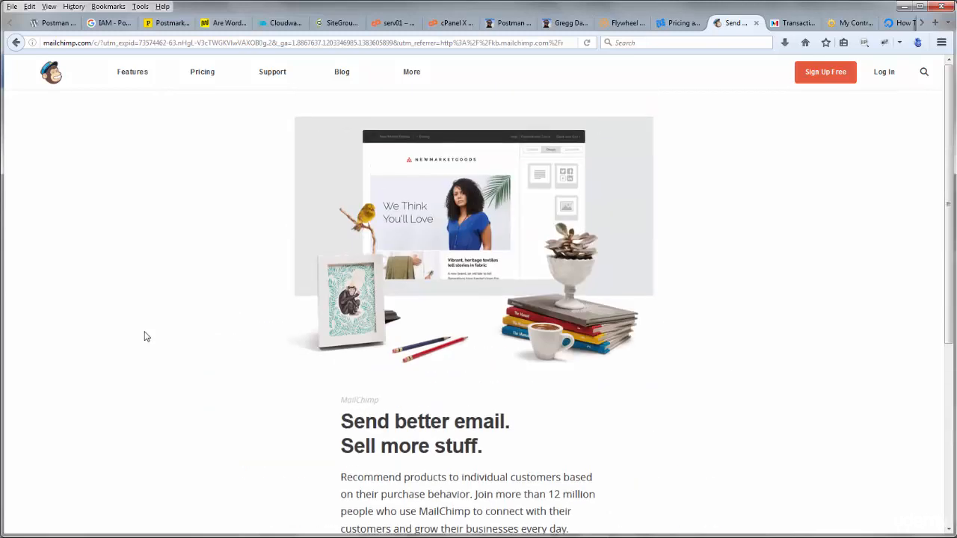
pyautogui.click(564, 23)
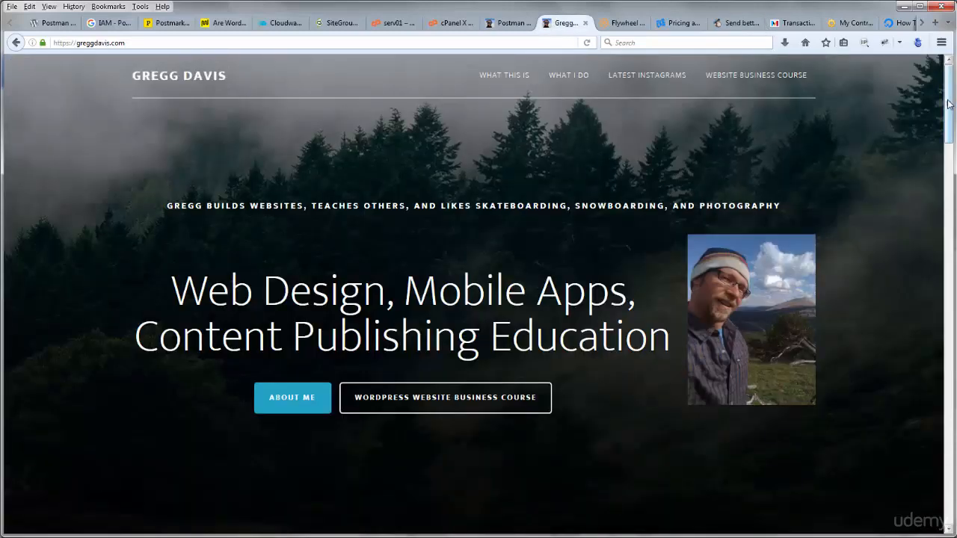
pyautogui.scroll(-3)
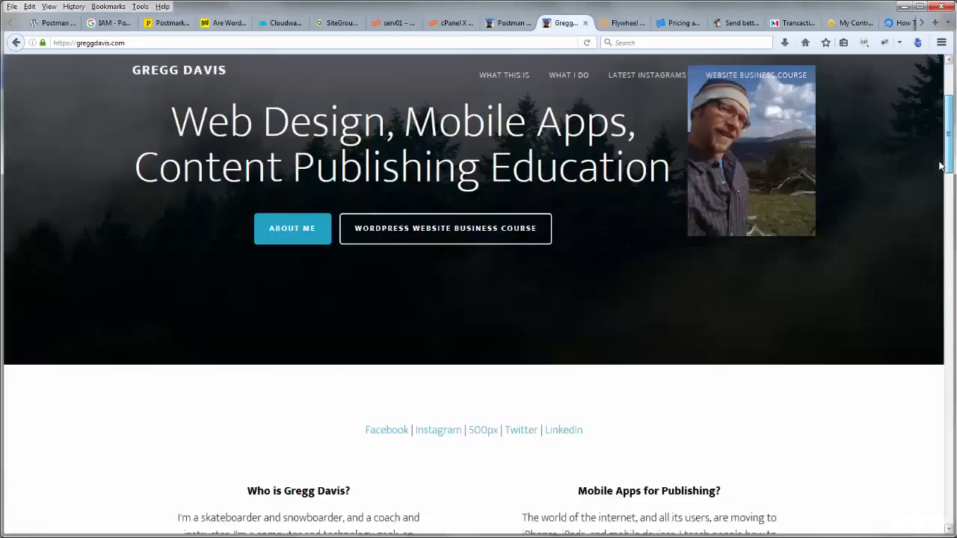
pyautogui.scroll(-3)
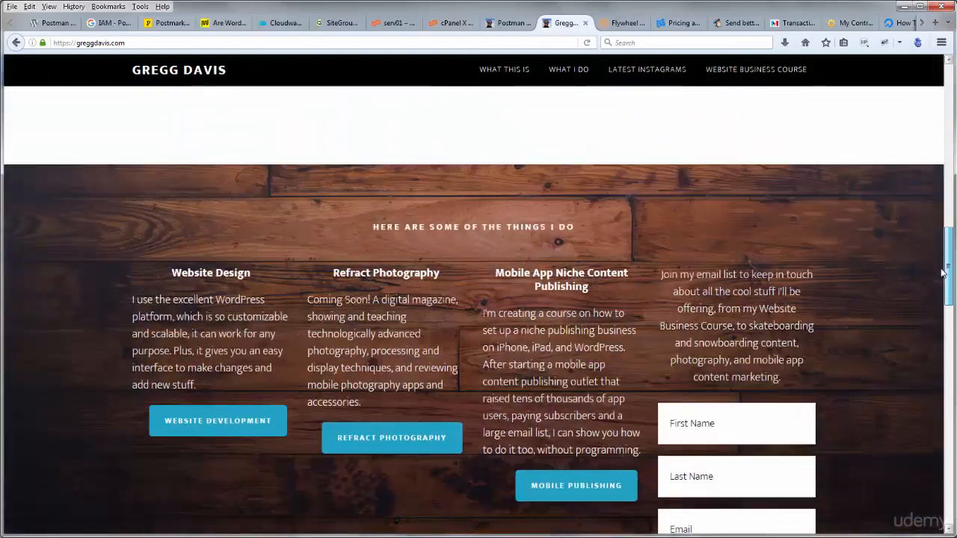
pyautogui.scroll(-3)
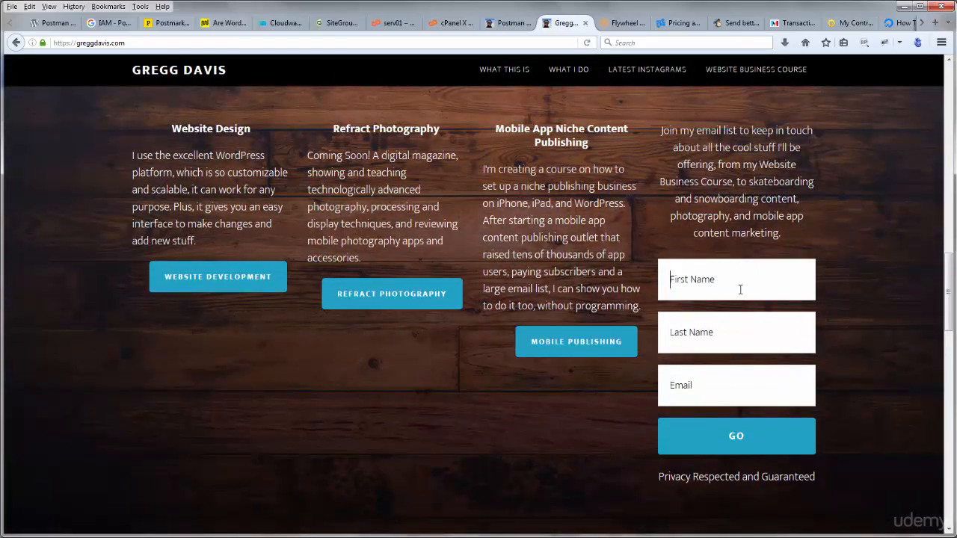
pyautogui.click(735, 332)
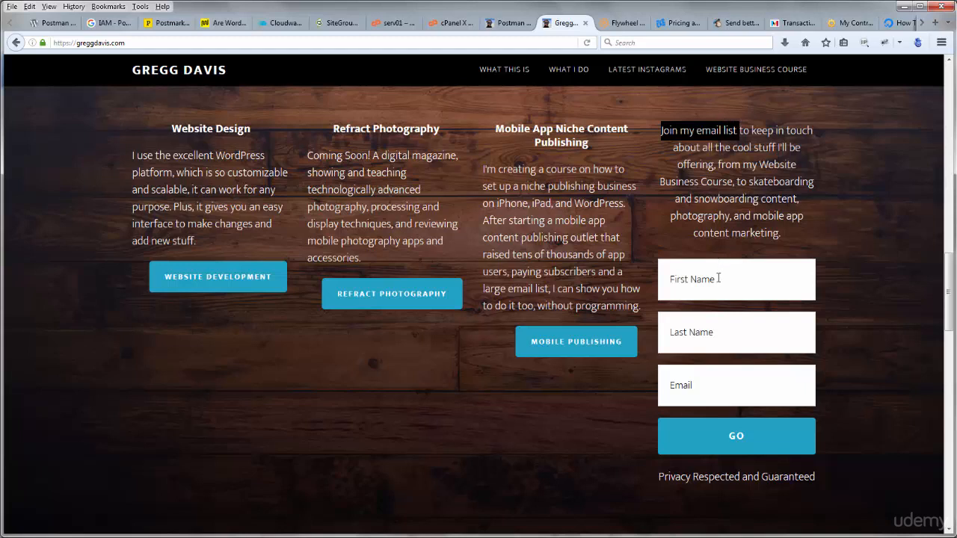
pyautogui.click(735, 385)
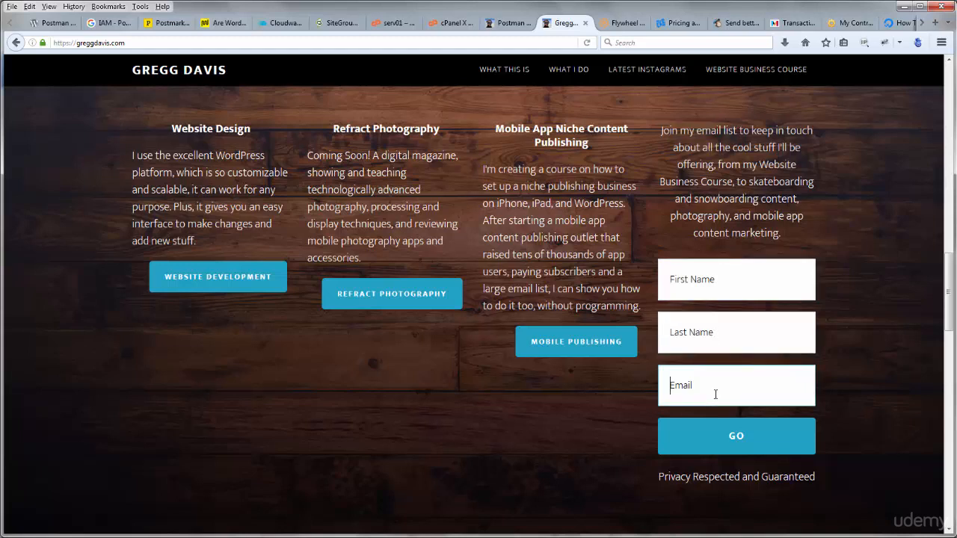
pyautogui.moveTo(652, 50)
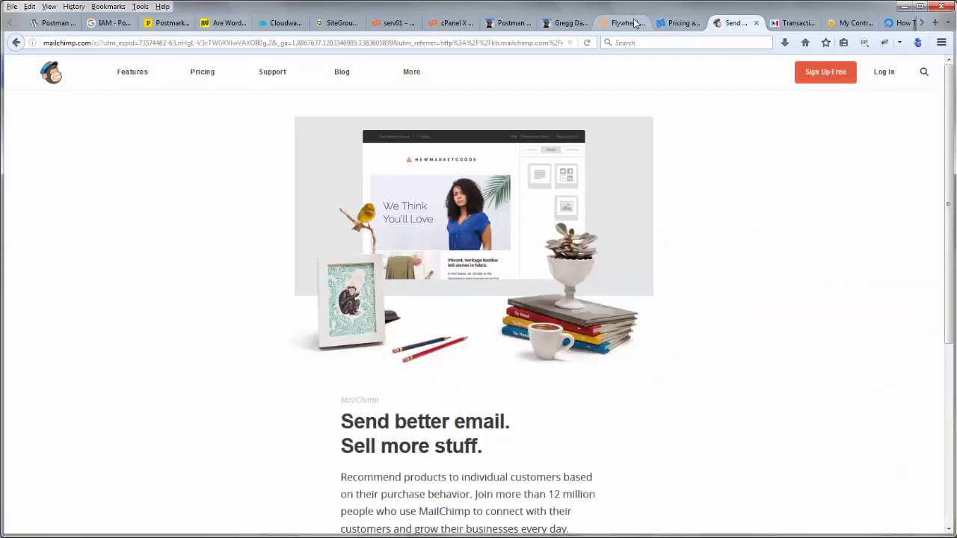
pyautogui.click(564, 23)
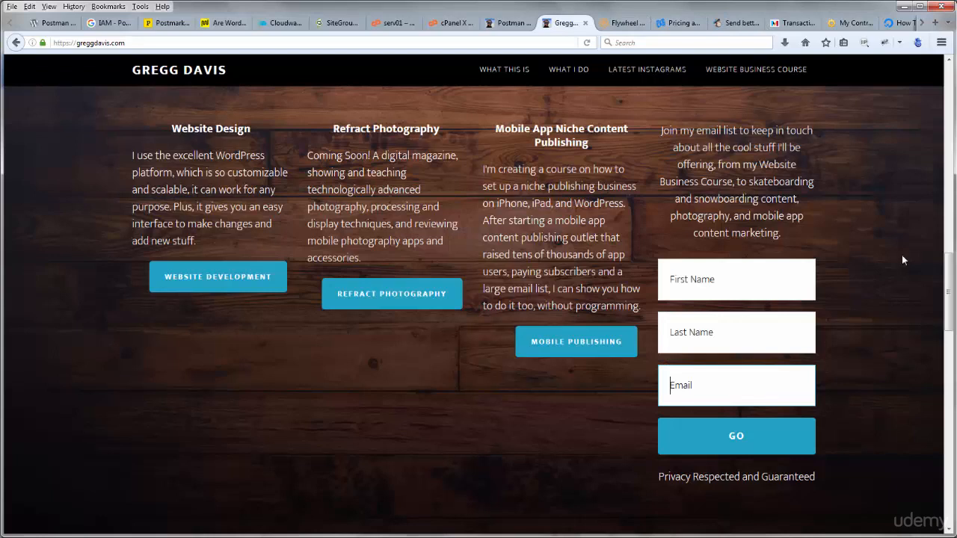
pyautogui.moveTo(844, 171)
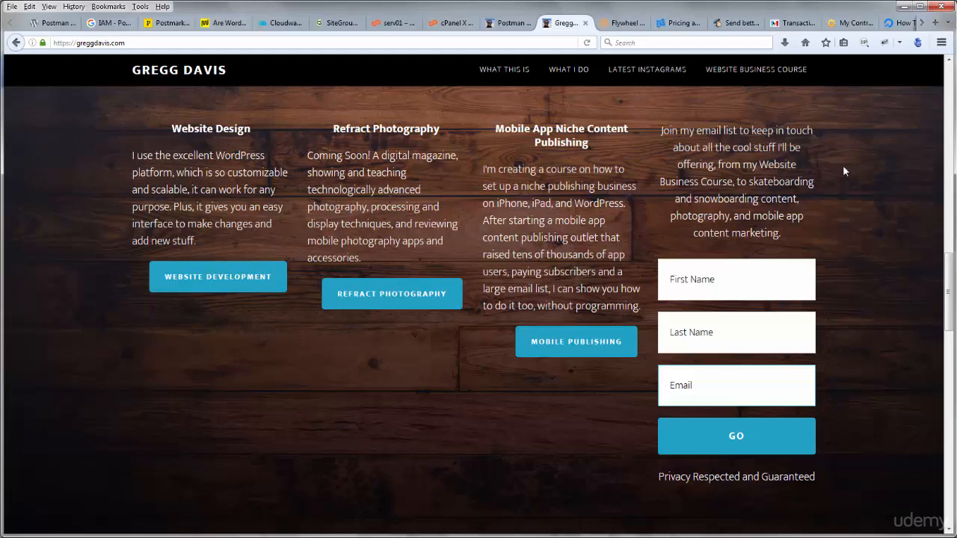
pyautogui.moveTo(833, 223)
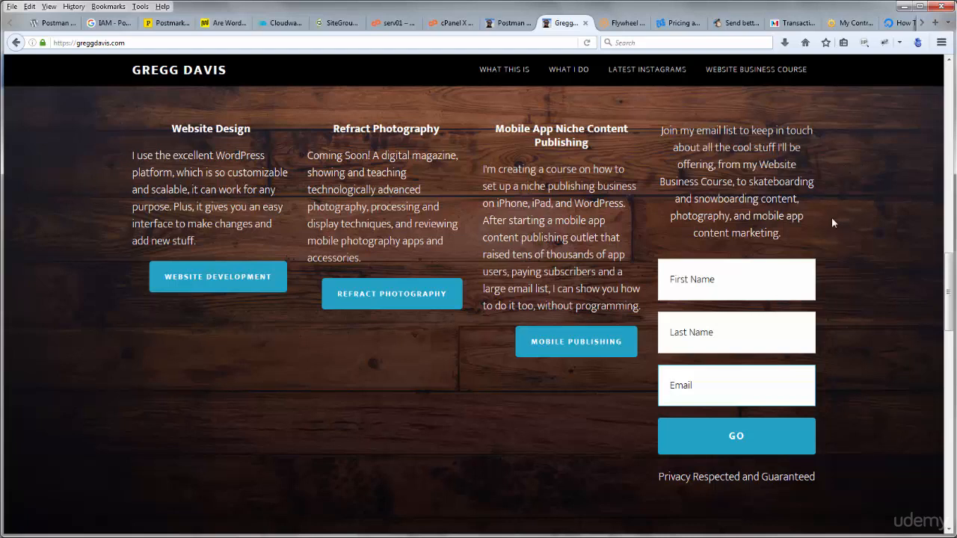
pyautogui.moveTo(848, 230)
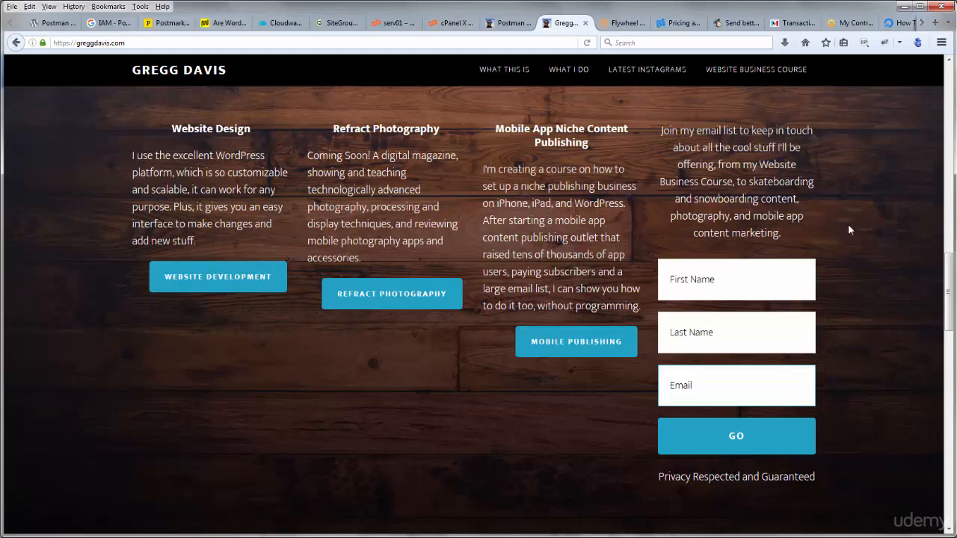
# Switch back to the MailChimp 'Send better email' homepage tab.
pyautogui.click(732, 22)
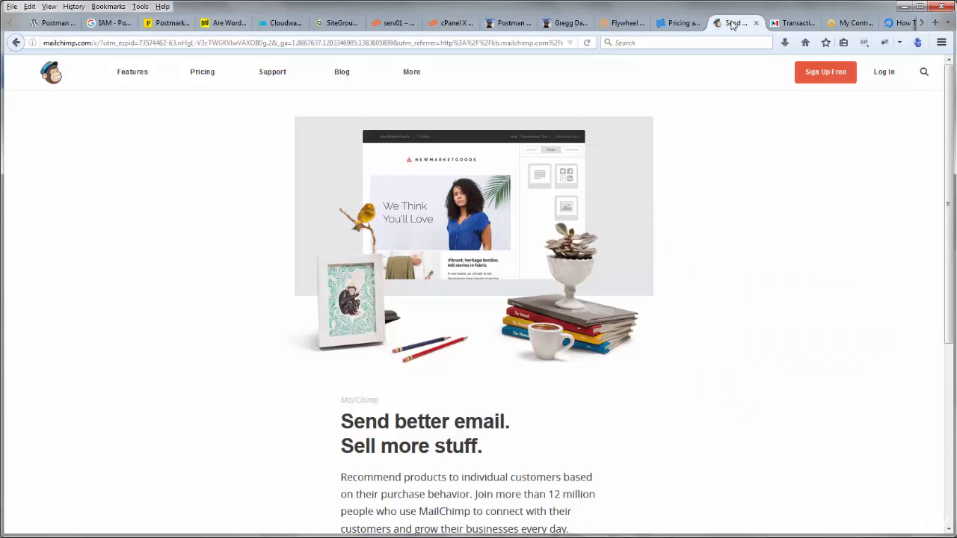
pyautogui.moveTo(747, 224)
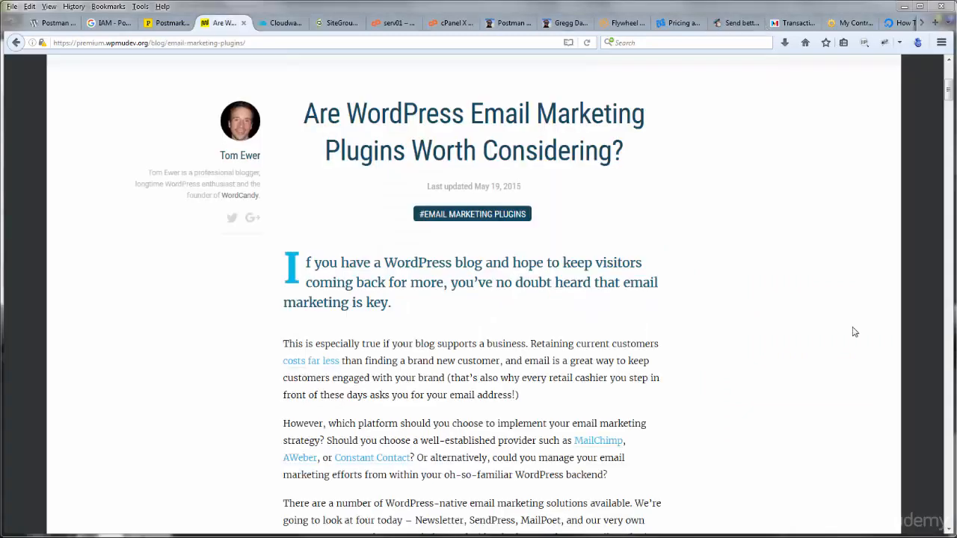
pyautogui.moveTo(810, 320)
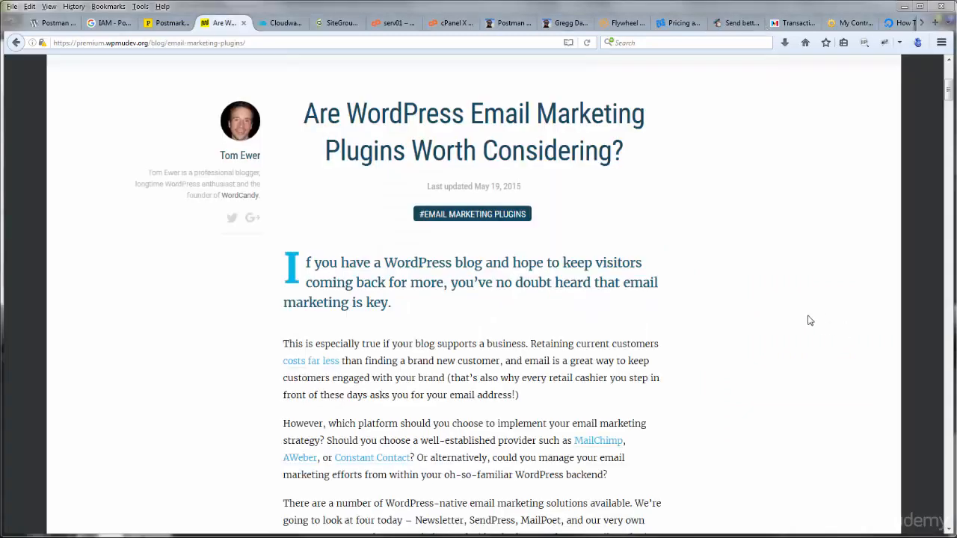
pyautogui.moveTo(791, 340)
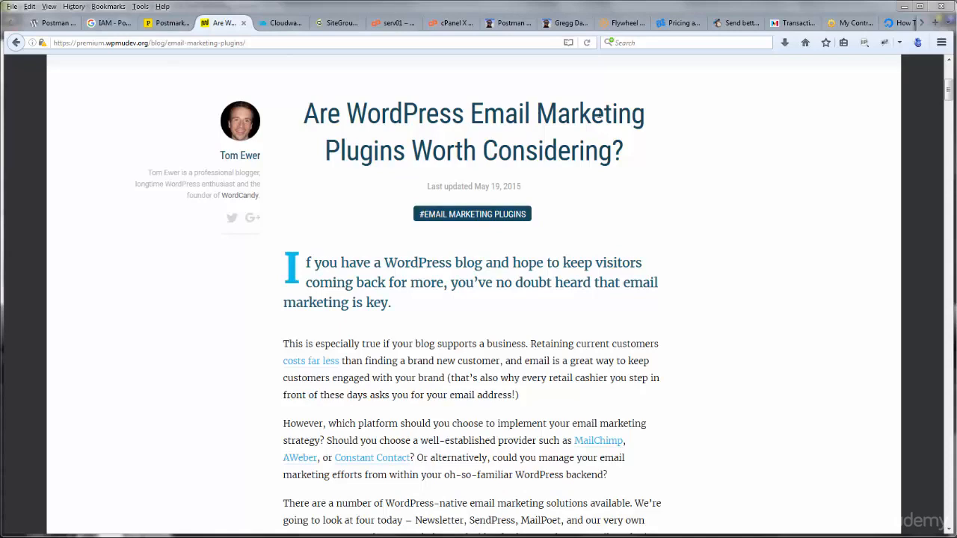
# Read the Newsletter, SendPress, MailPoet and e-Newsletter reviews, then return to MailChimp's transactional email article.
pyautogui.scroll(-3)
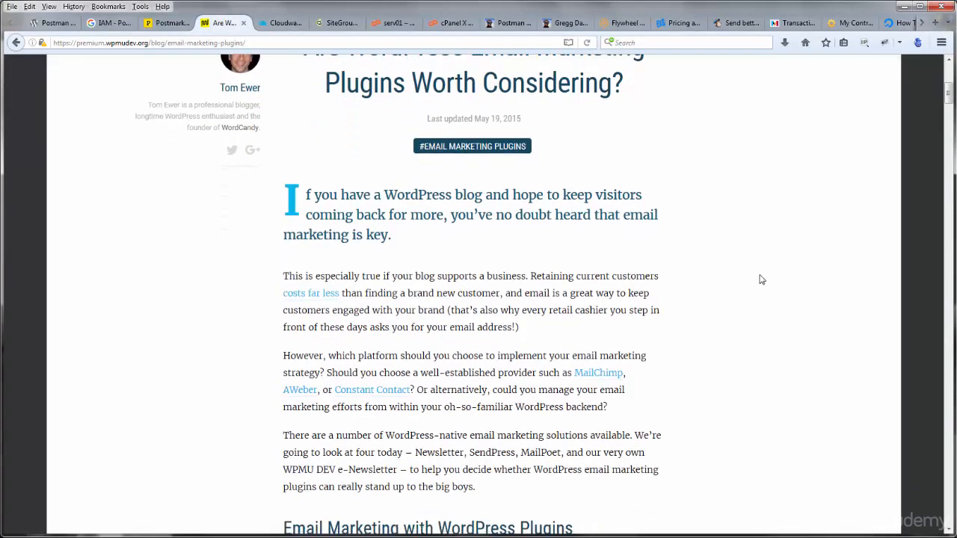
pyautogui.scroll(-3)
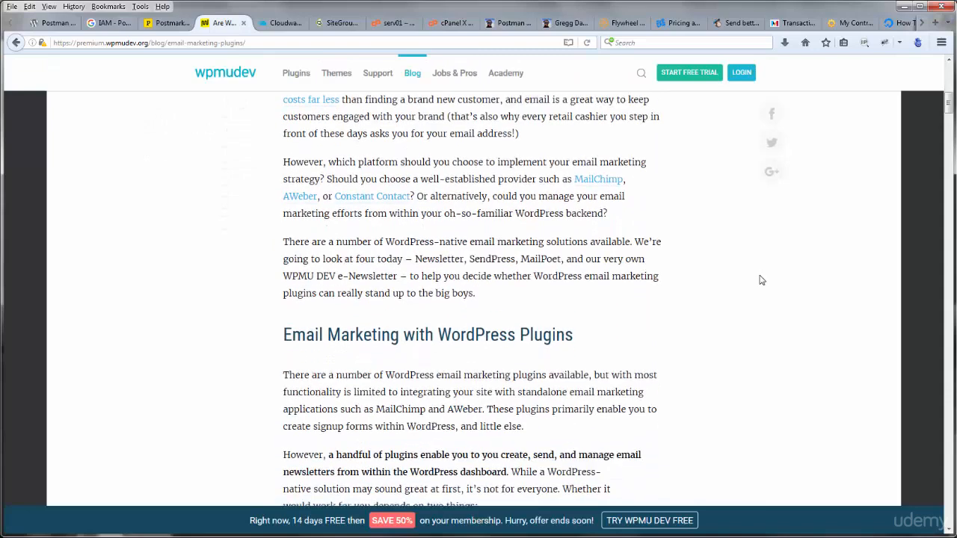
pyautogui.scroll(-3)
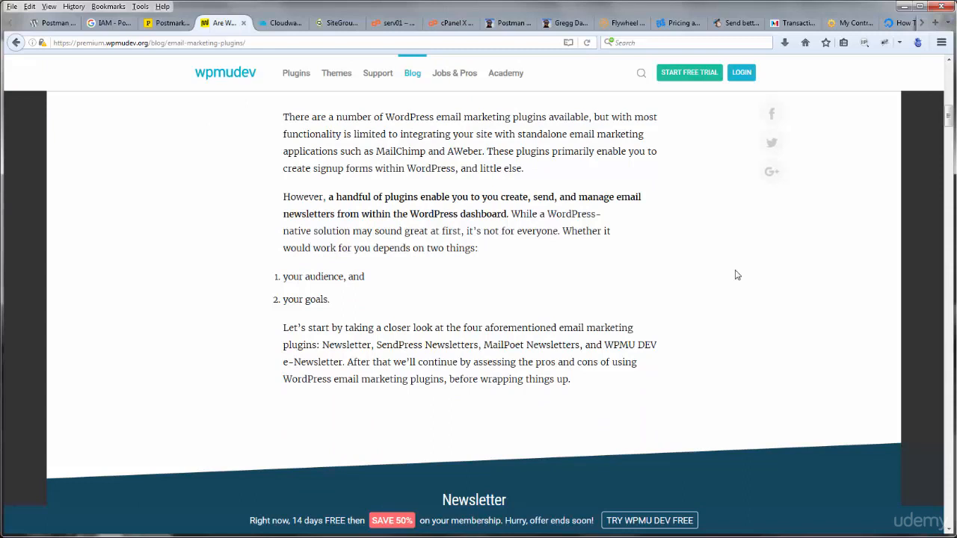
pyautogui.moveTo(740, 278)
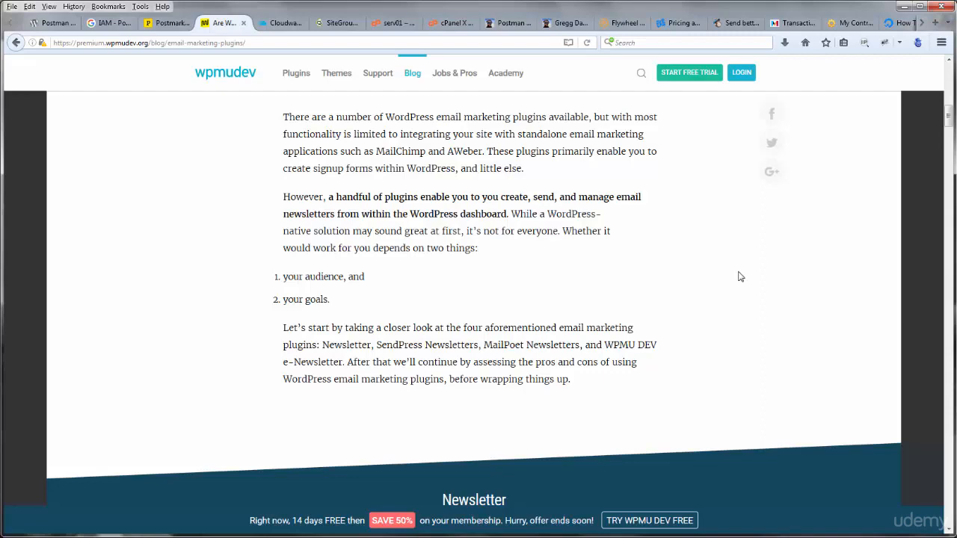
pyautogui.moveTo(743, 278)
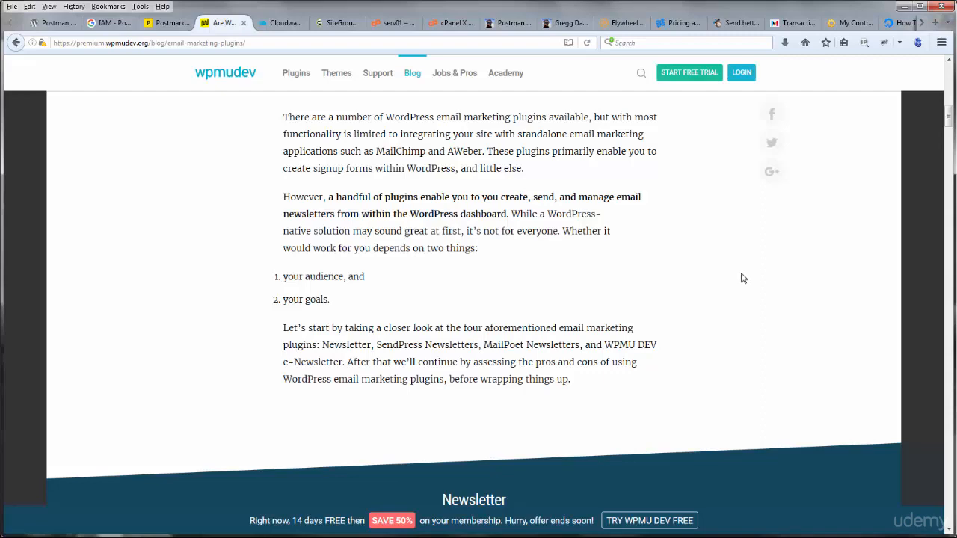
pyautogui.scroll(-3)
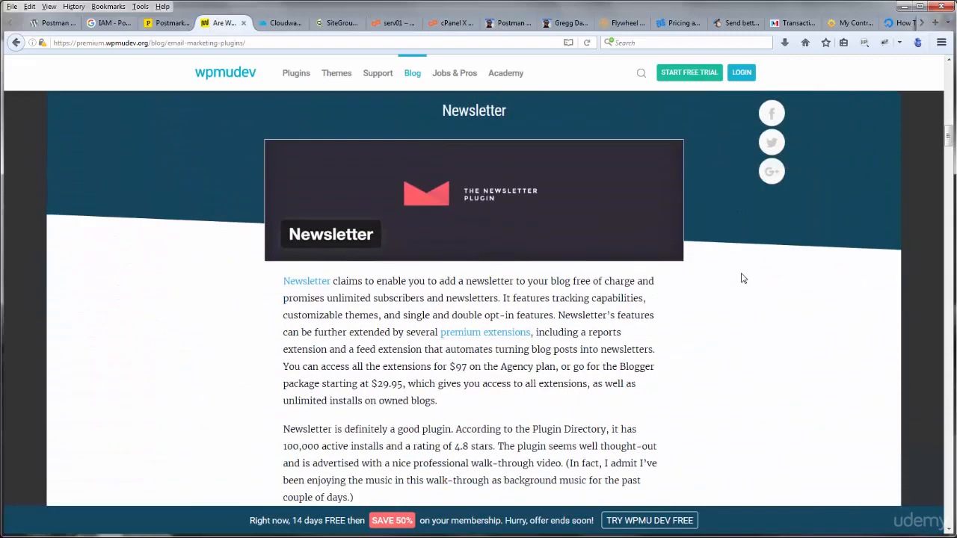
pyautogui.scroll(-3)
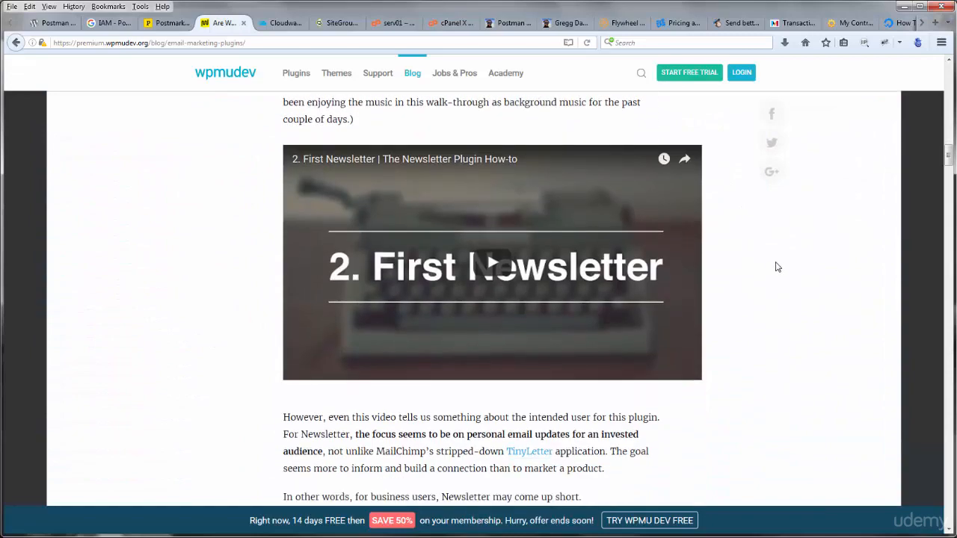
pyautogui.scroll(-3)
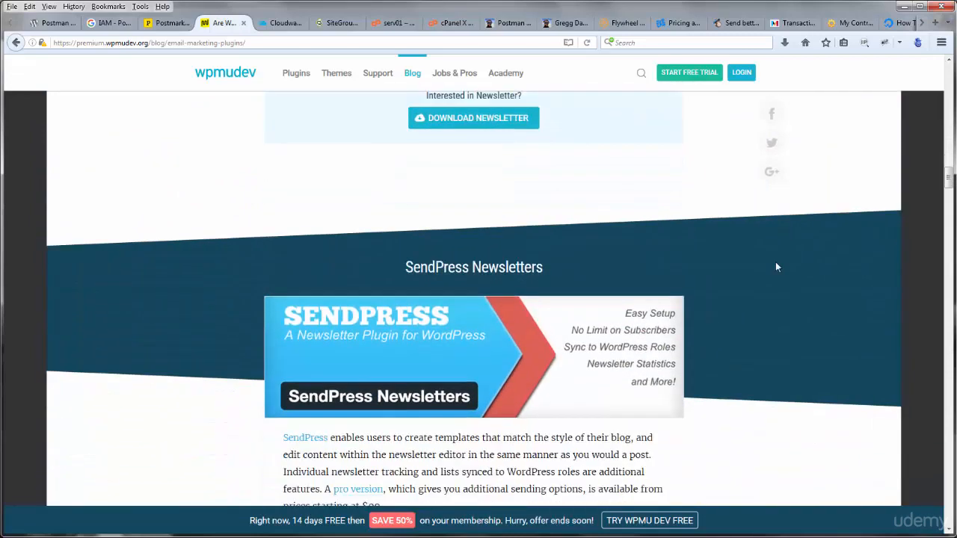
pyautogui.scroll(-3)
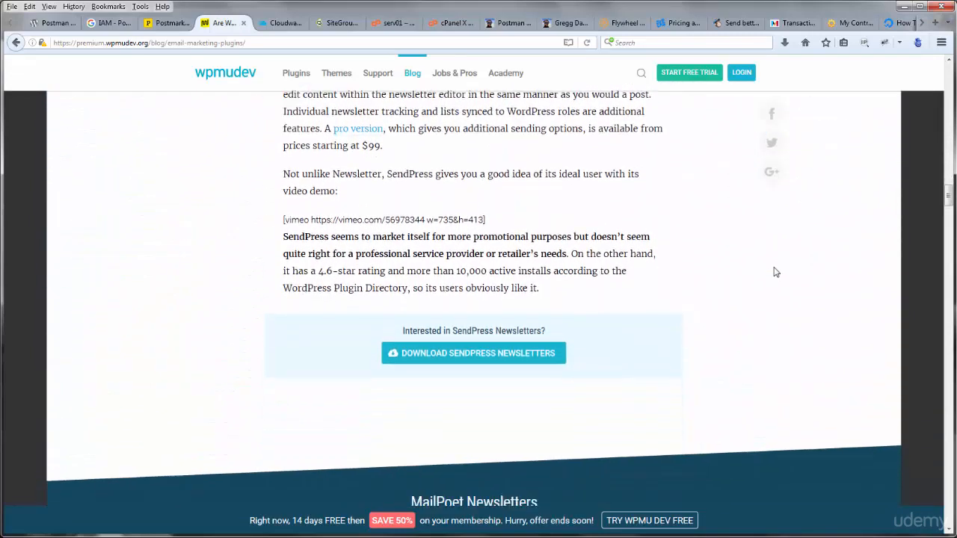
pyautogui.scroll(-3)
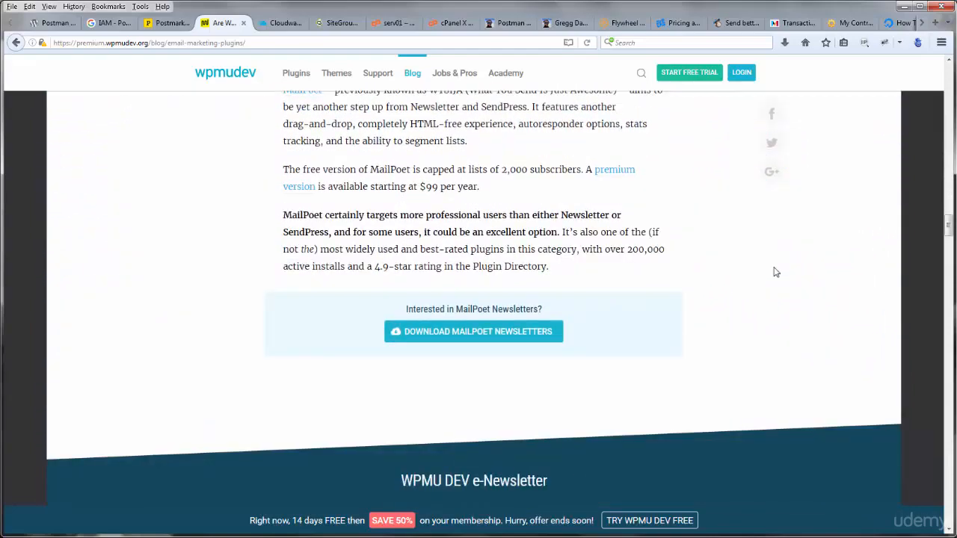
pyautogui.scroll(-3)
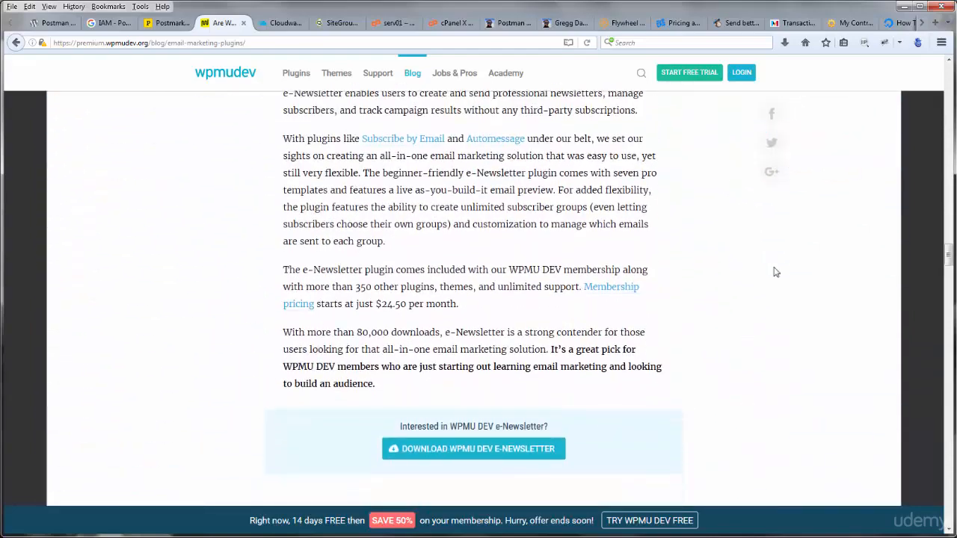
pyautogui.scroll(-3)
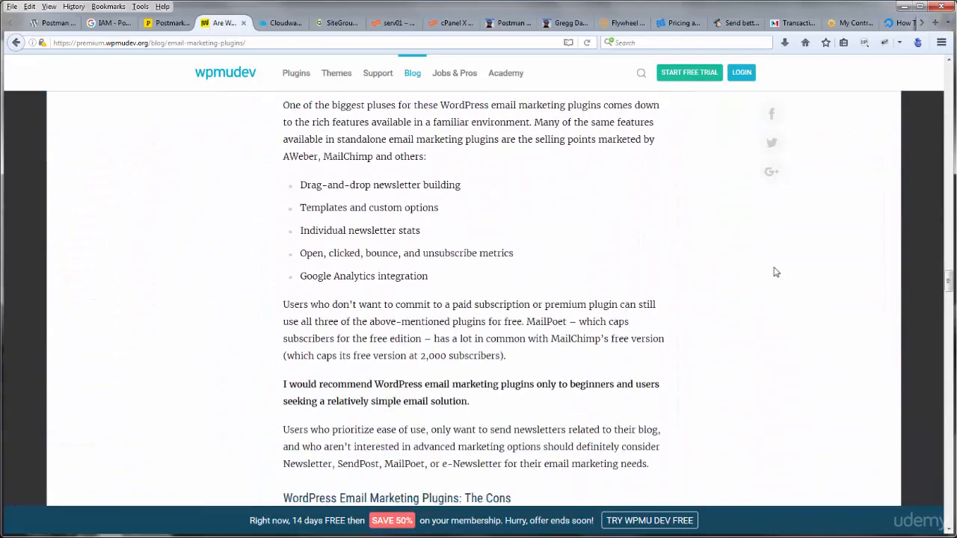
pyautogui.click(590, 22)
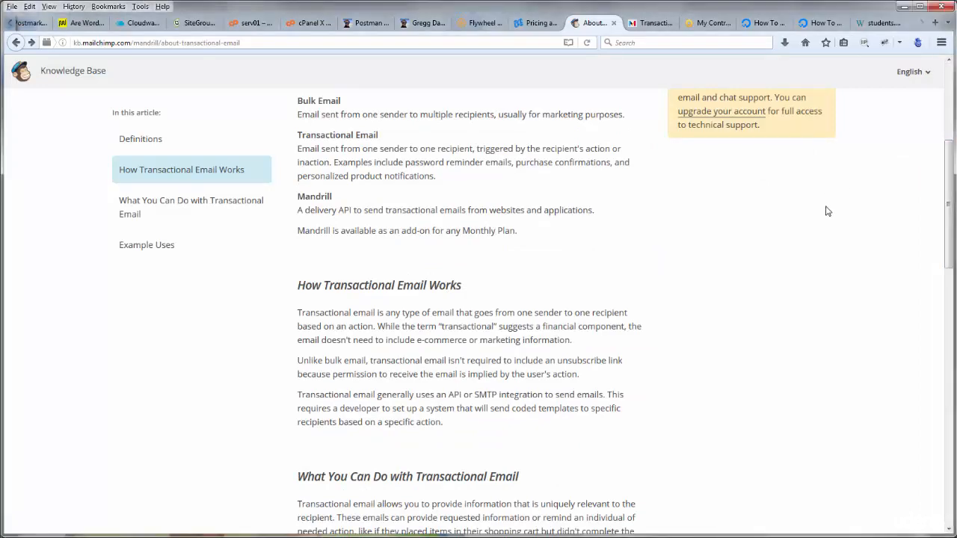
# Read 'How Transactional Email Works' down to the Example Uses bulk-versus-transactional table.
pyautogui.scroll(-3)
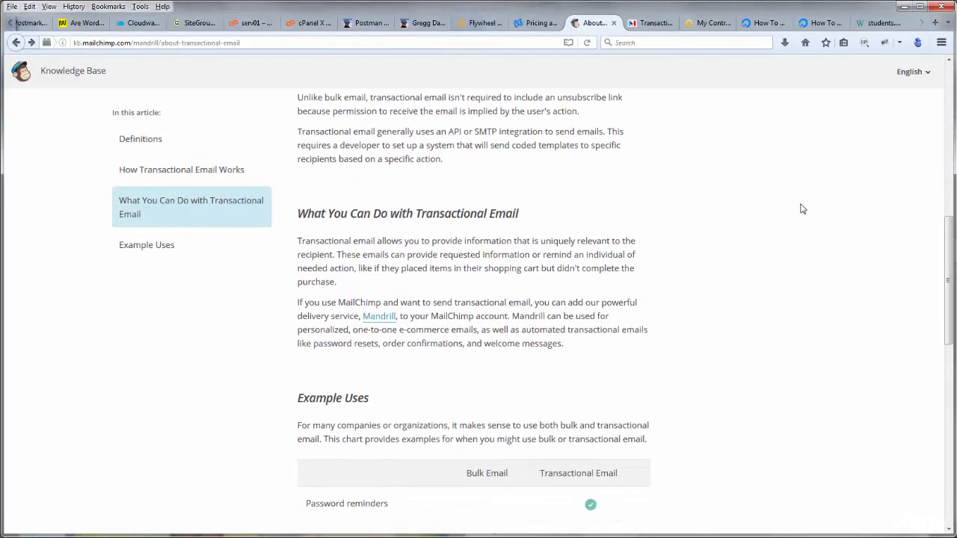
pyautogui.scroll(-3)
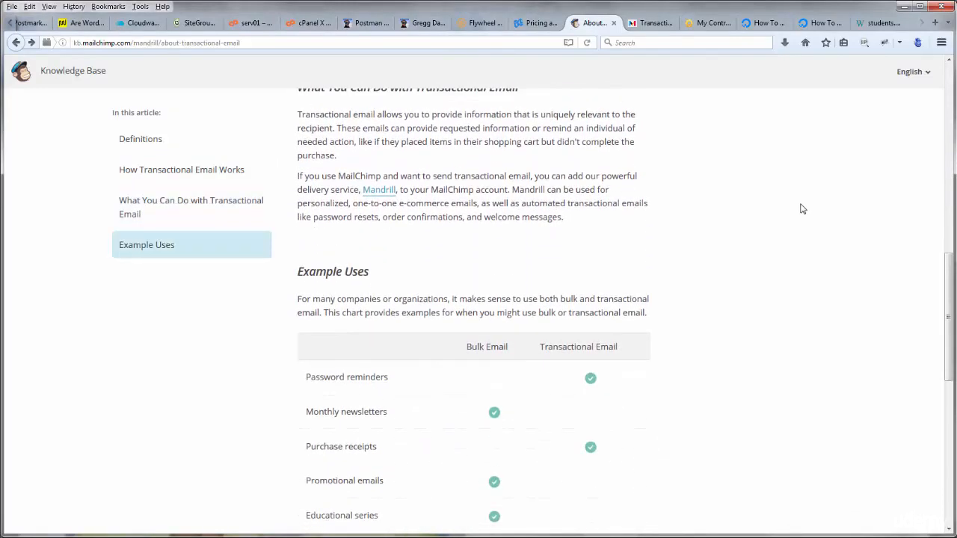
pyautogui.scroll(-3)
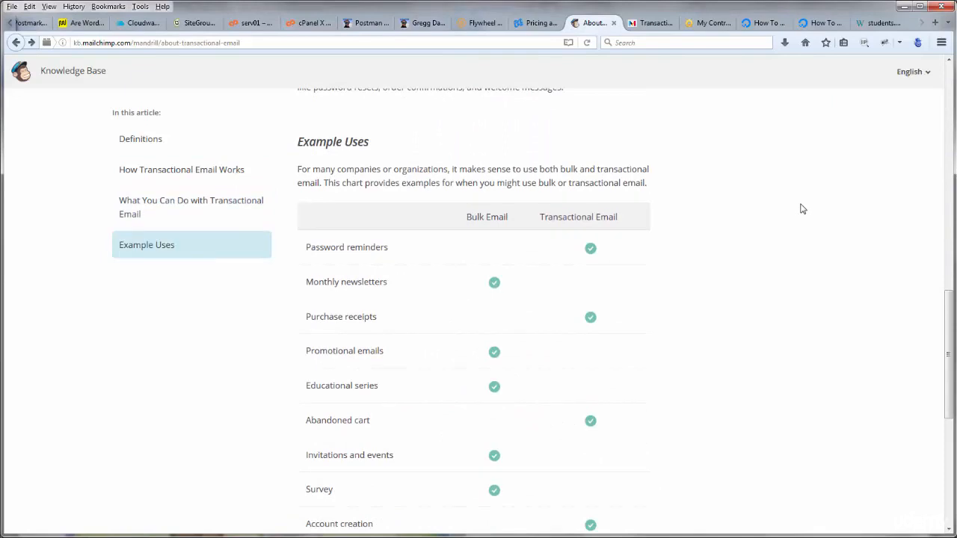
pyautogui.scroll(-3)
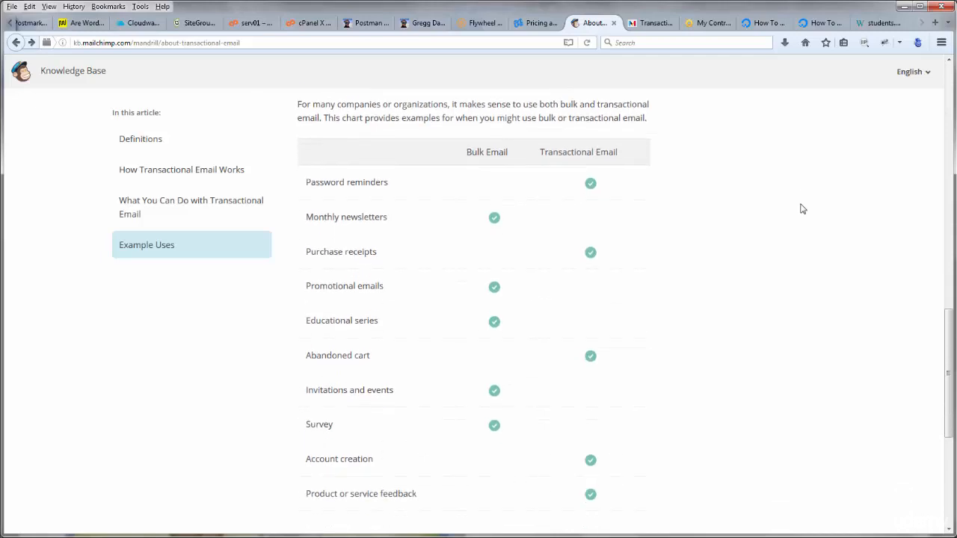